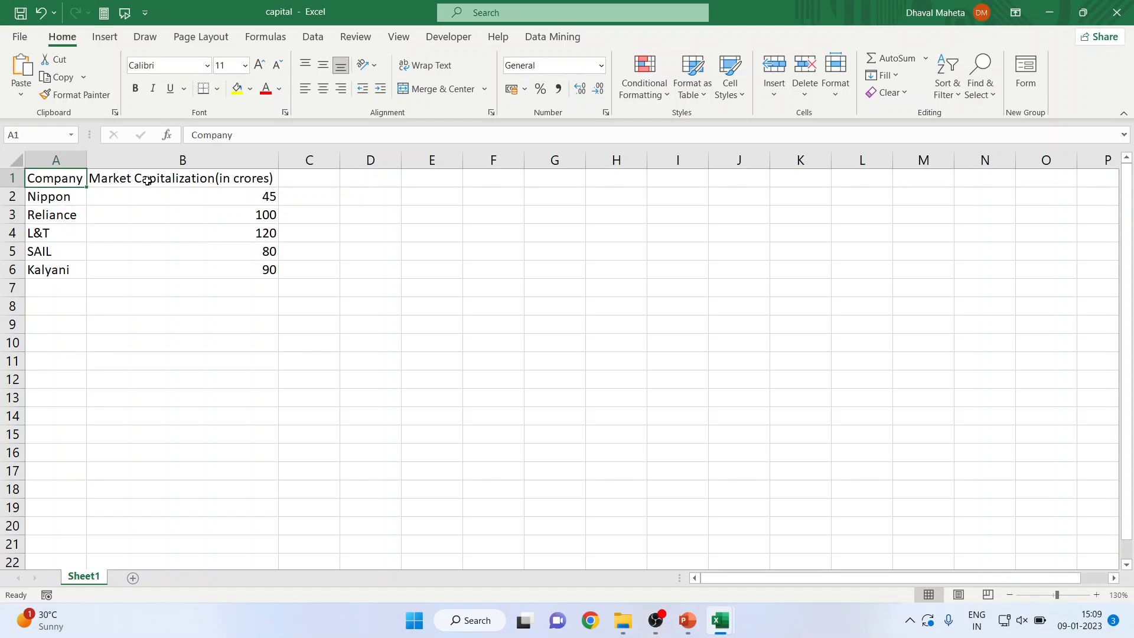
Switch to the book1 workbook containing the Path column (0 and 100)
click(55, 196)
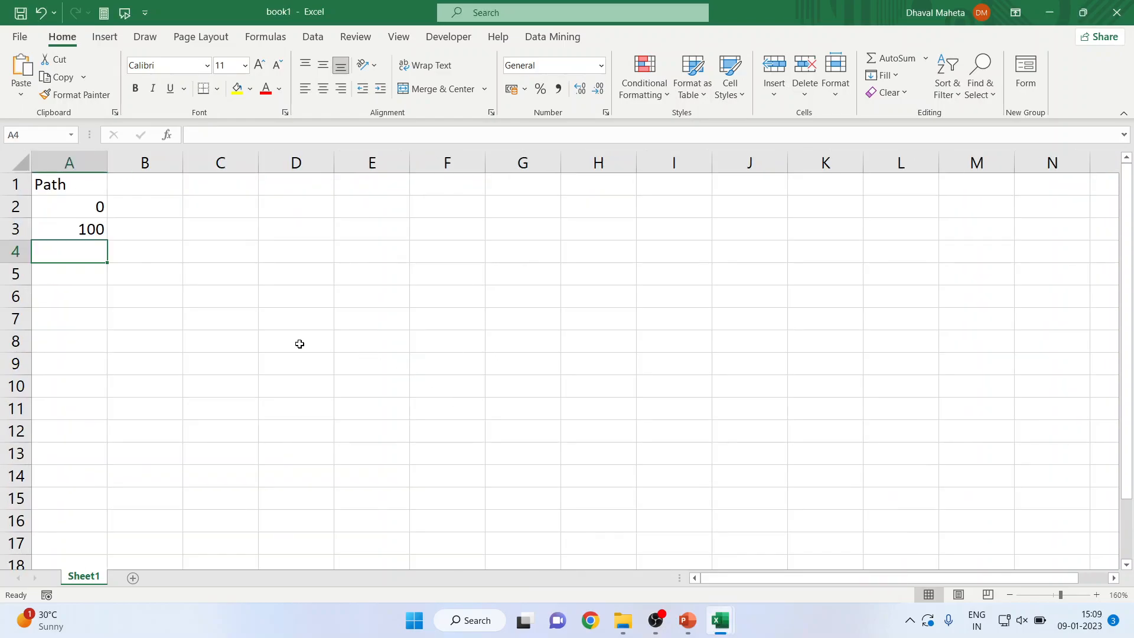
mouse_move(359, 444)
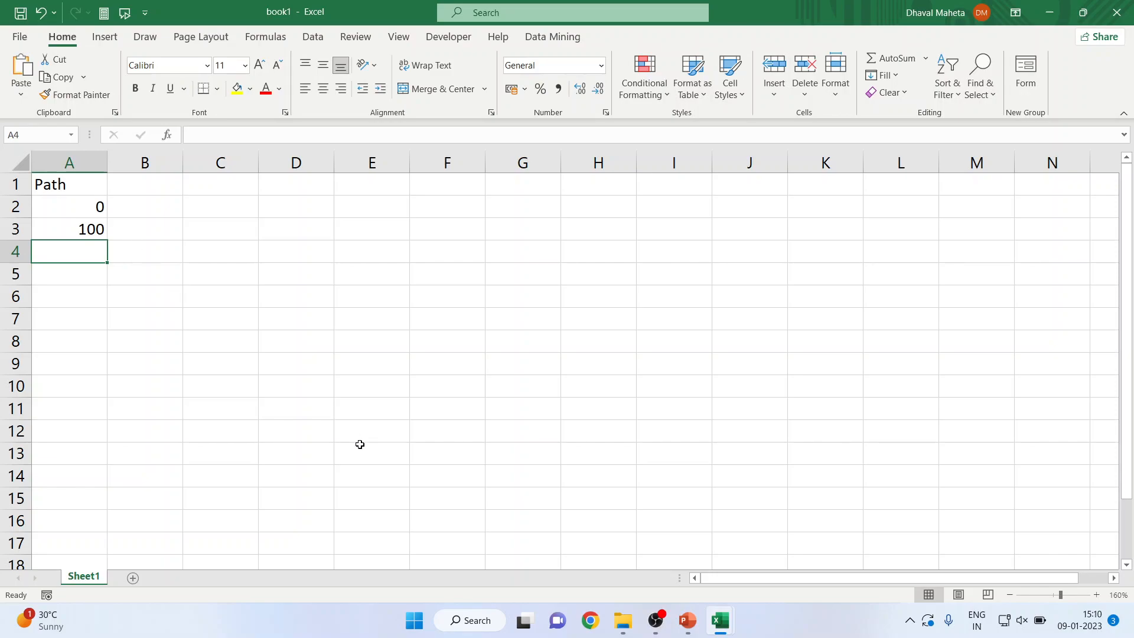
Launch Tableau Desktop from Windows Search by searching 'table'
click(469, 620)
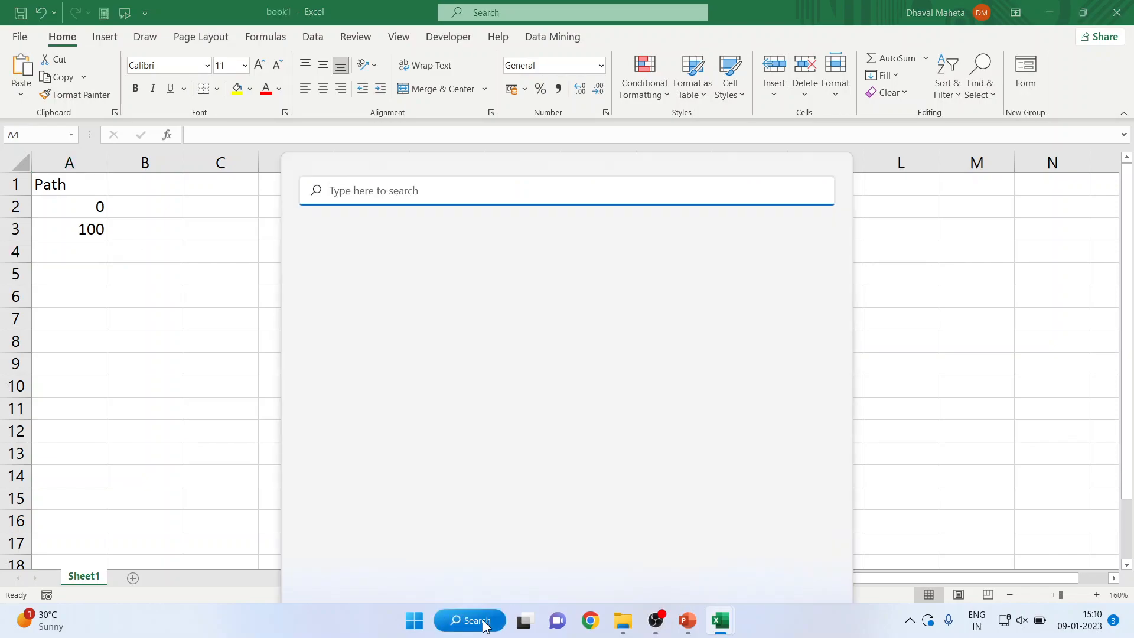
text(table)
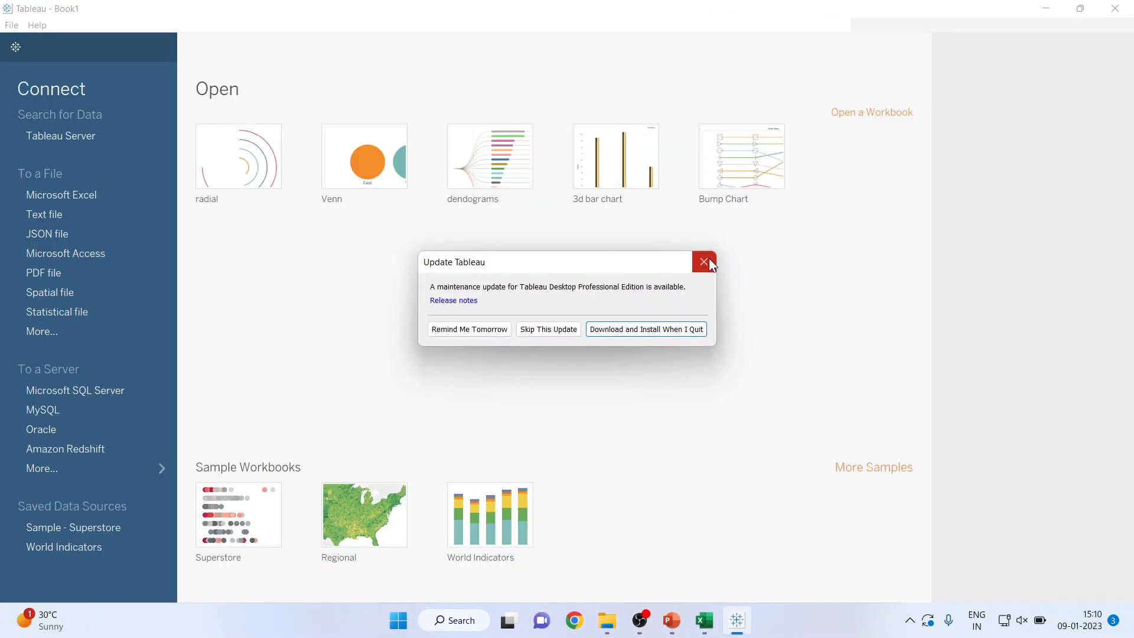
Dismiss the update notice and connect to capital.xlsx as the Excel data source
click(701, 262)
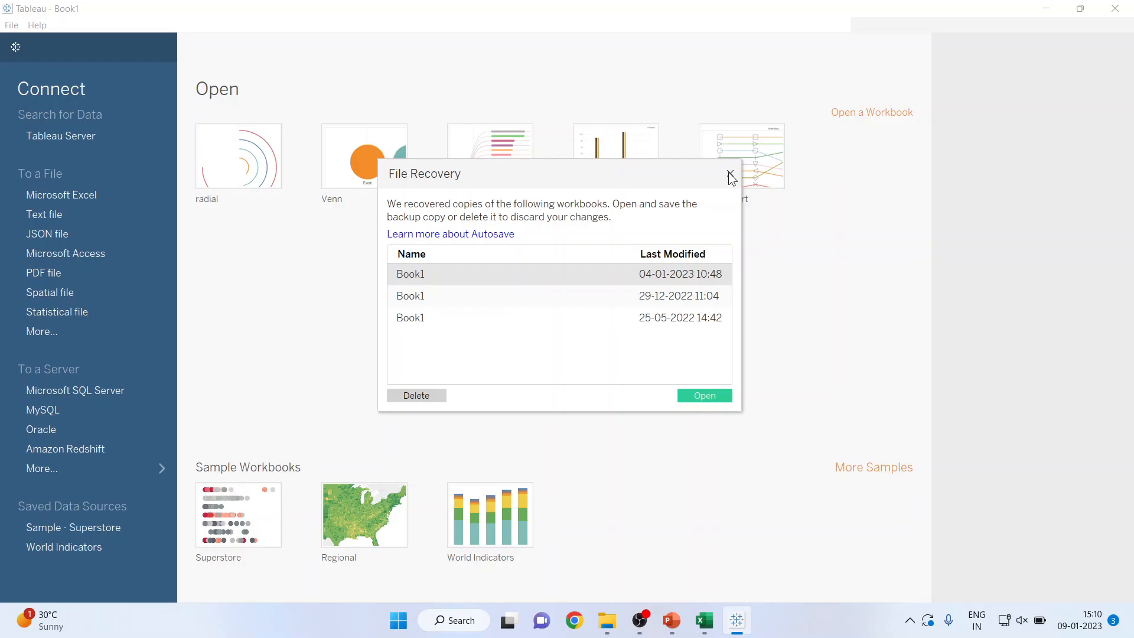
click(729, 176)
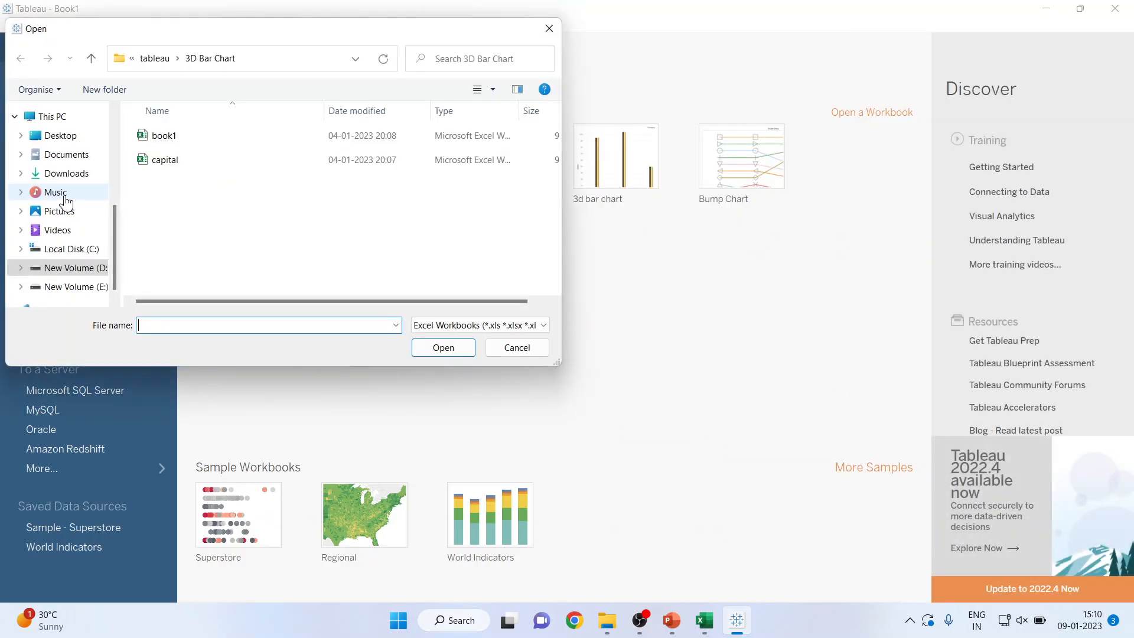
click(164, 159)
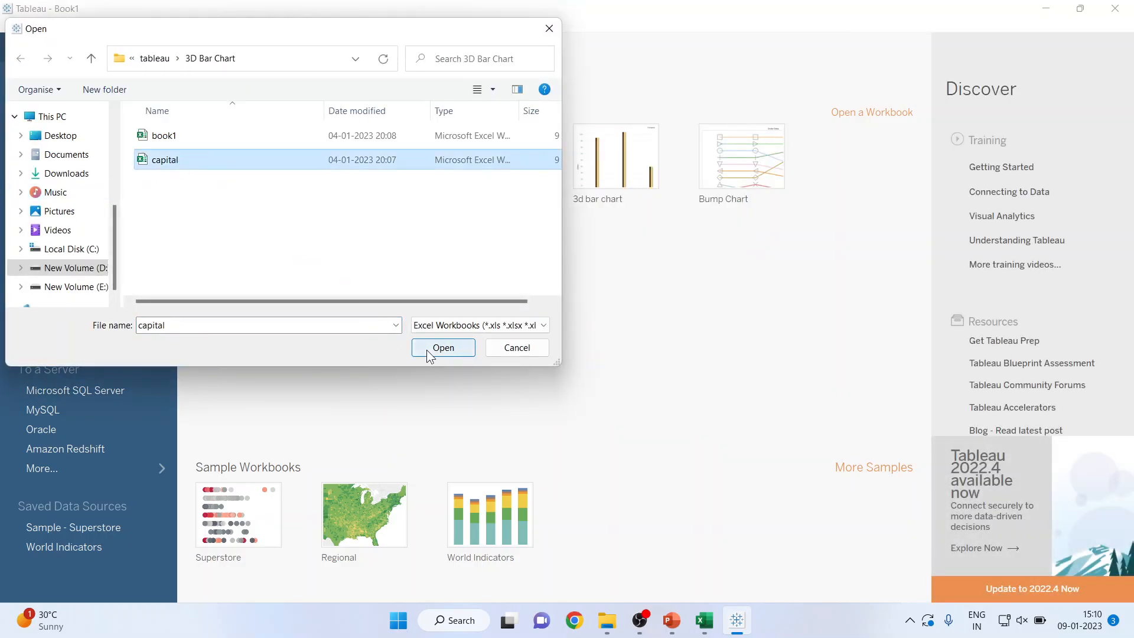
click(443, 347)
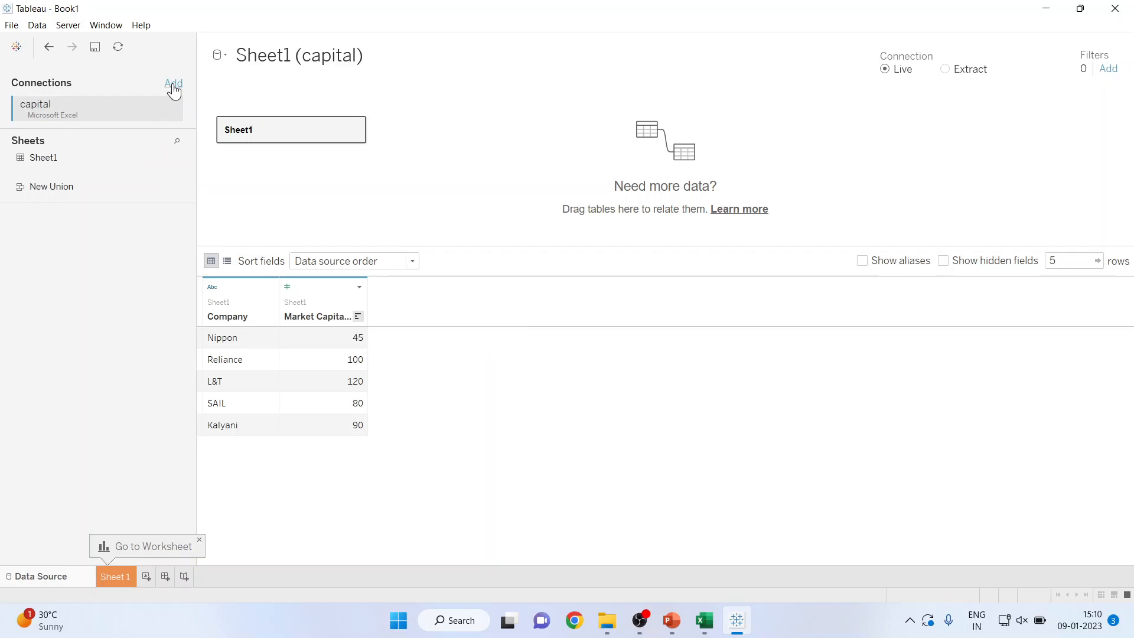
Add the book1 Excel workbook as a second data connection
click(173, 82)
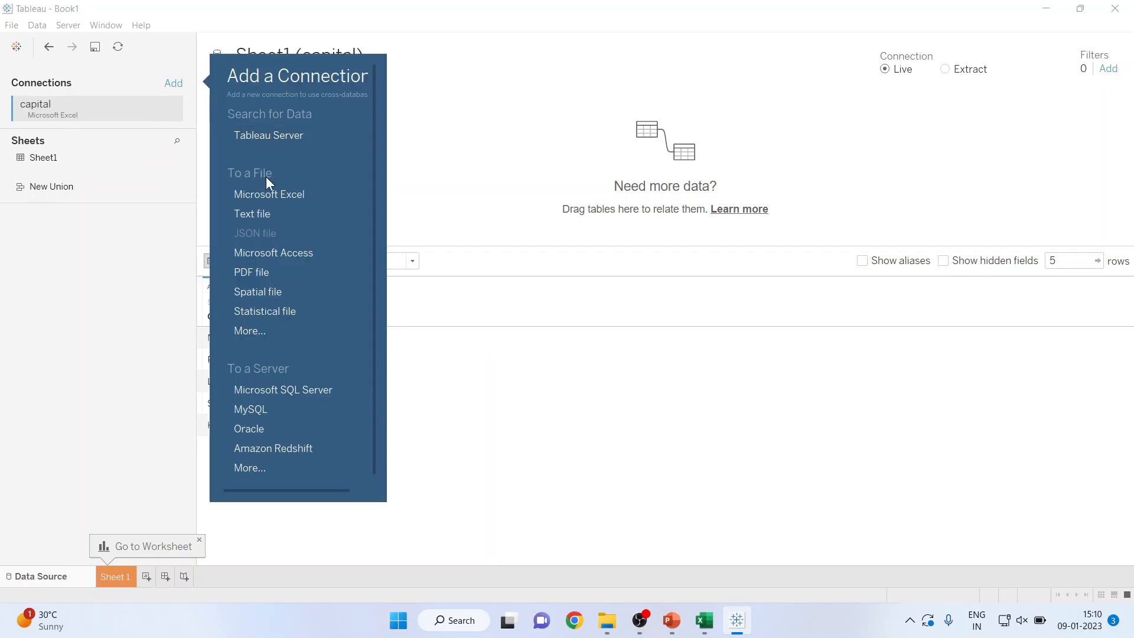
click(269, 193)
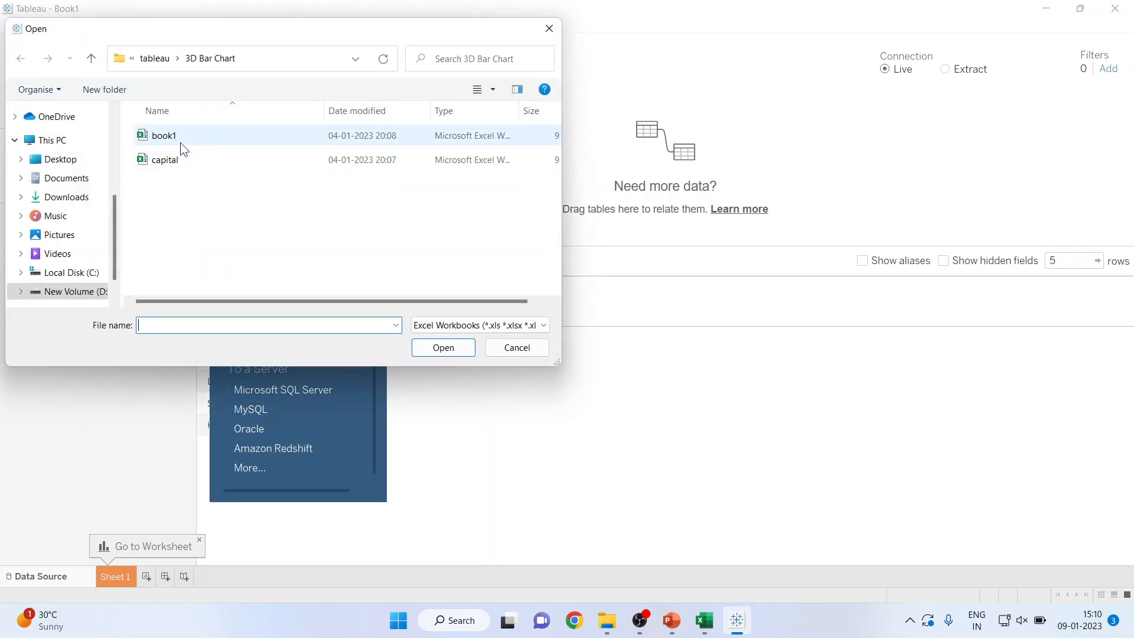
double_click(163, 134)
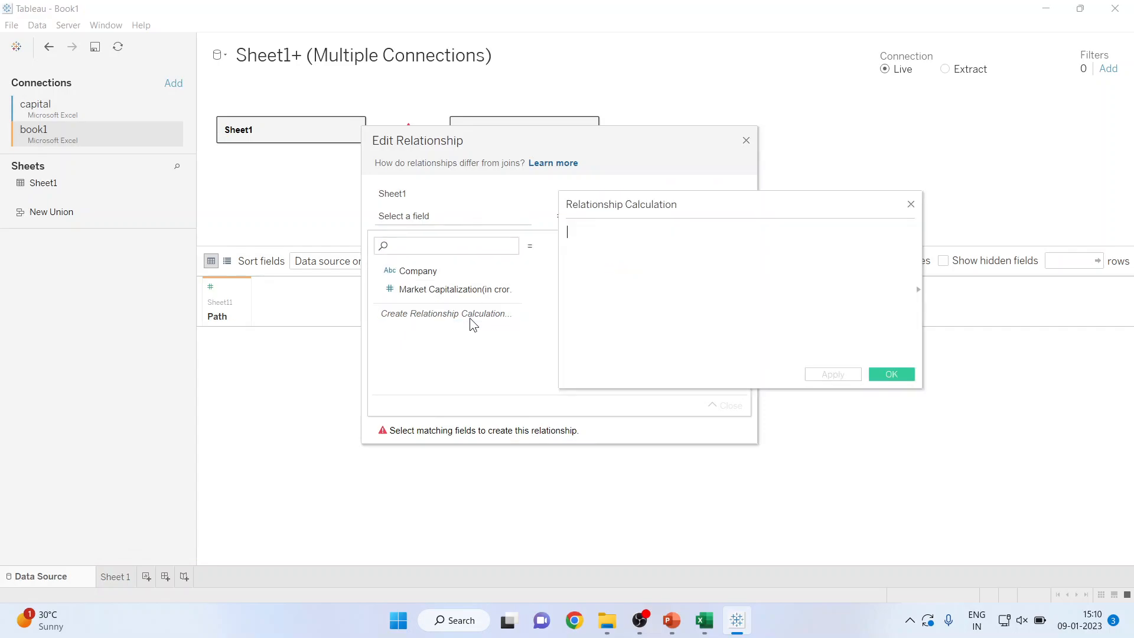
Relate the capital and Path tables on relationship calculations of 1 on both sides
text(1)
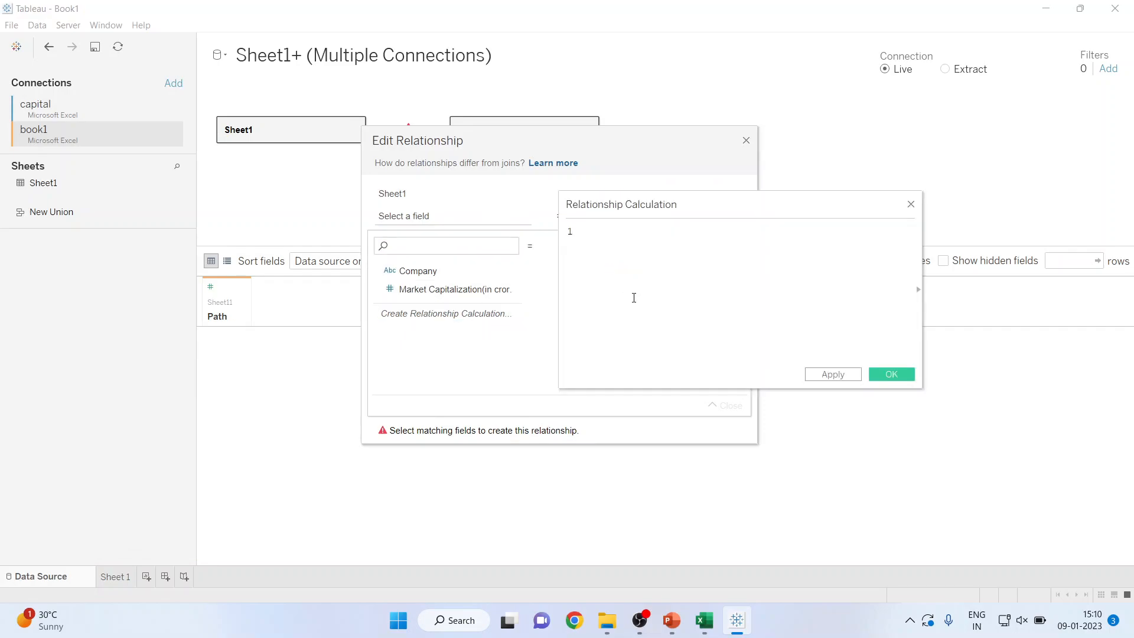
click(891, 374)
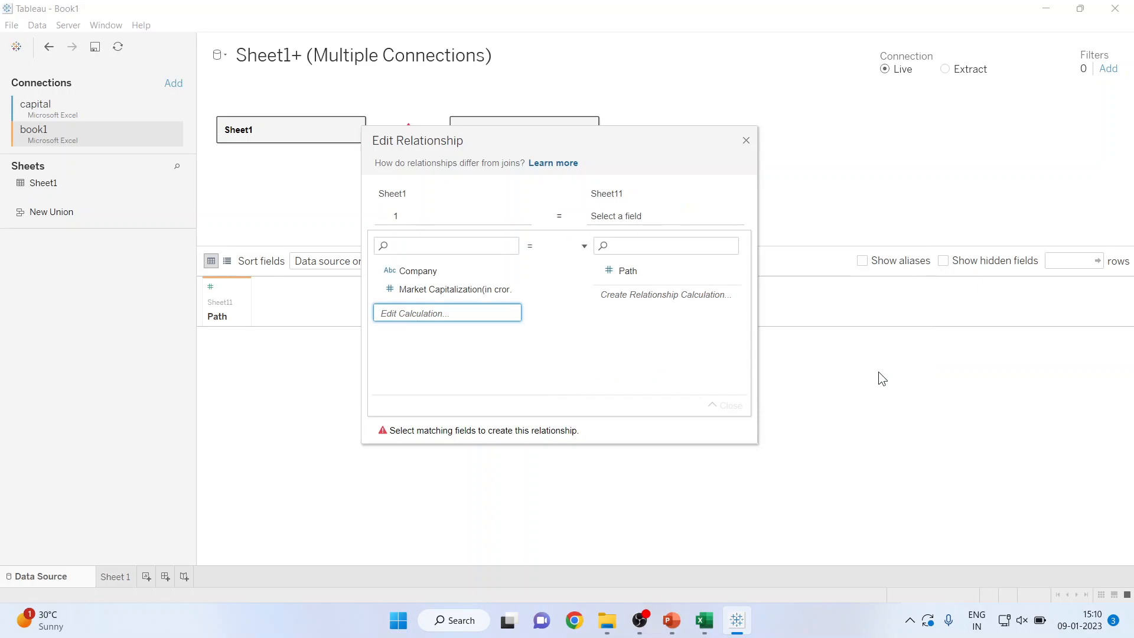
click(665, 294)
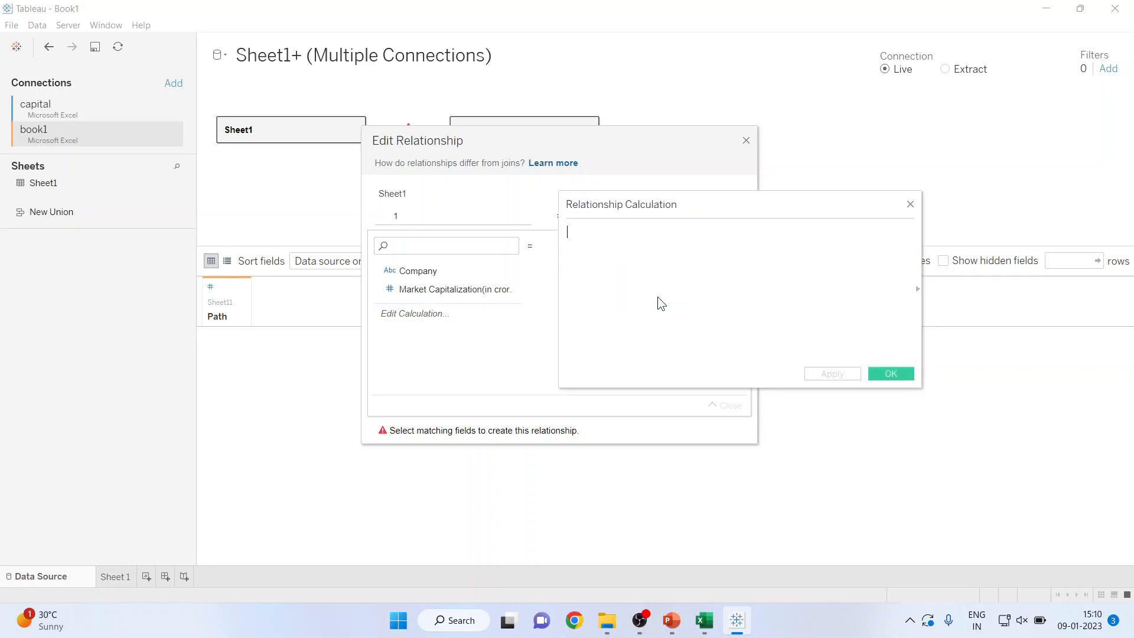
click(890, 375)
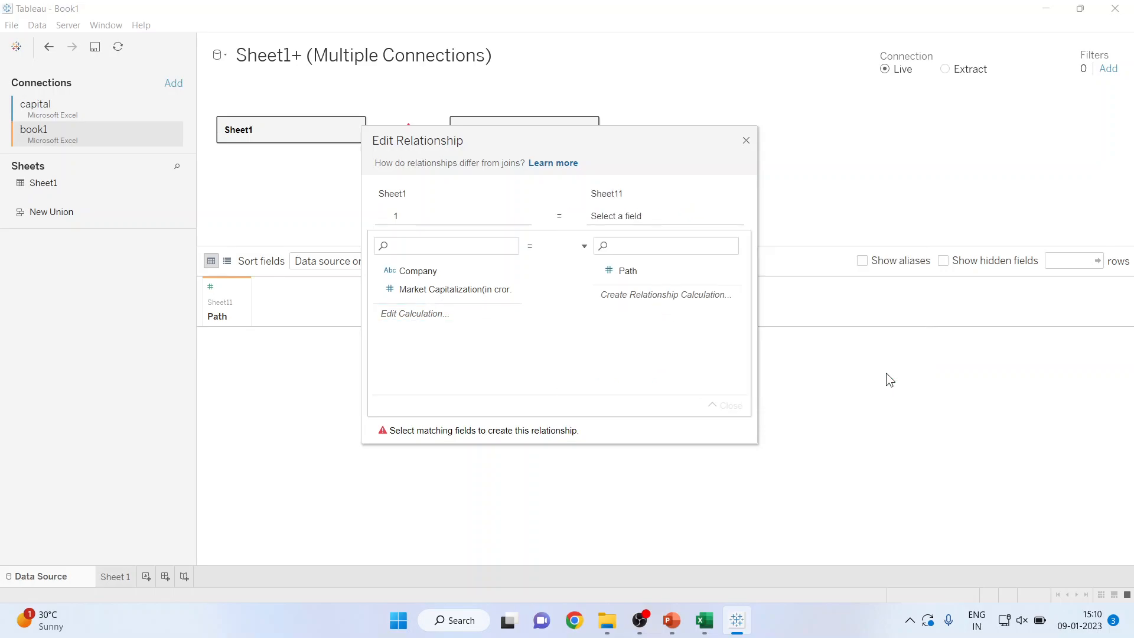
click(627, 270)
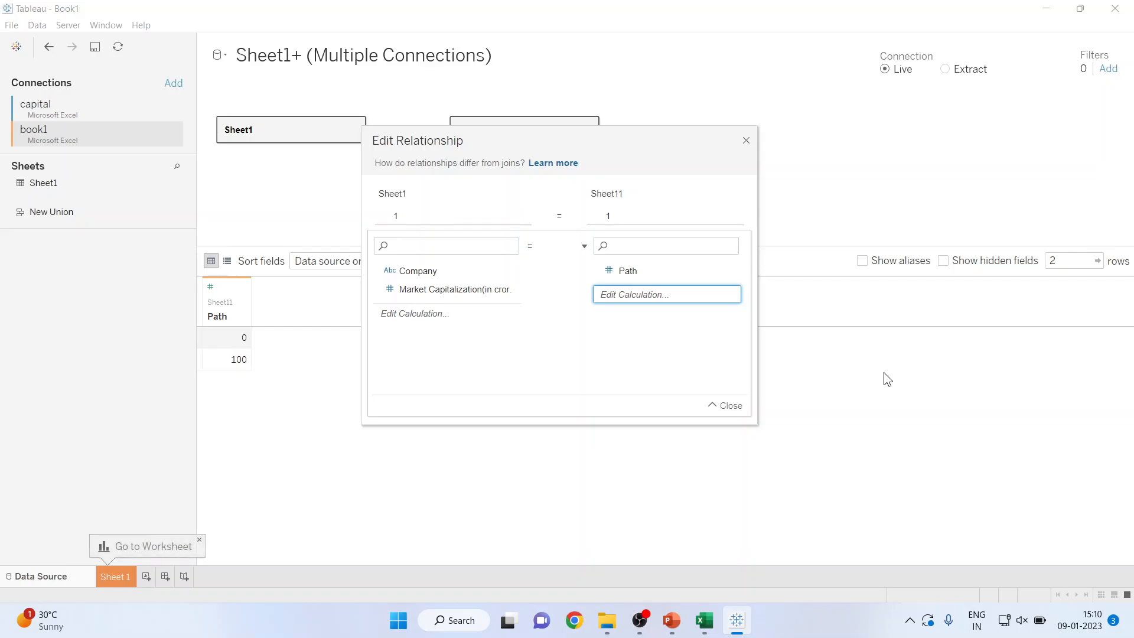
click(745, 141)
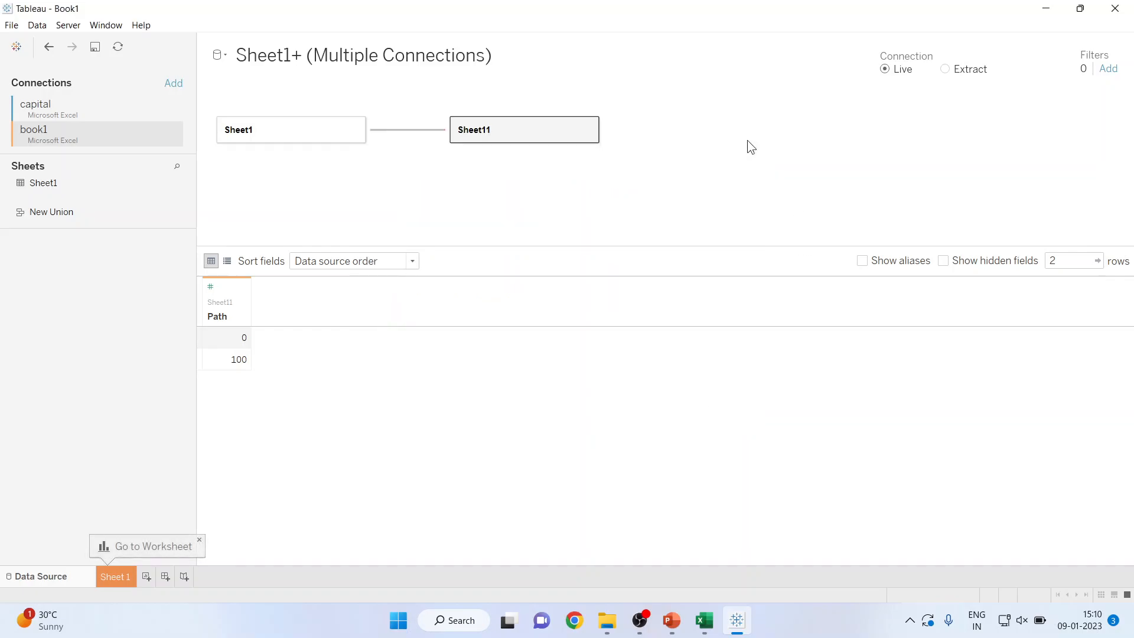
On Sheet 1, create Path (bin) from the Path field with bin size 1
click(115, 576)
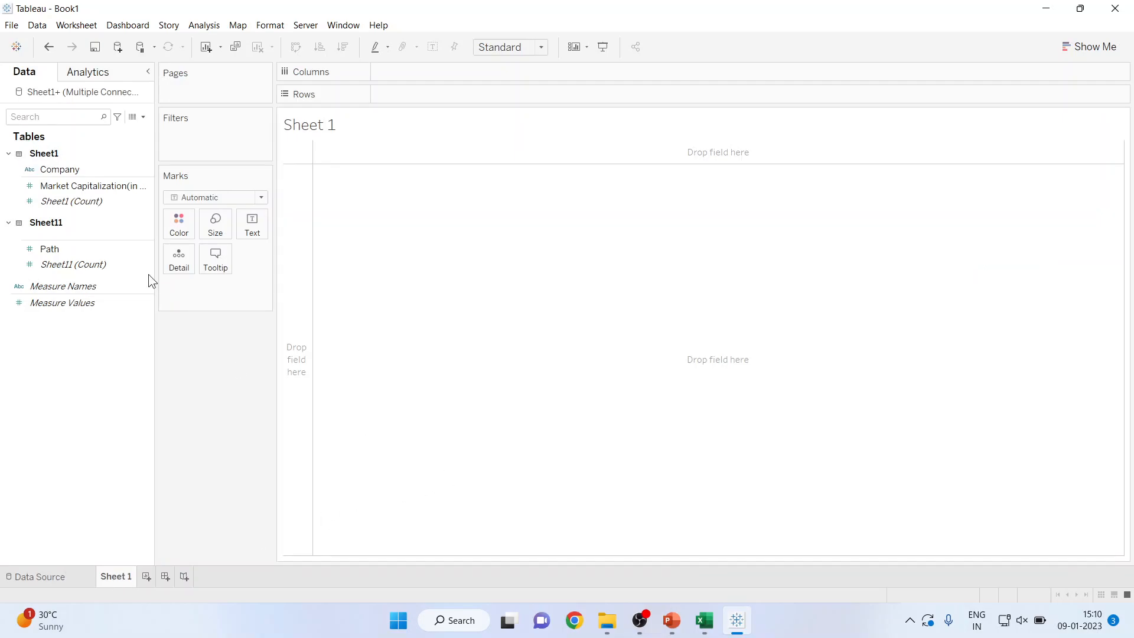
mouse_move(422, 312)
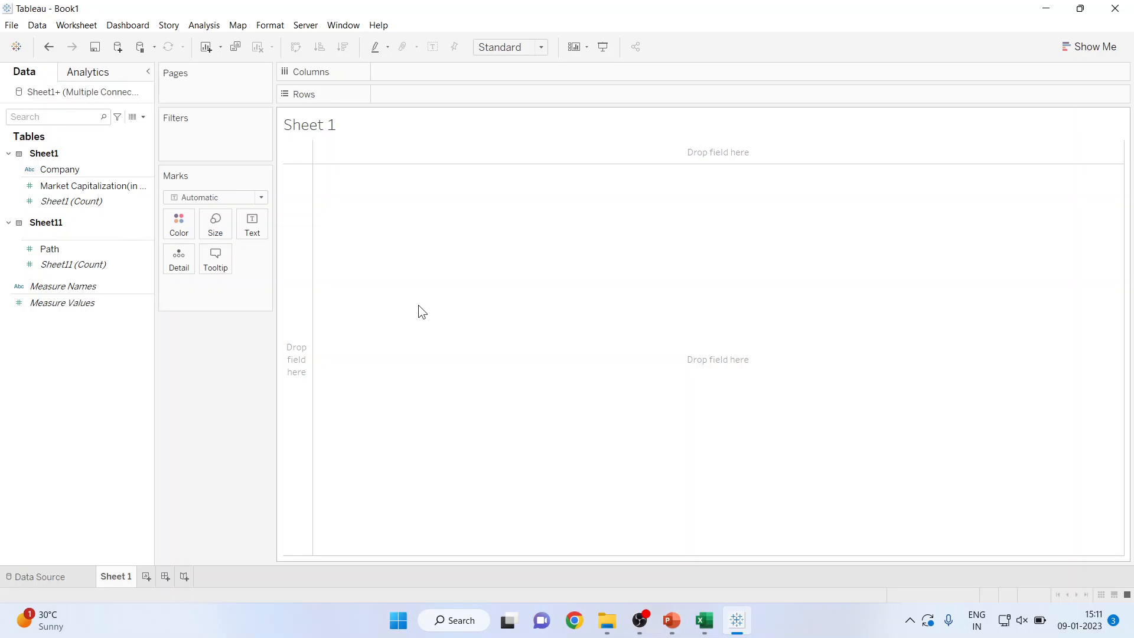
mouse_move(139, 231)
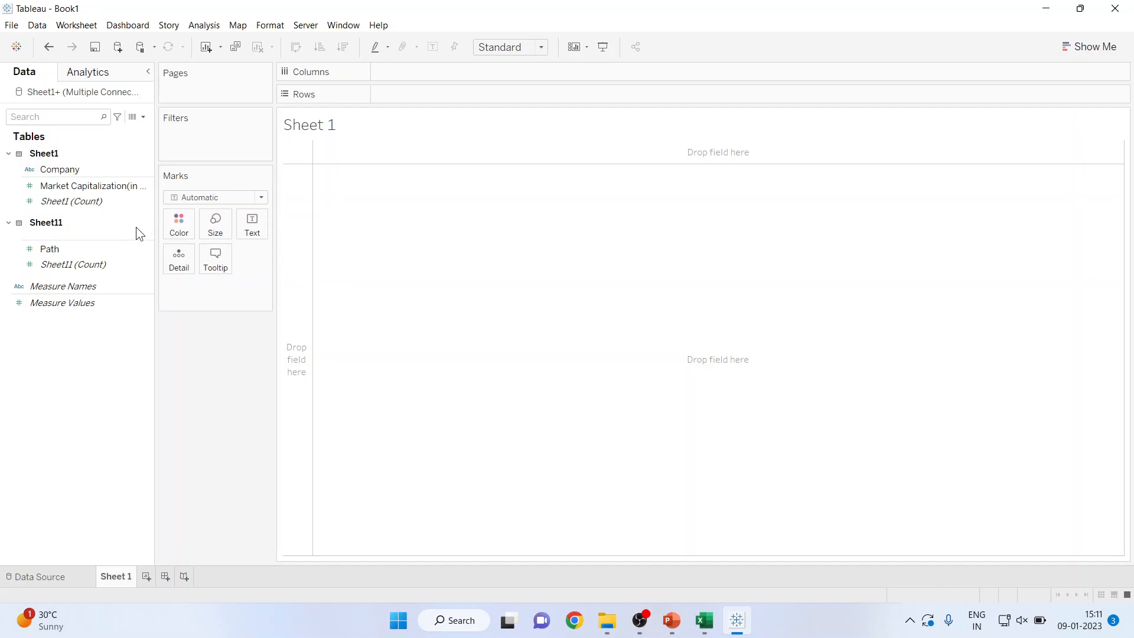
right_click(50, 248)
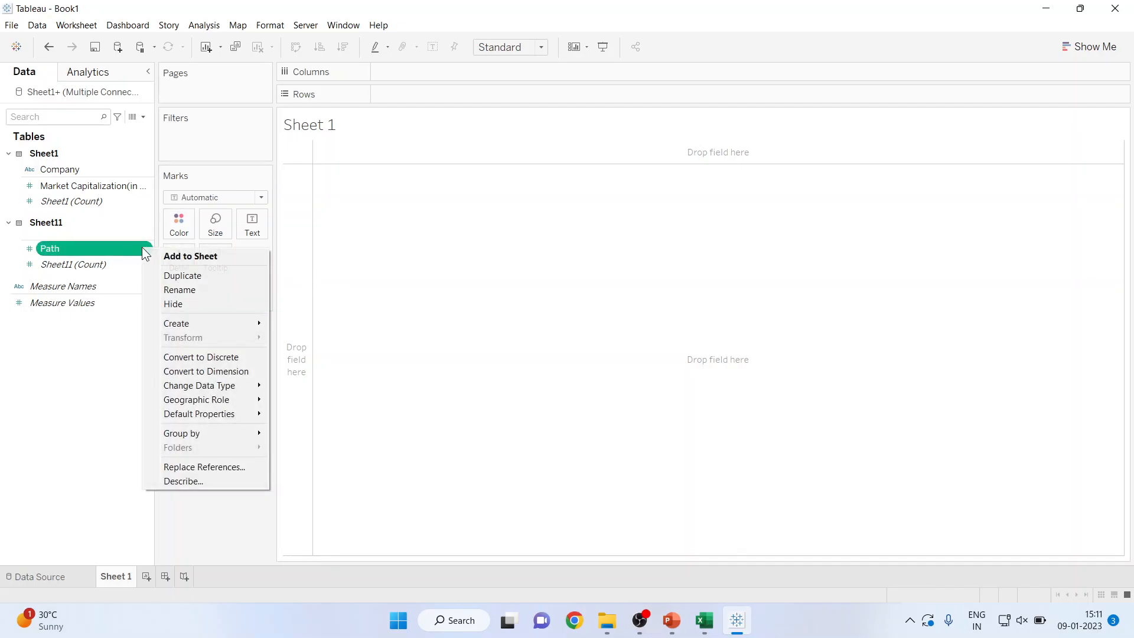
mouse_move(175, 323)
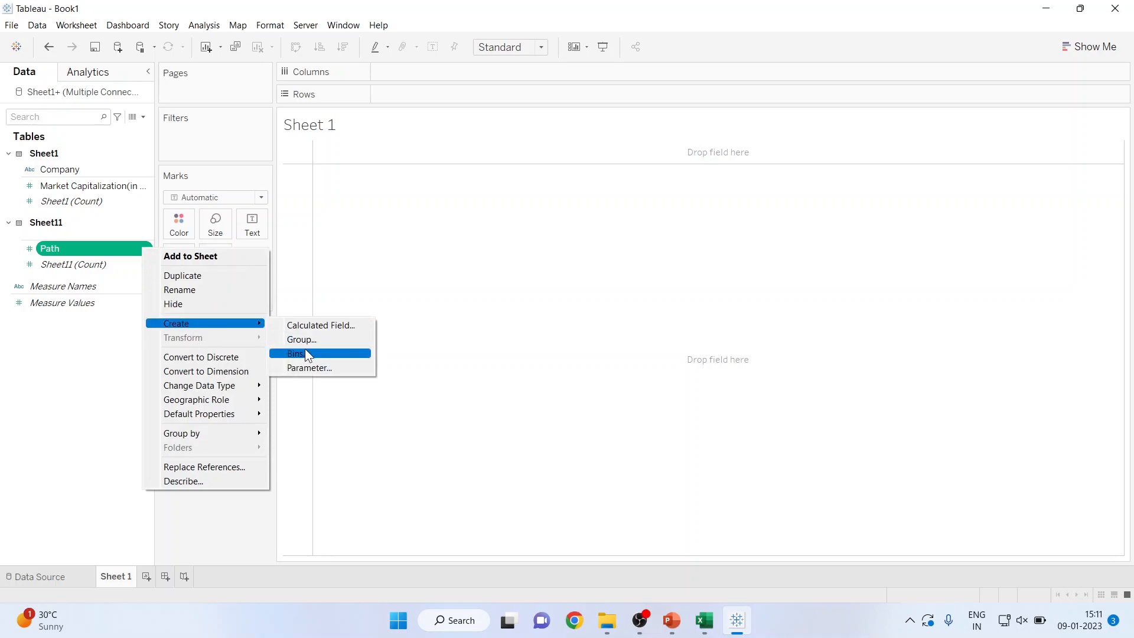
click(295, 353)
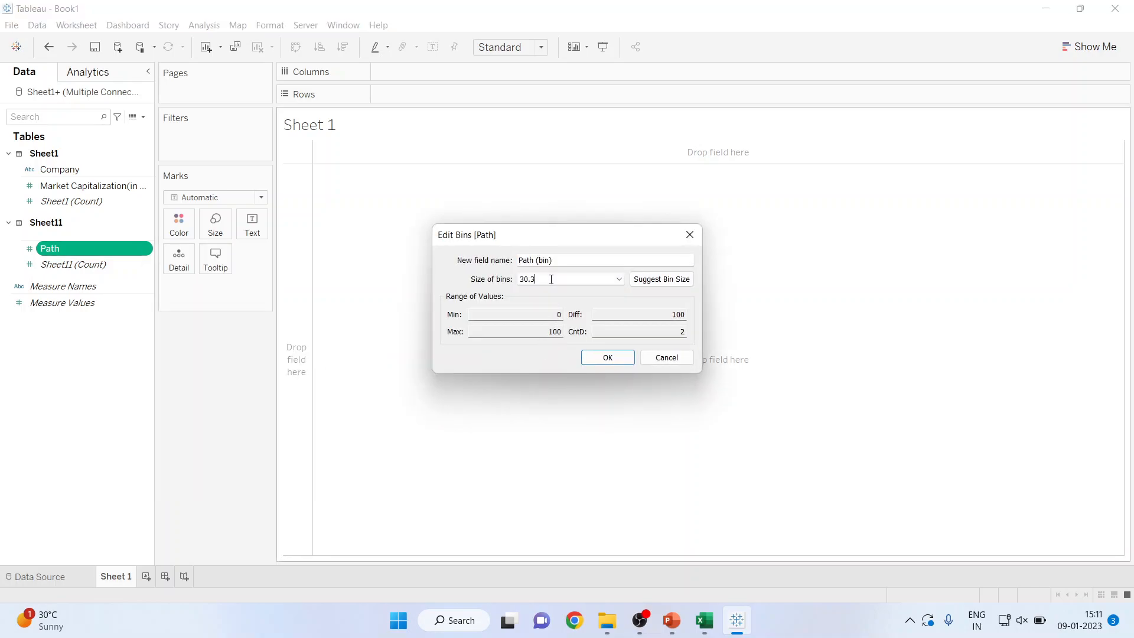
text(1)
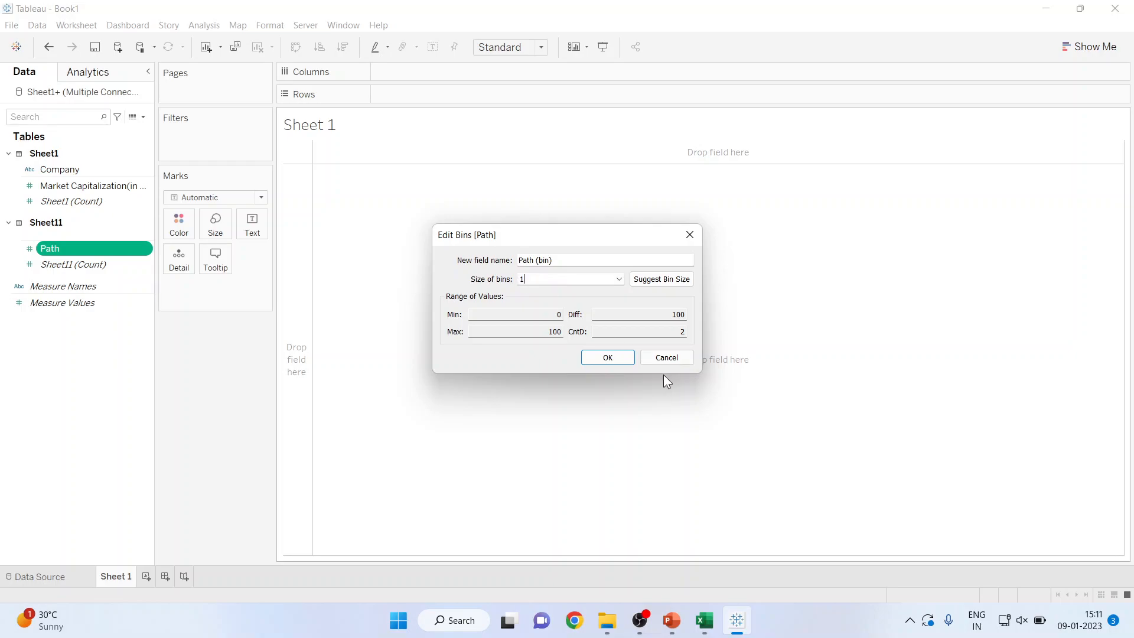
click(607, 357)
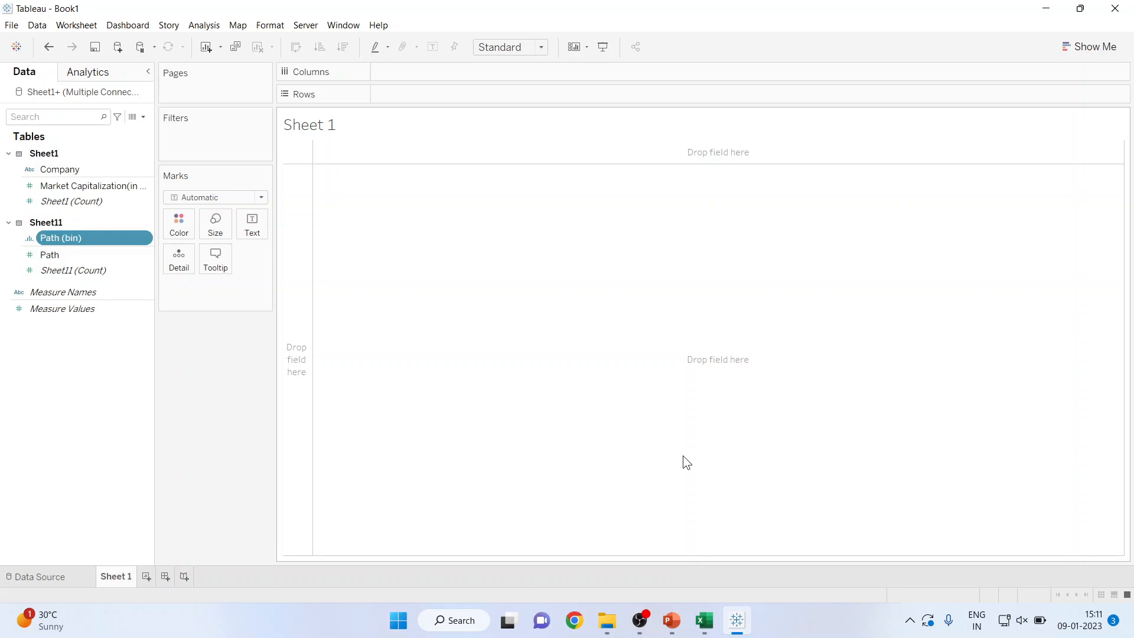
mouse_move(633, 437)
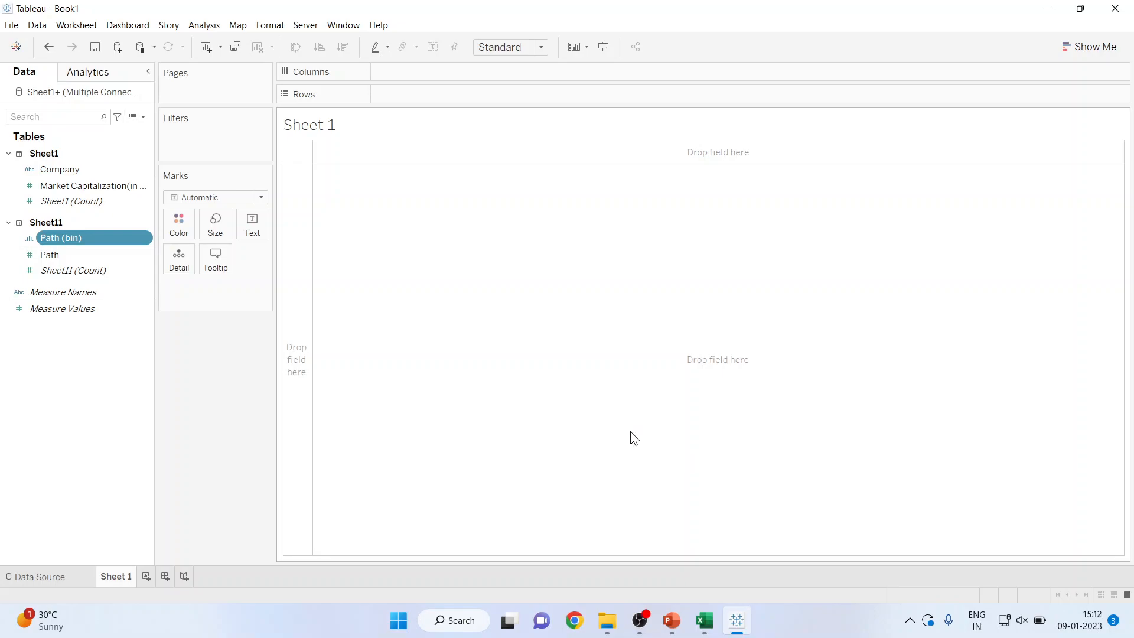
Create a calculated field Index defined as 100-INDEX()
click(144, 117)
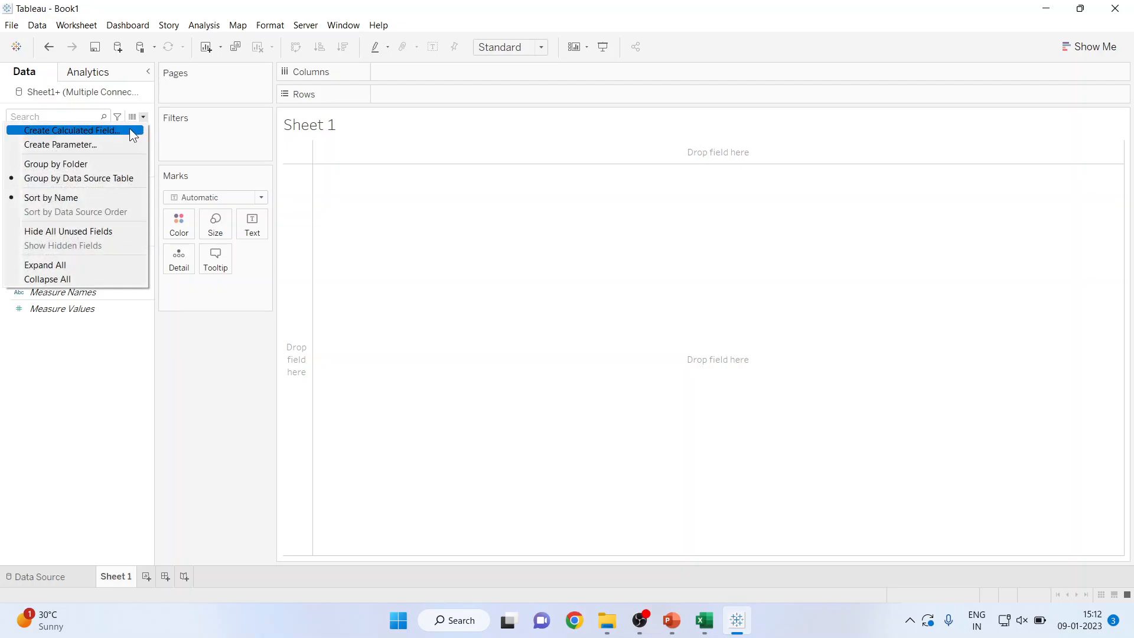
click(73, 130)
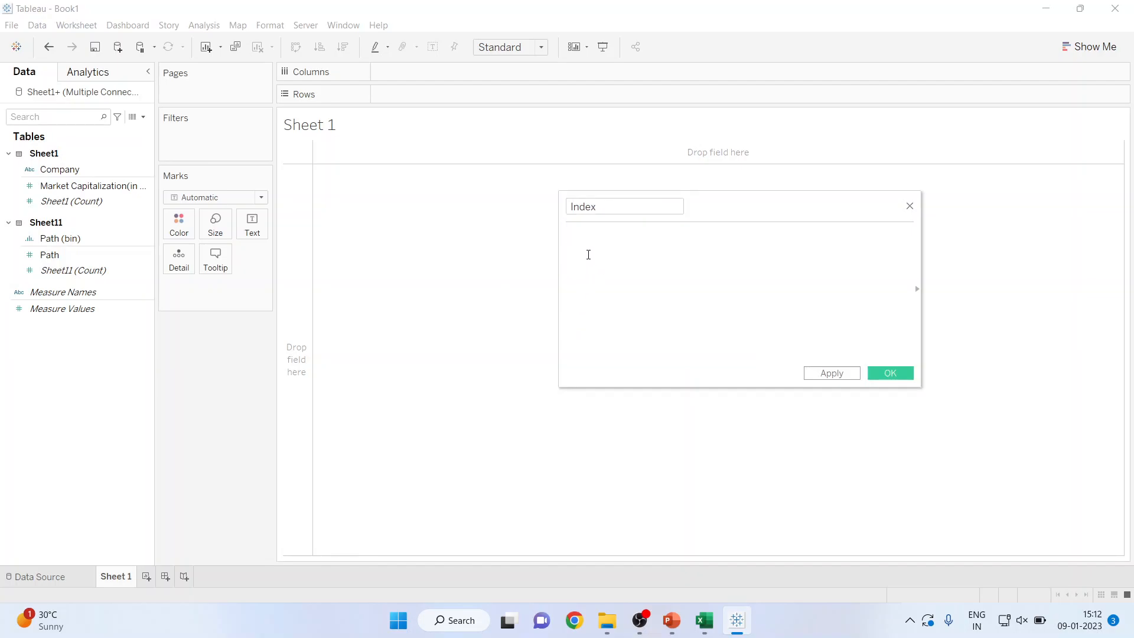
click(588, 235)
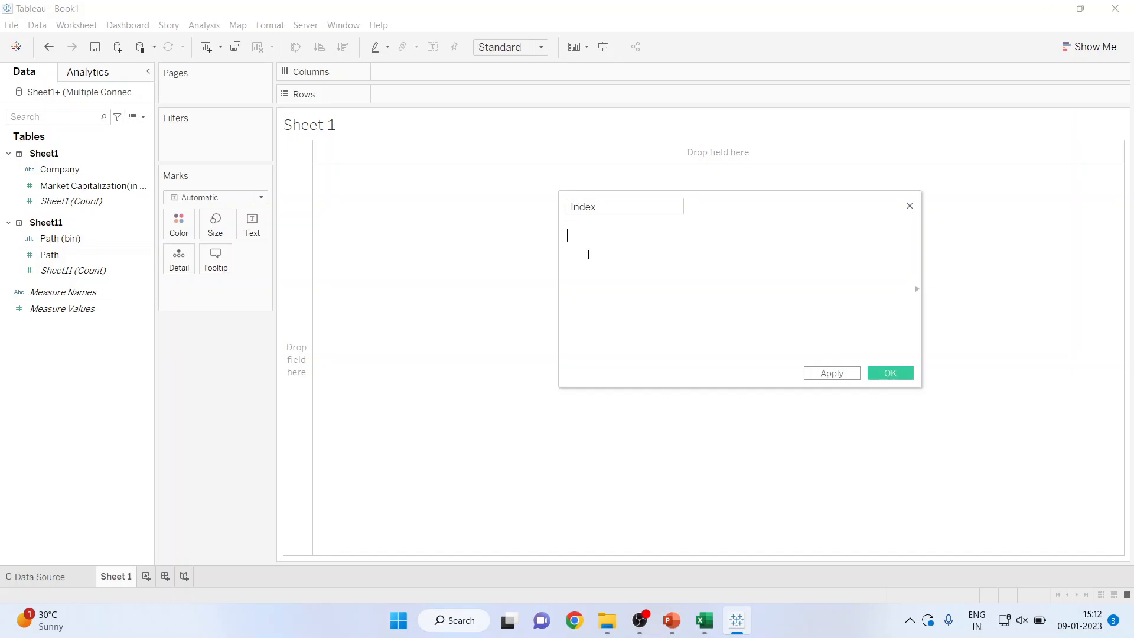
text(100)
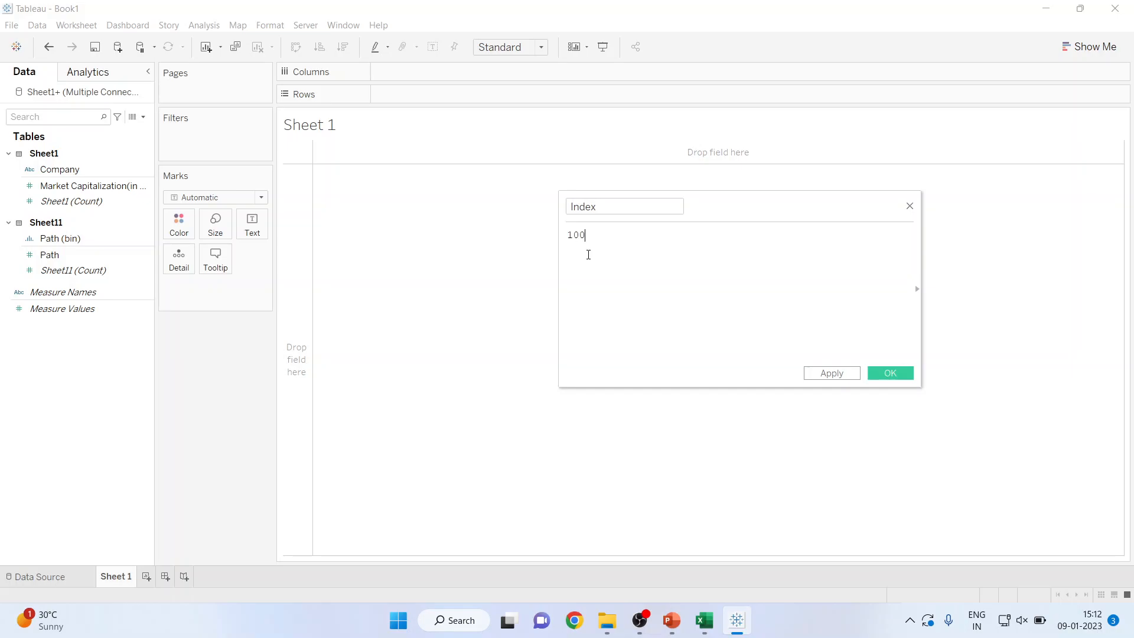
text(-in)
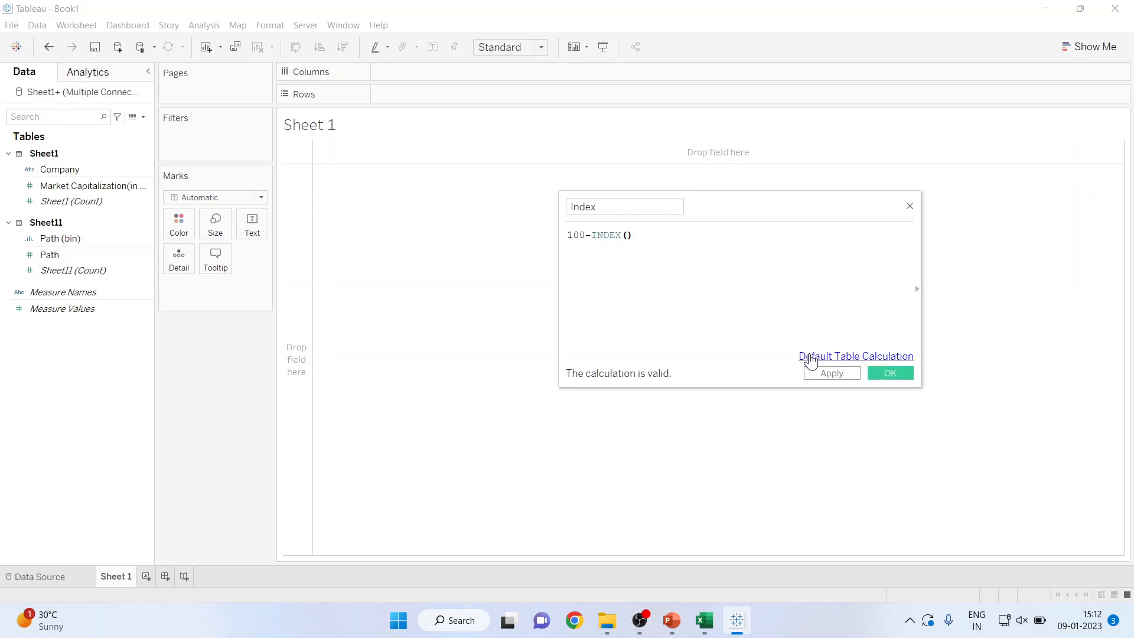
click(888, 372)
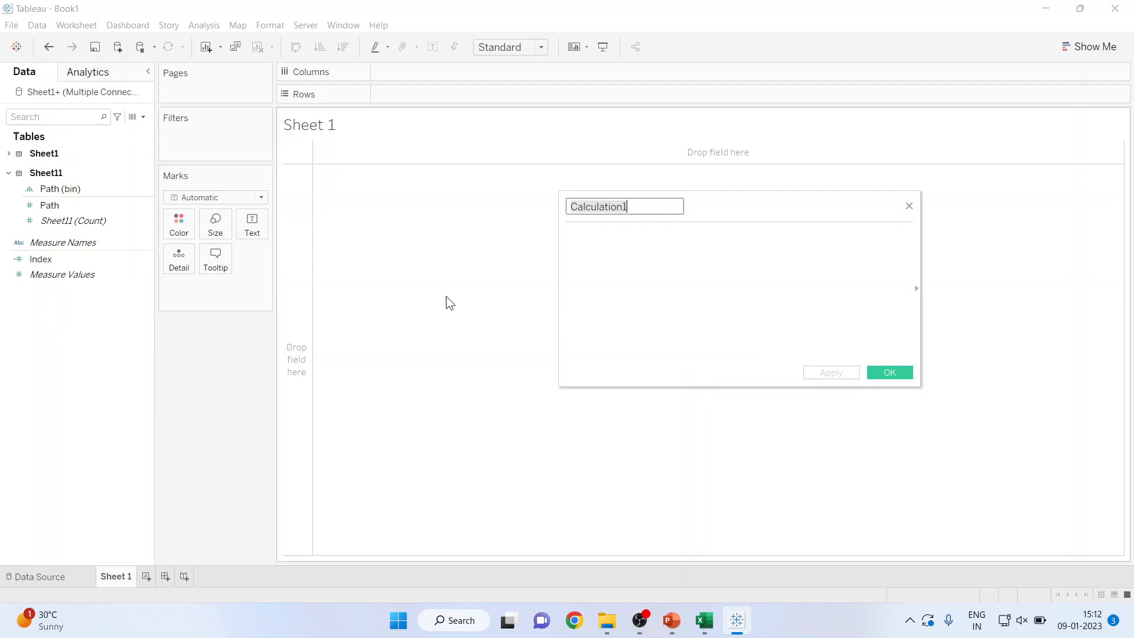
text(@M)
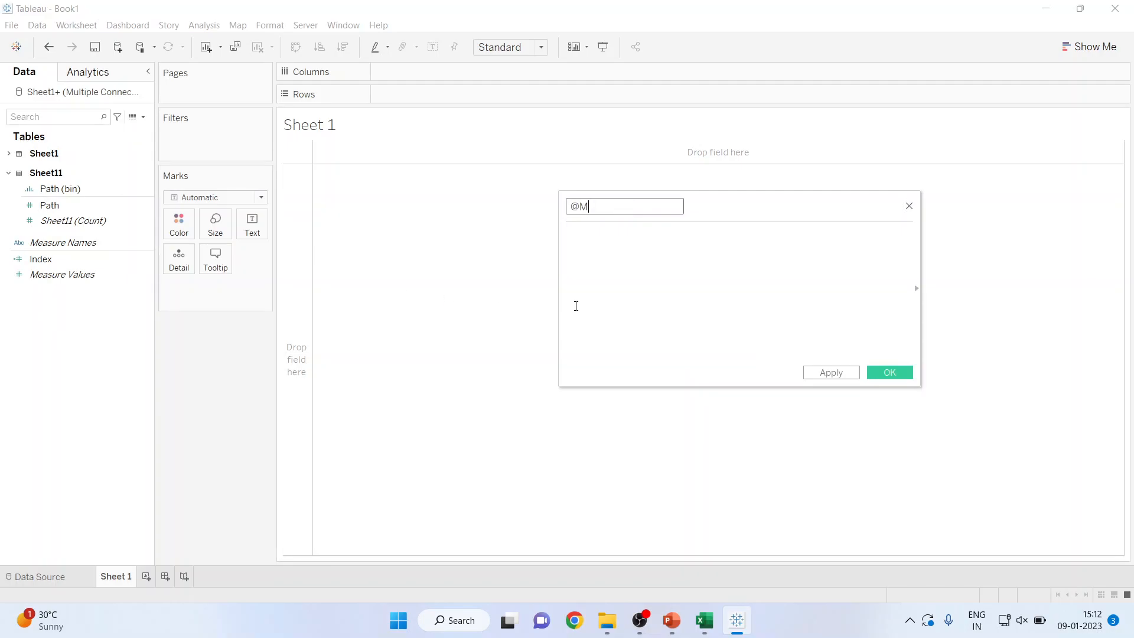
text(C)
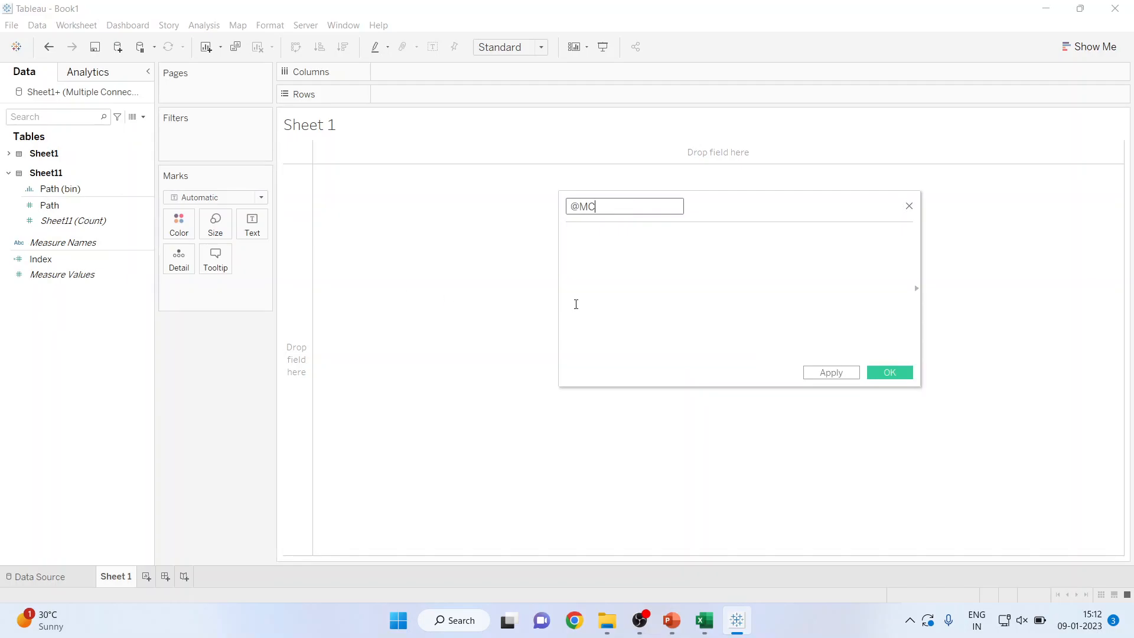
text(win)
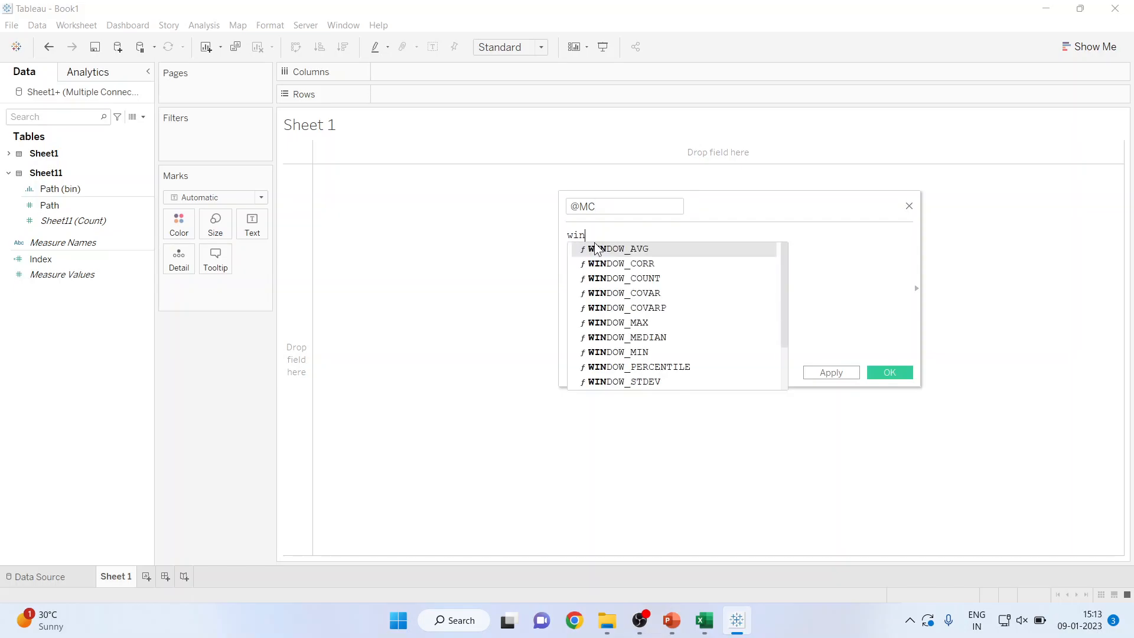
text(dow)
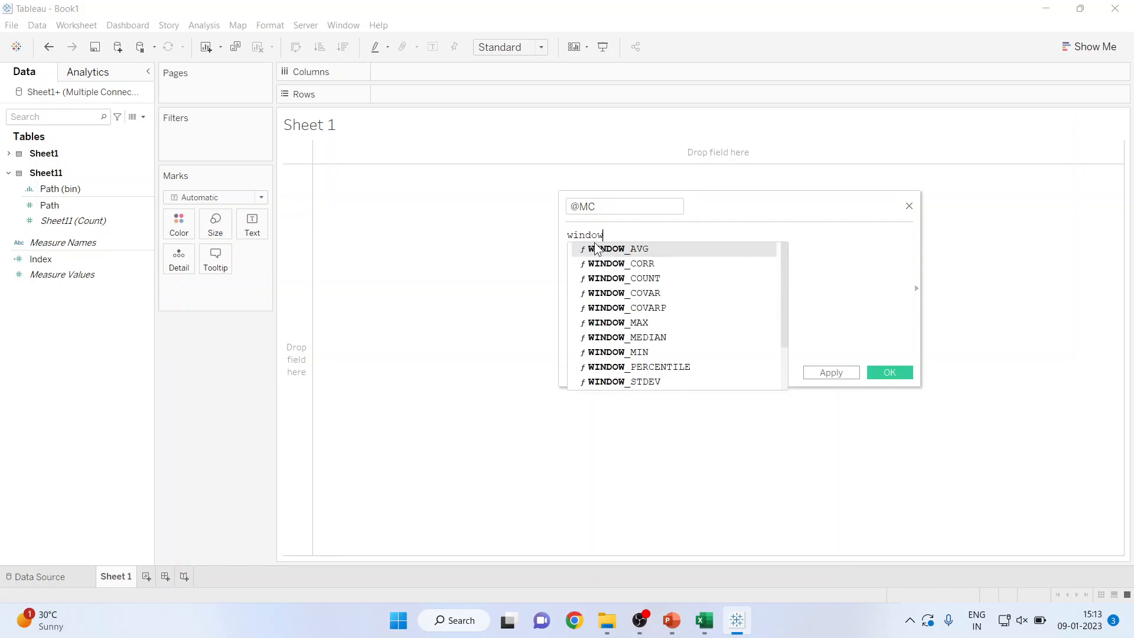
text(_max)
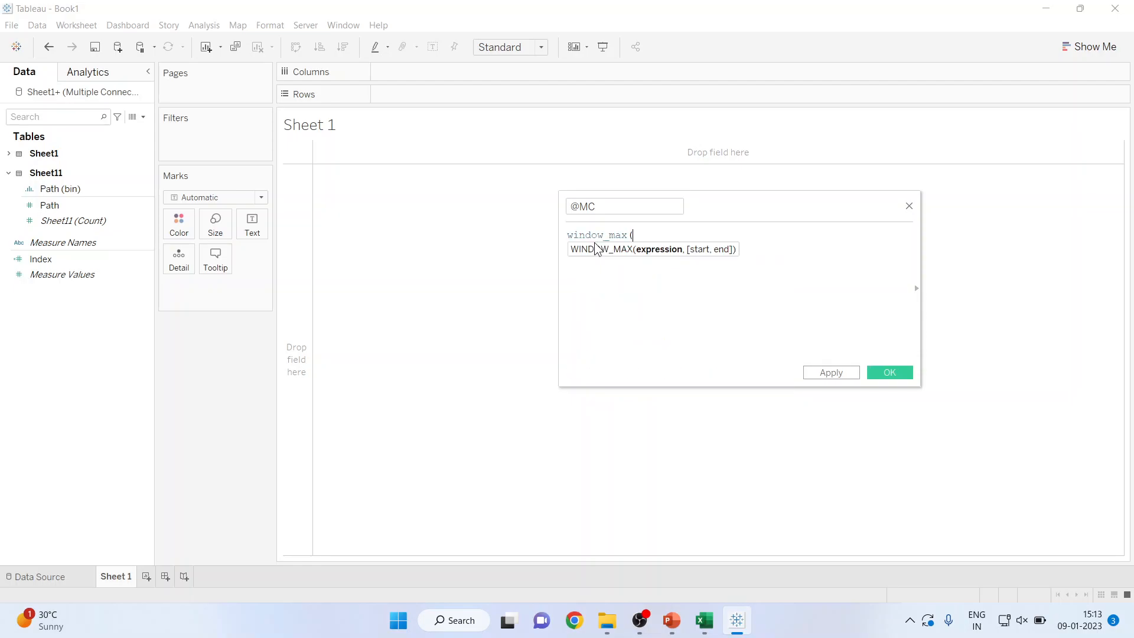
text(()
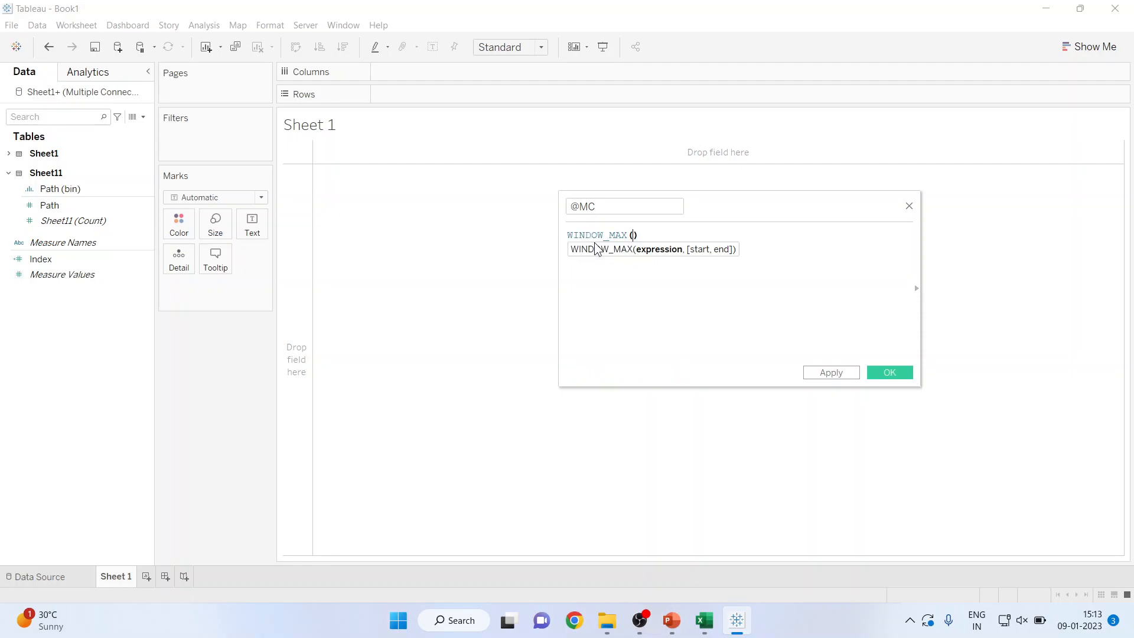
text(ma)
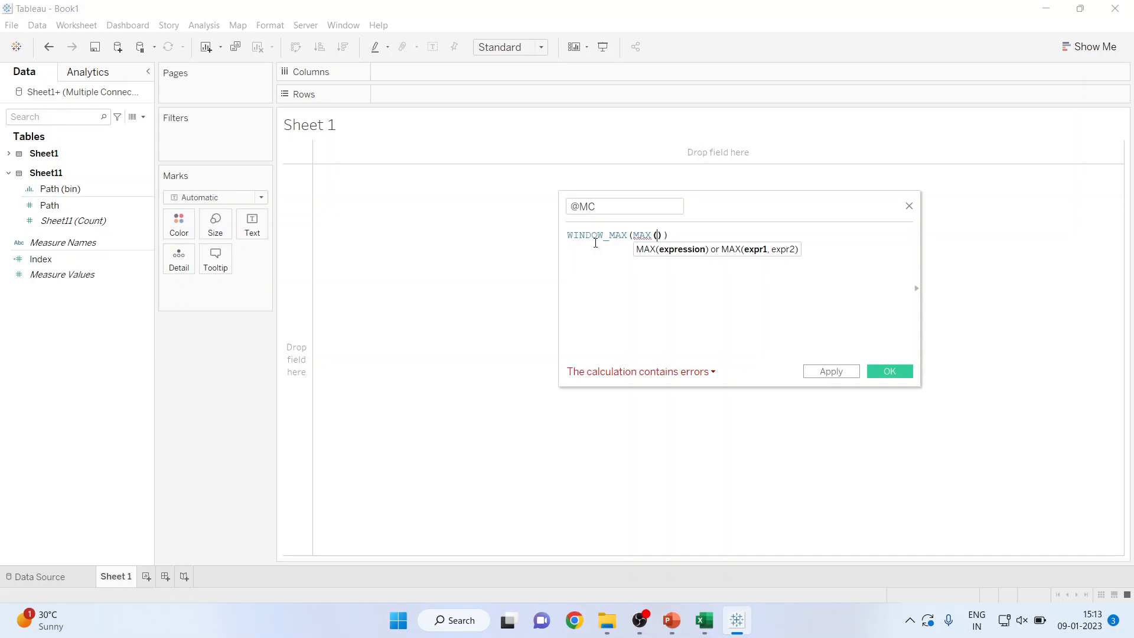
click(8, 154)
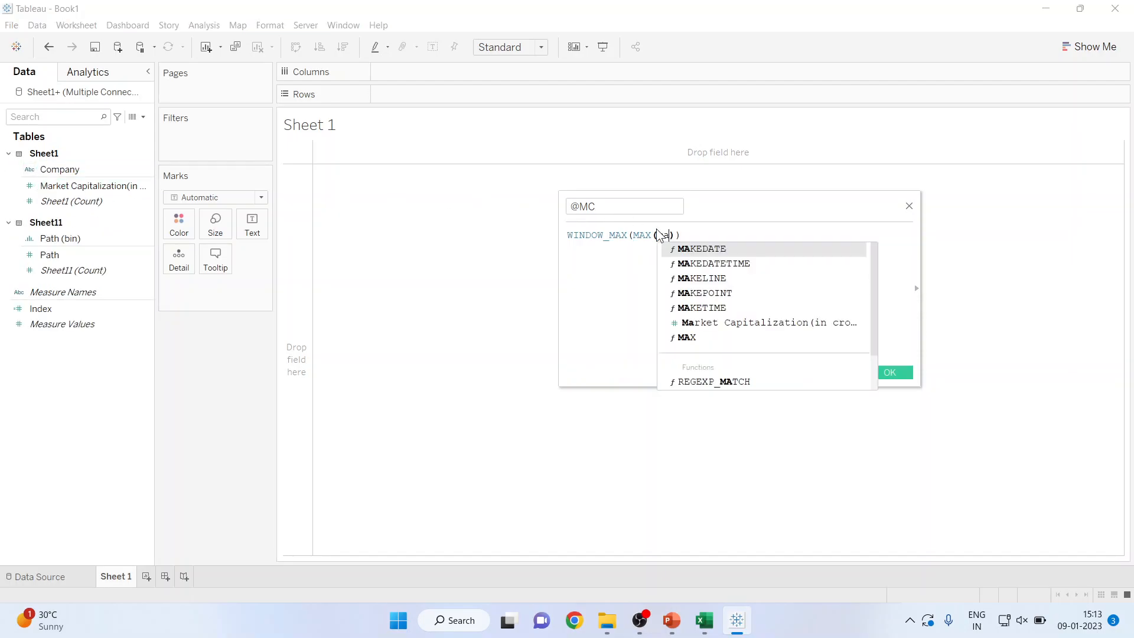
click(769, 322)
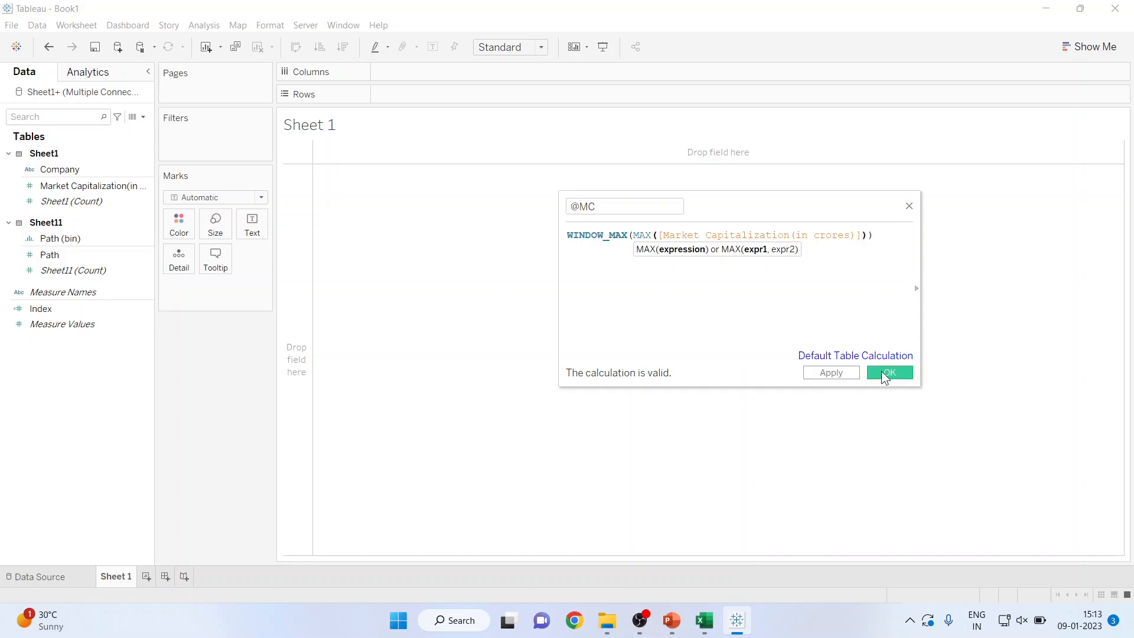
click(888, 372)
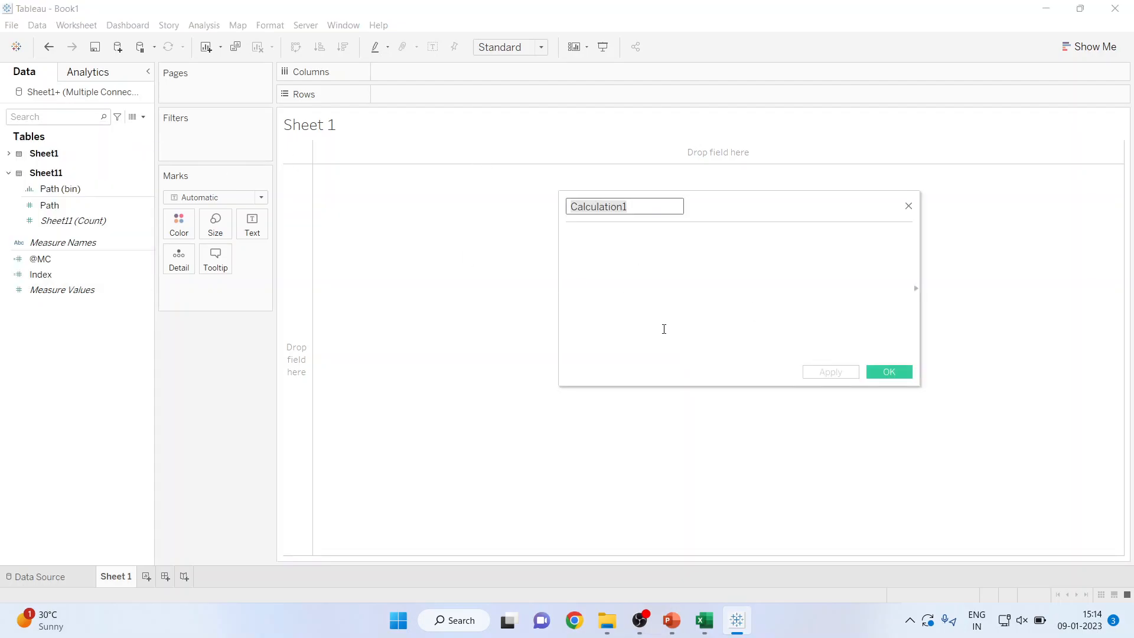
text(@Row)
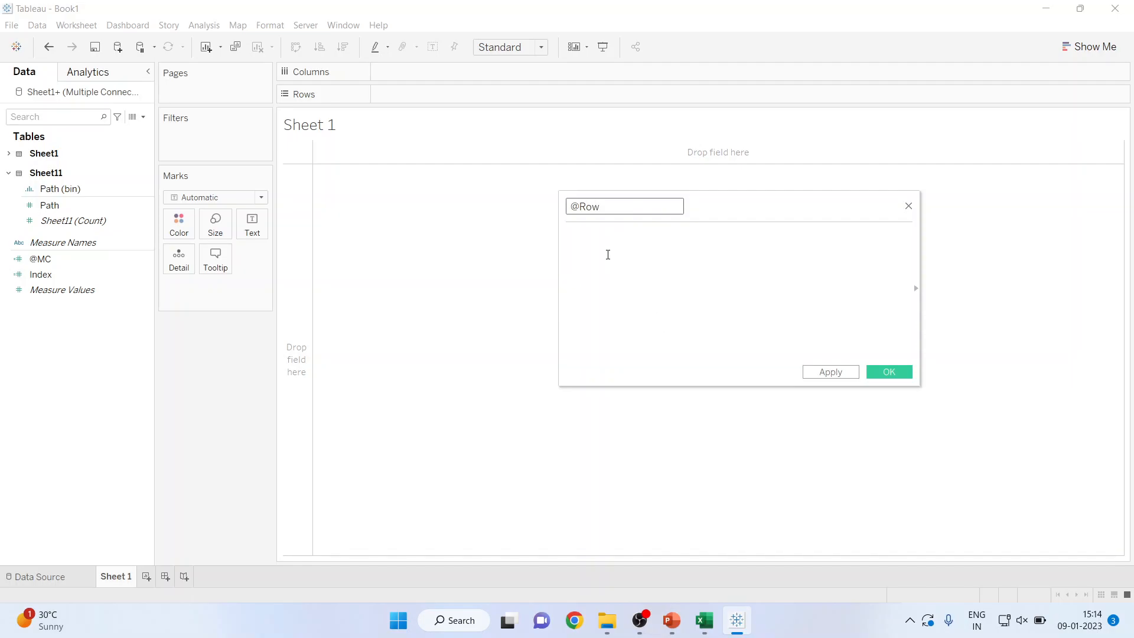
text(if)
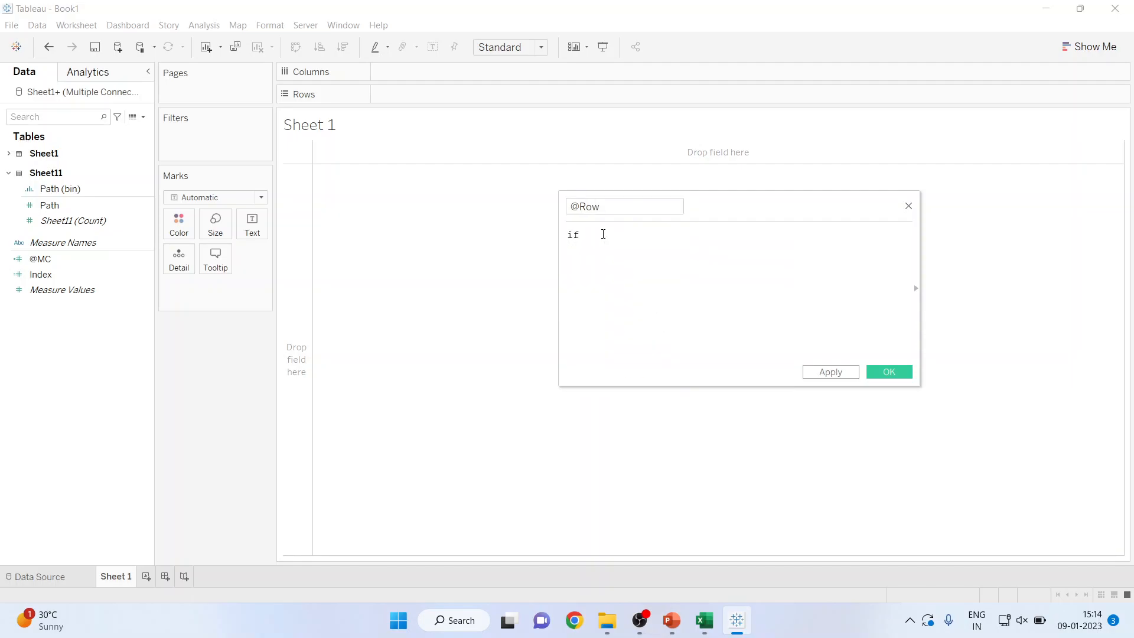
text(IF)
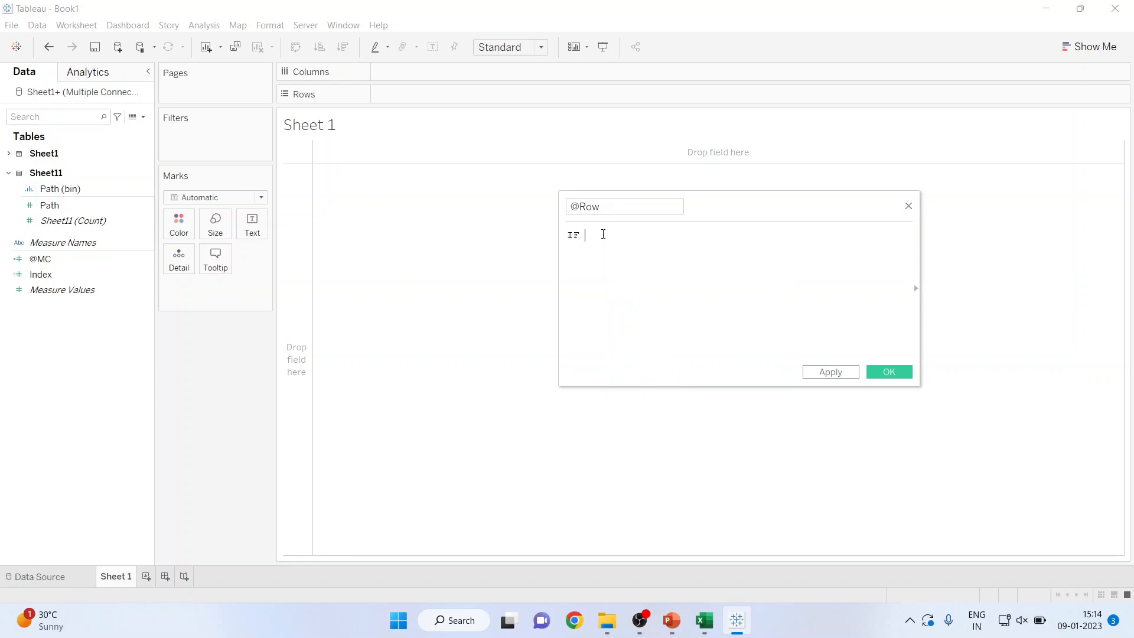
text(ind)
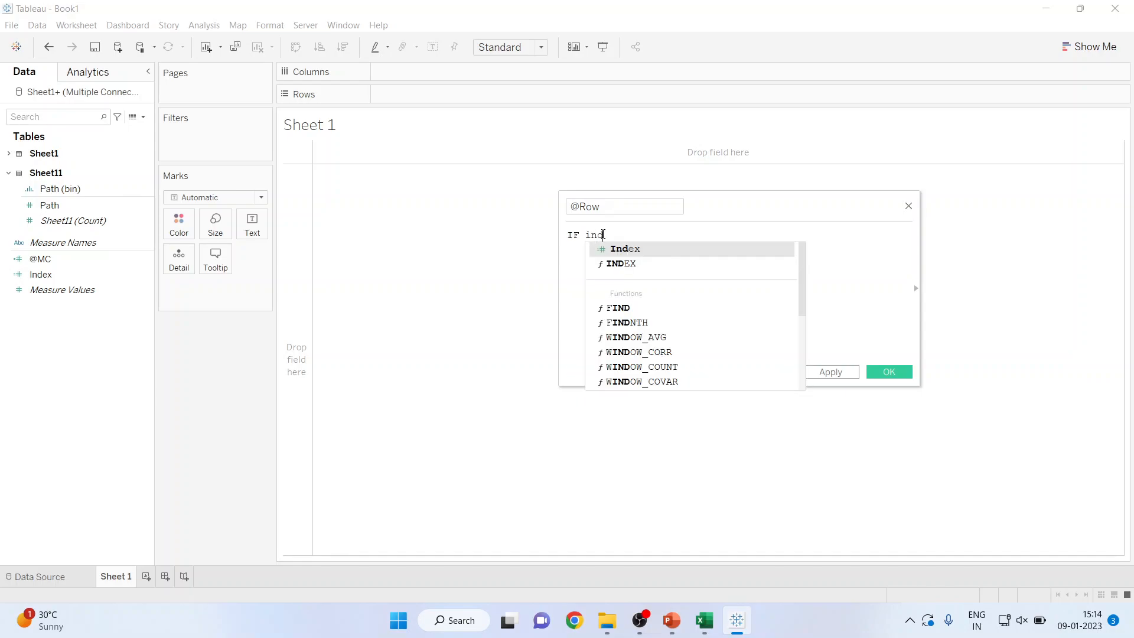
click(623, 249)
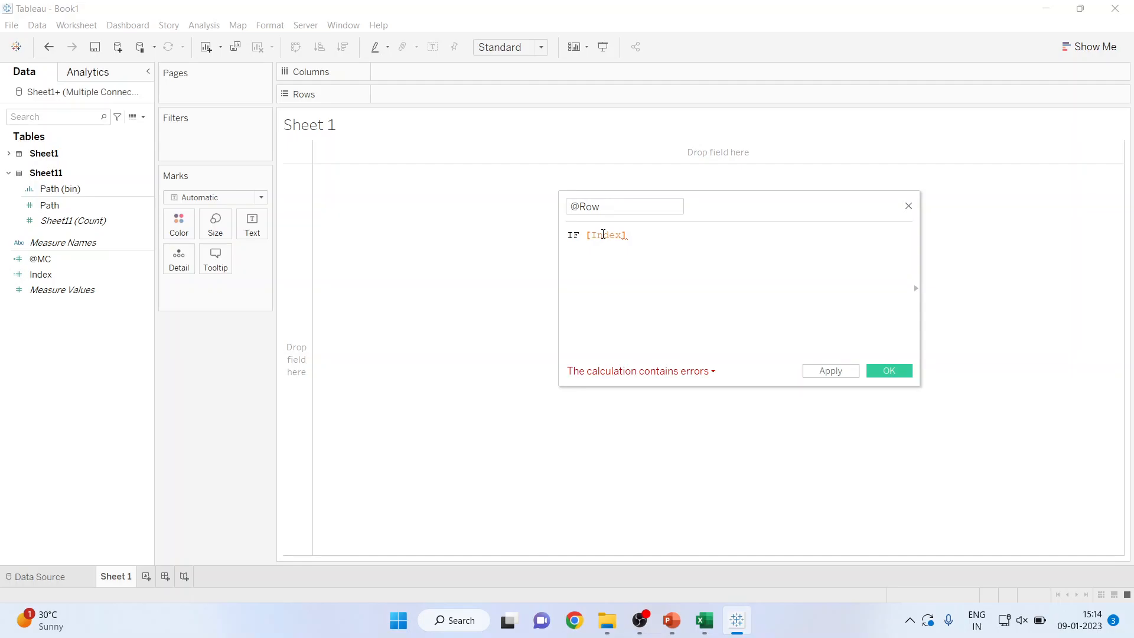
text(<)
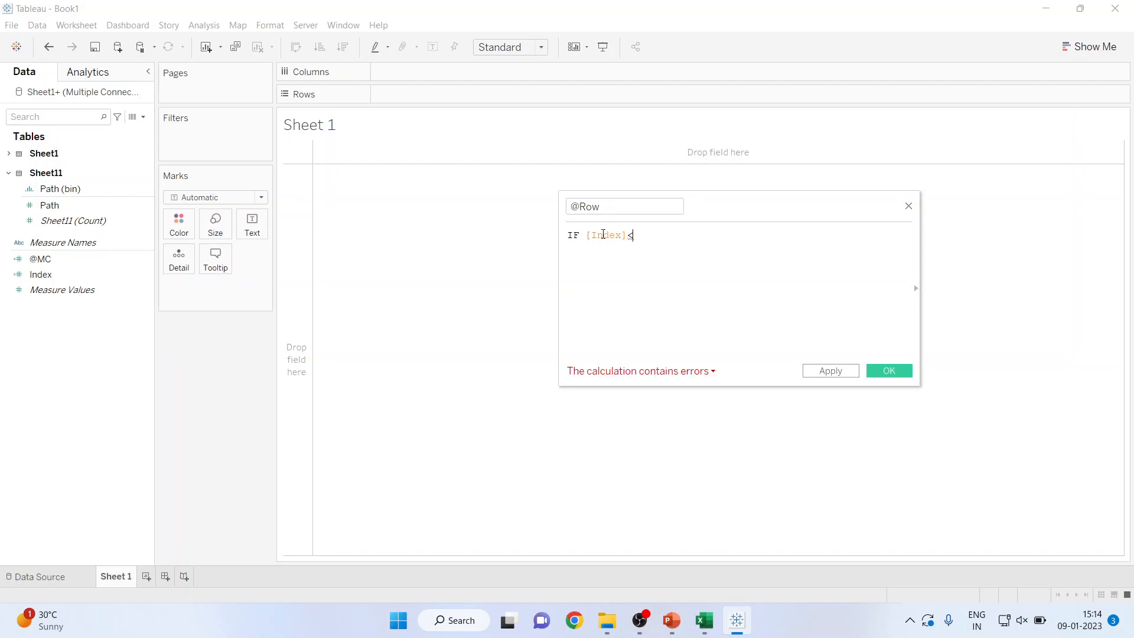
text(=)
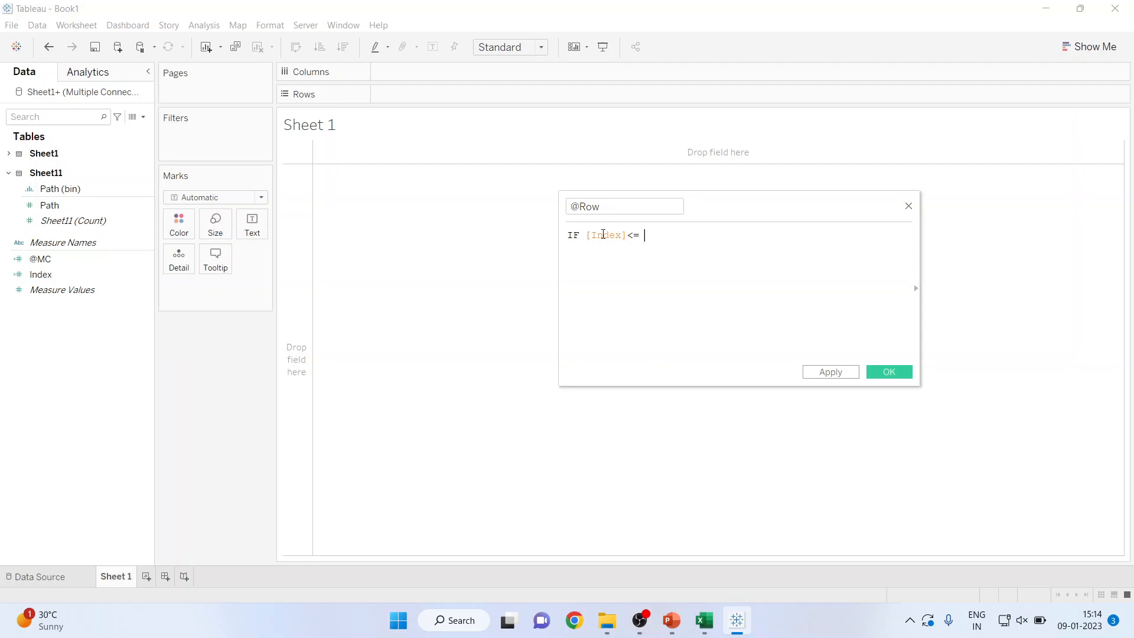
text(@)
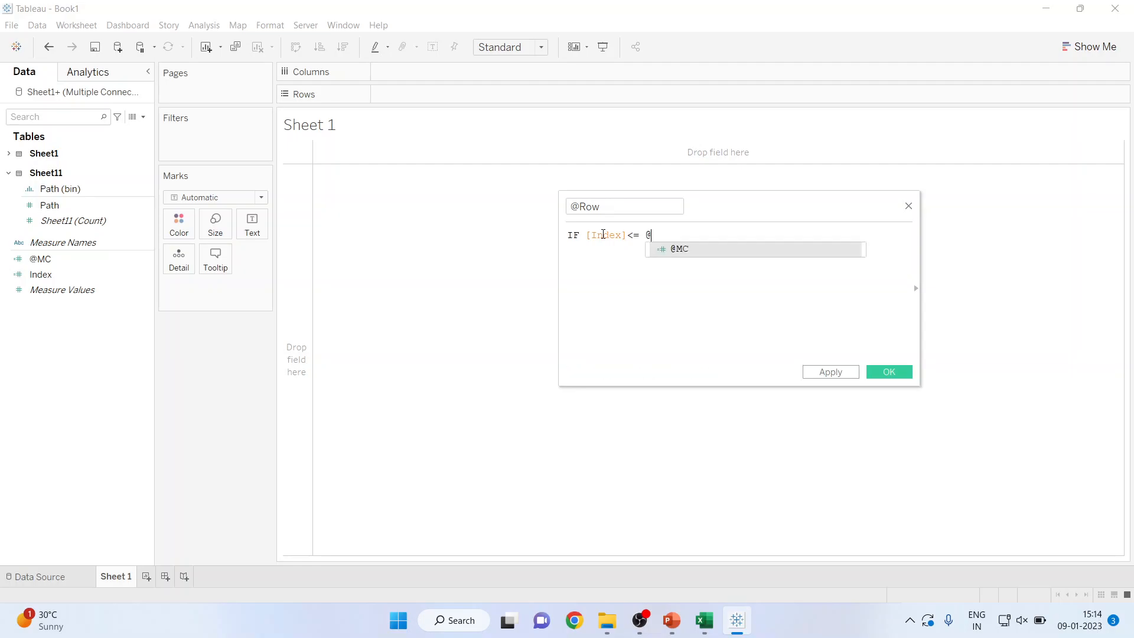
click(678, 249)
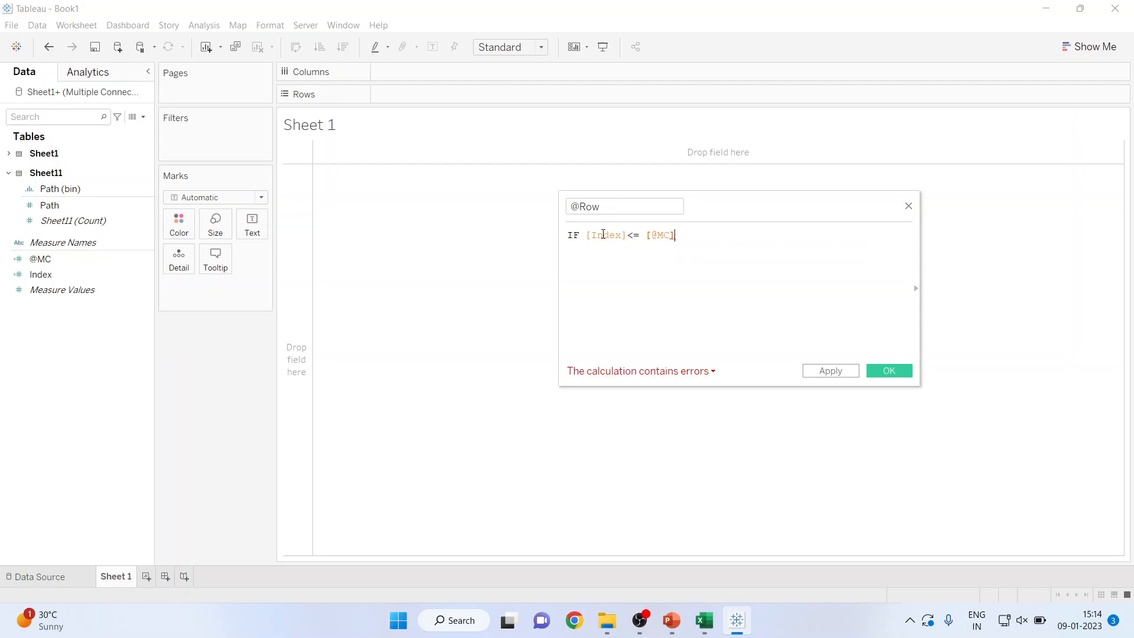
text(then)
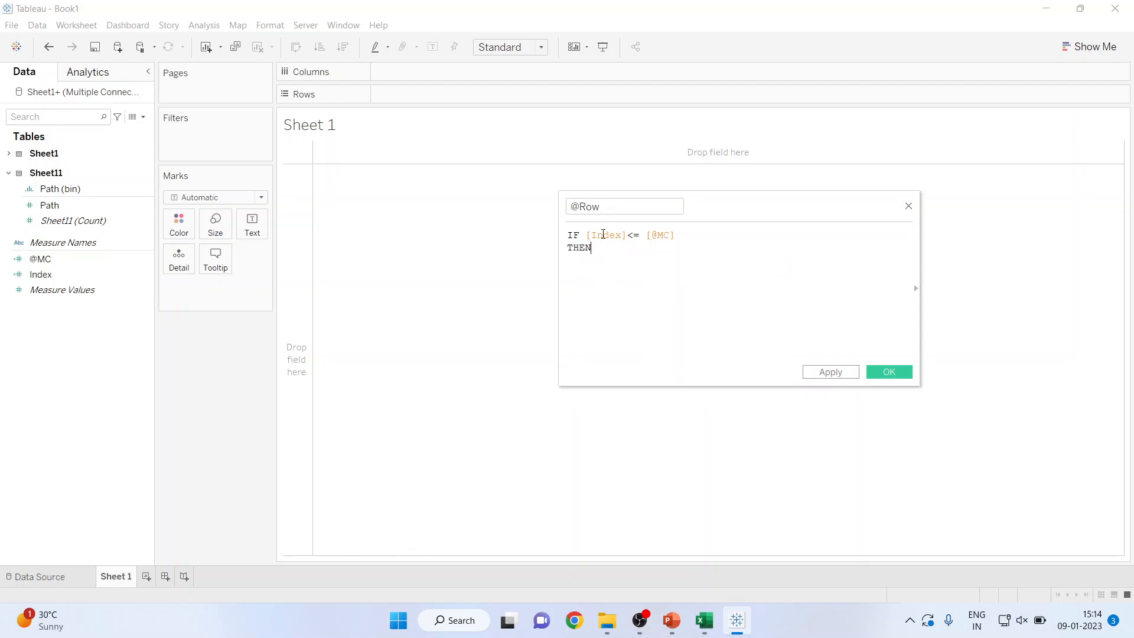
text(ind)
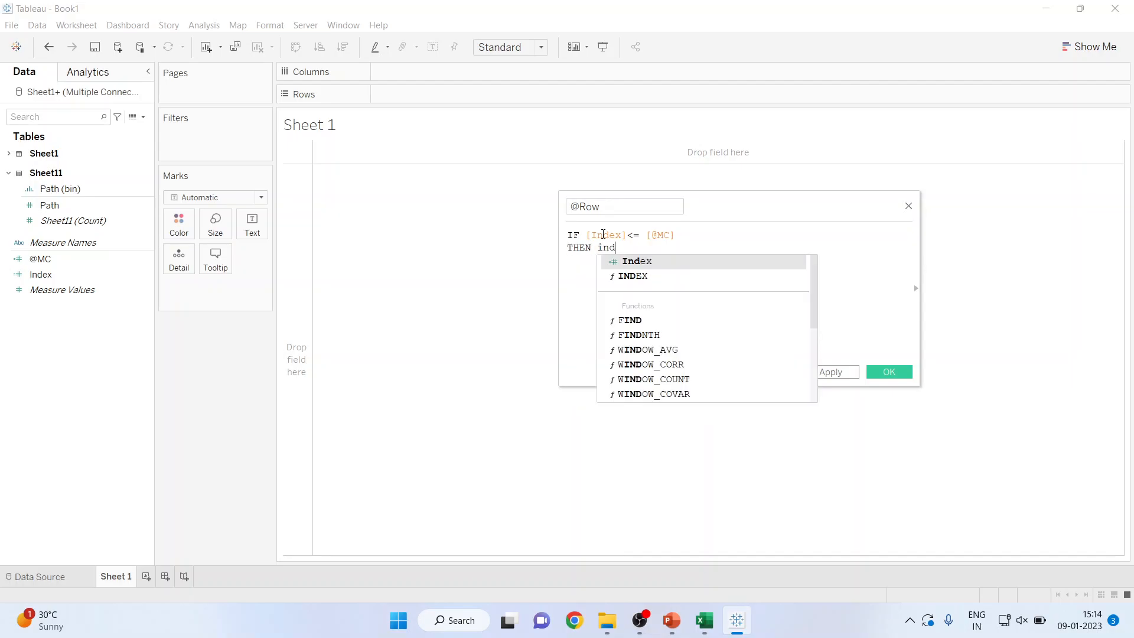
click(637, 261)
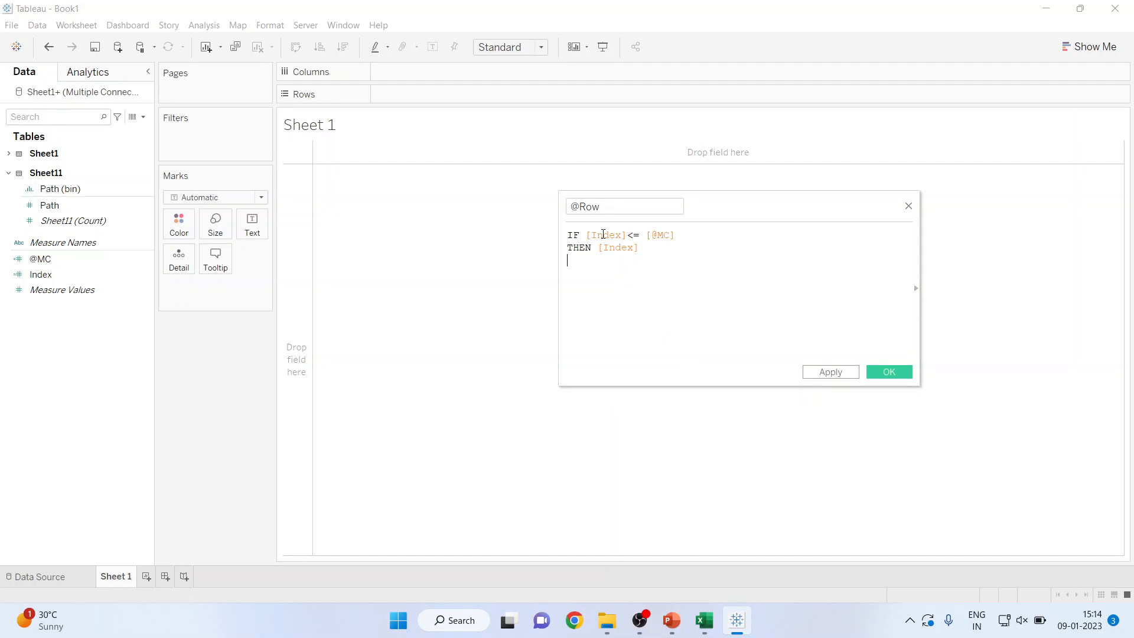
text(e)
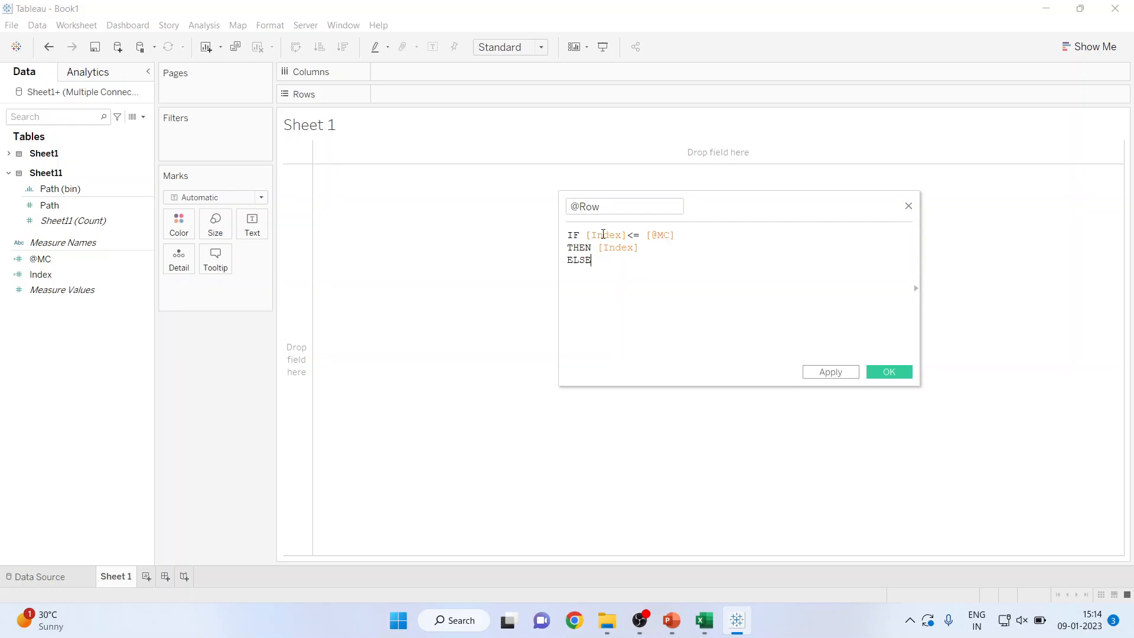
text(n)
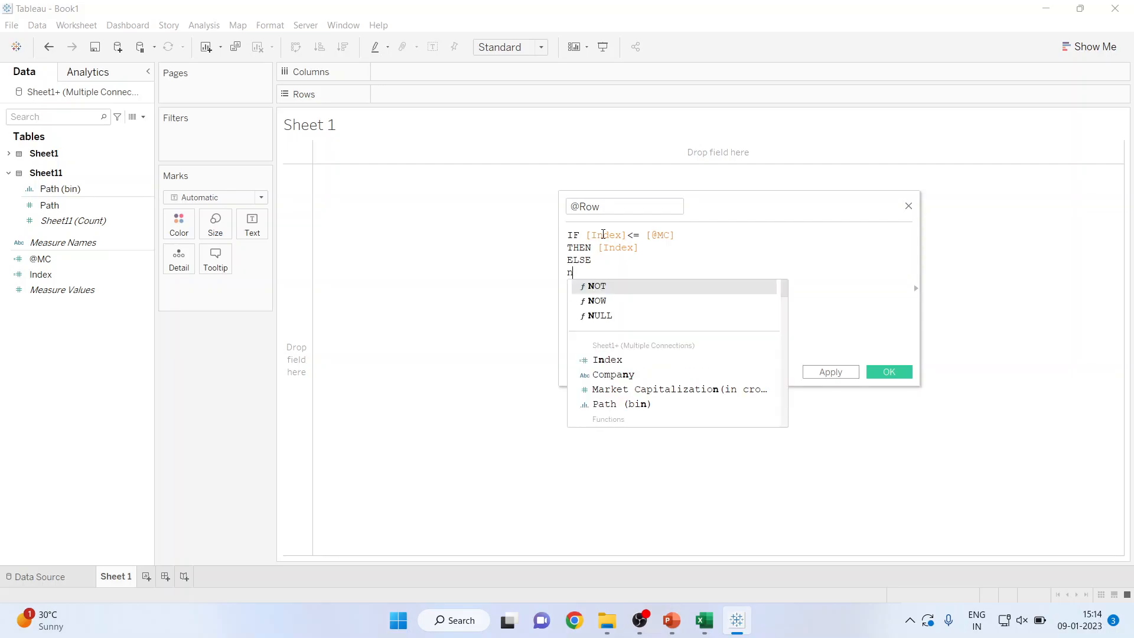
text(ULL)
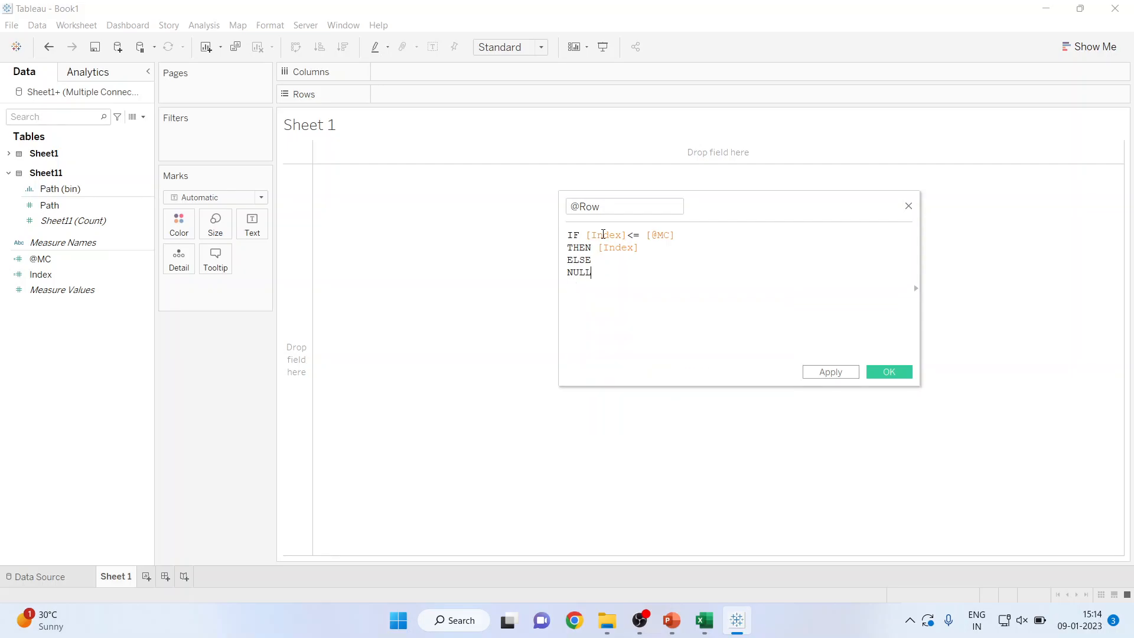
text(end)
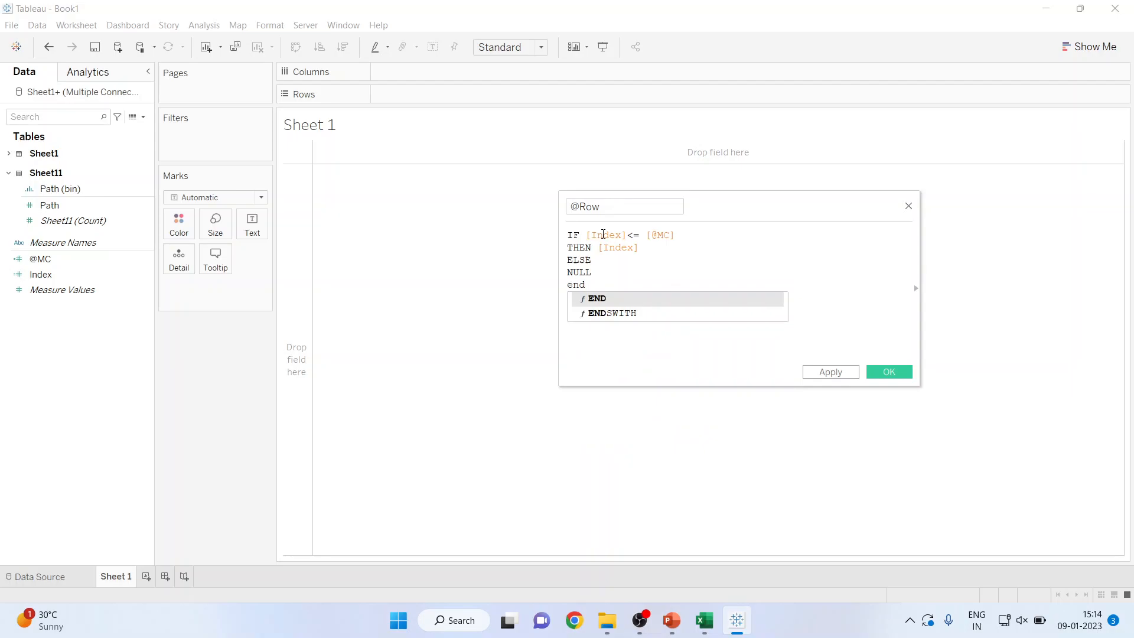
click(596, 298)
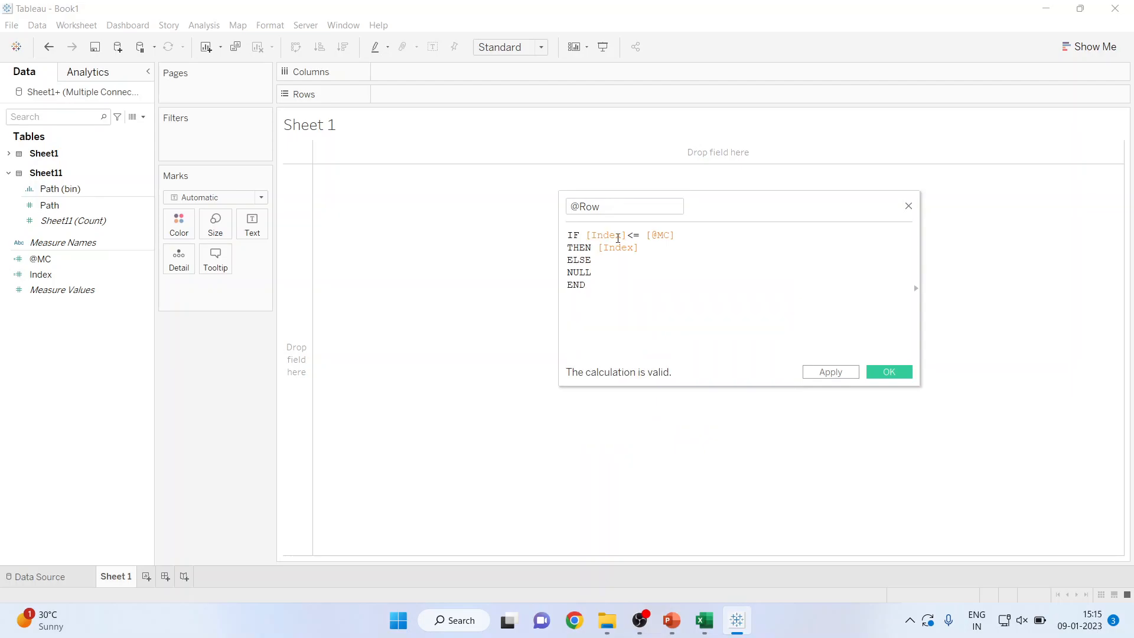
mouse_move(888, 372)
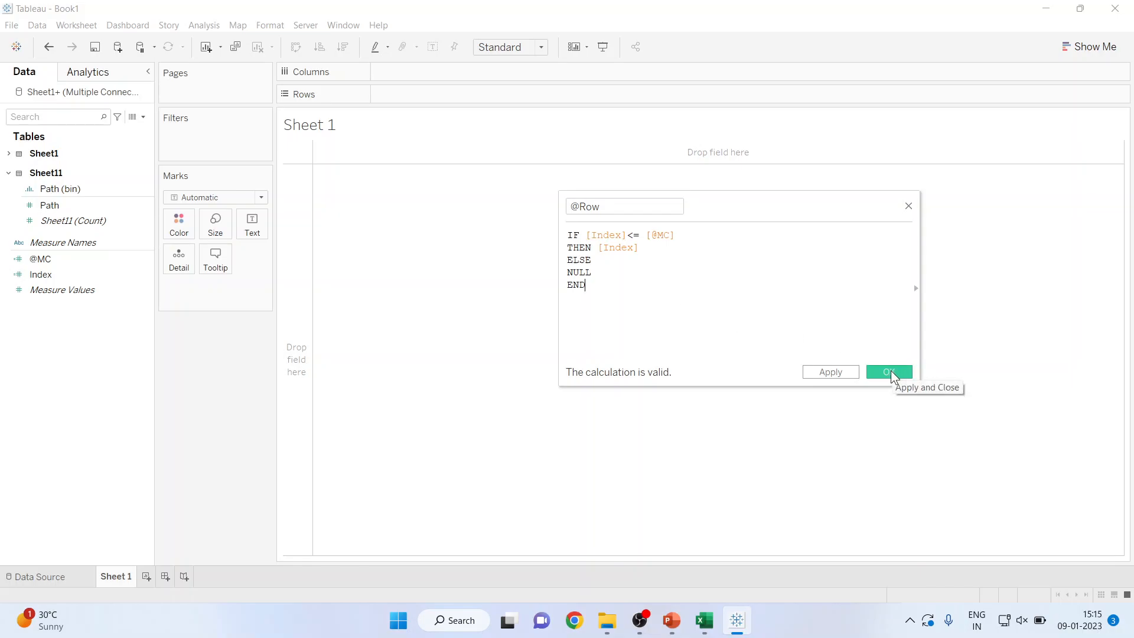
click(888, 371)
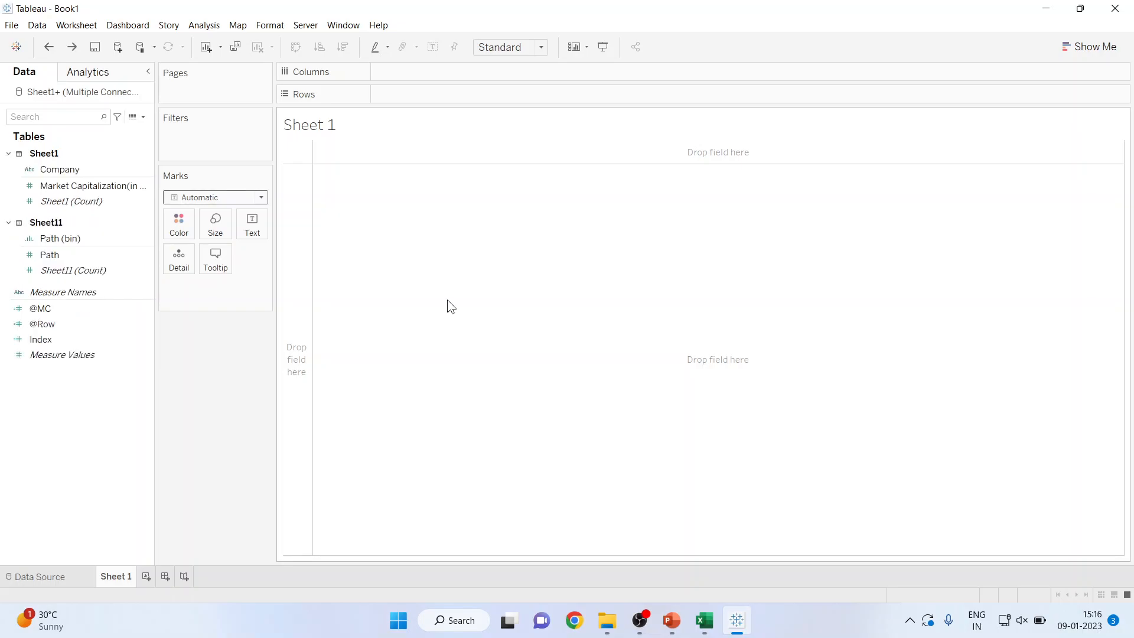
Put Company on Columns with Shape marks encoded by Company
click(59, 169)
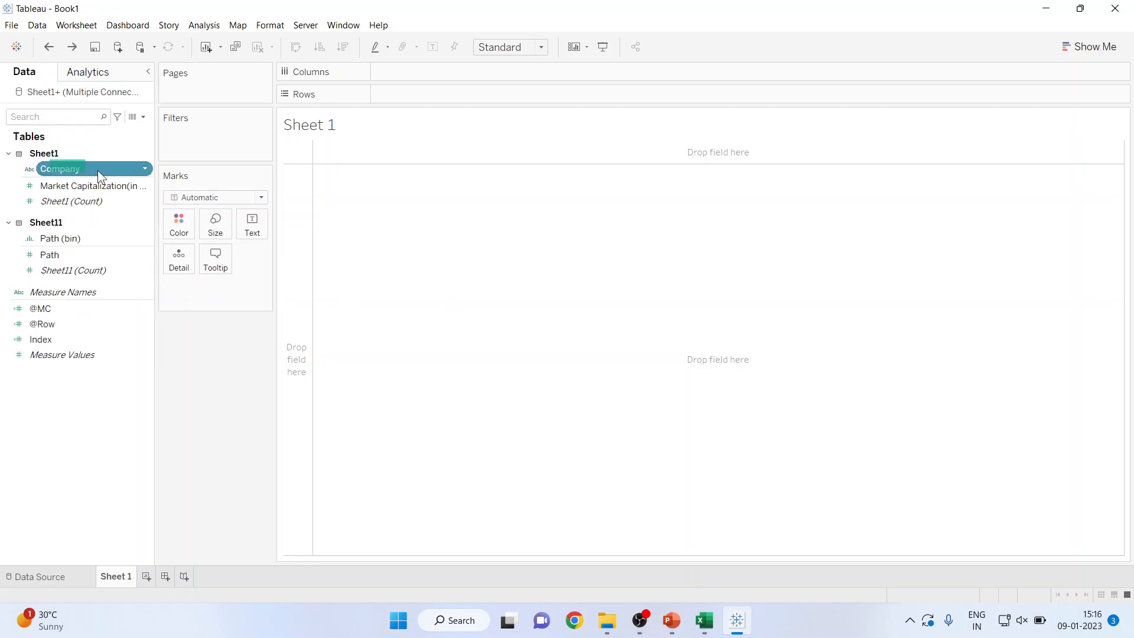
drag(60, 169, 422, 71)
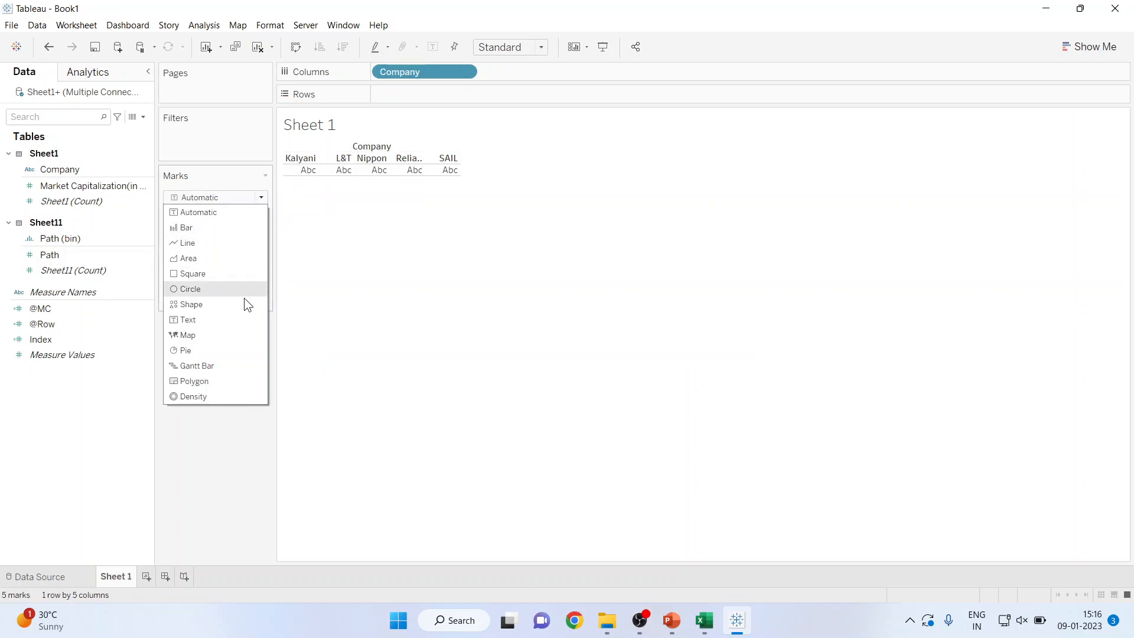
click(191, 303)
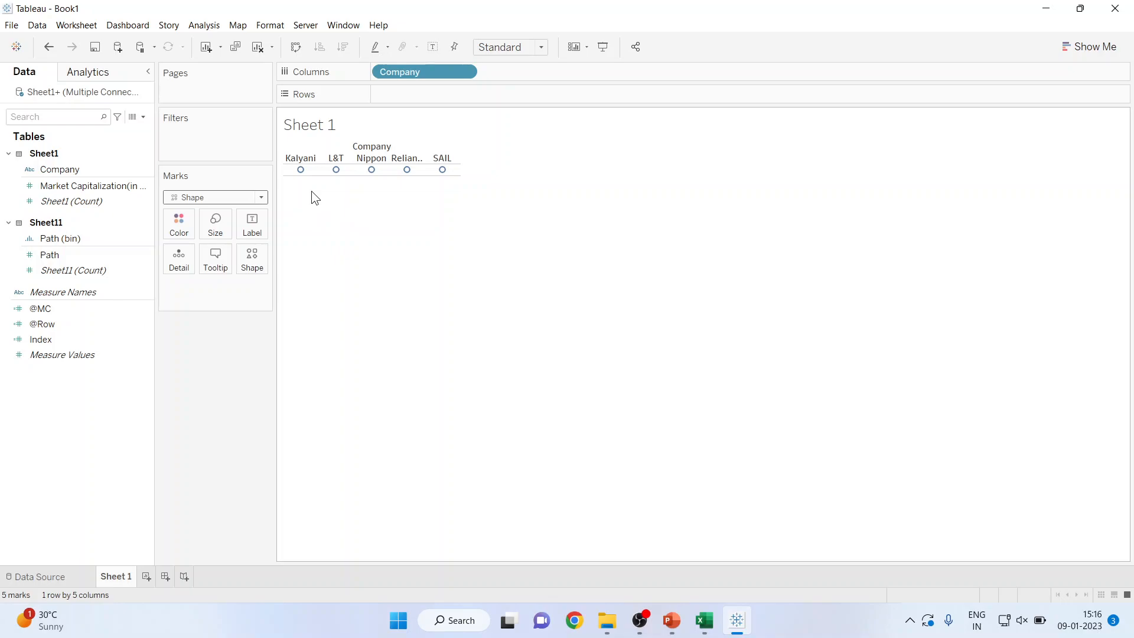
mouse_move(415, 316)
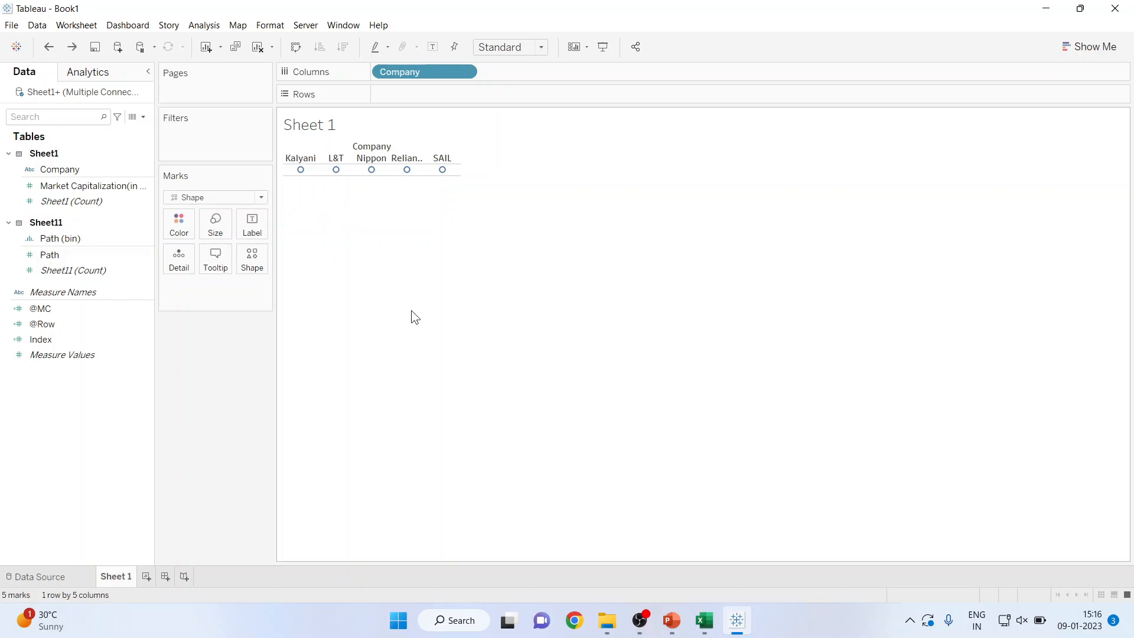
click(60, 169)
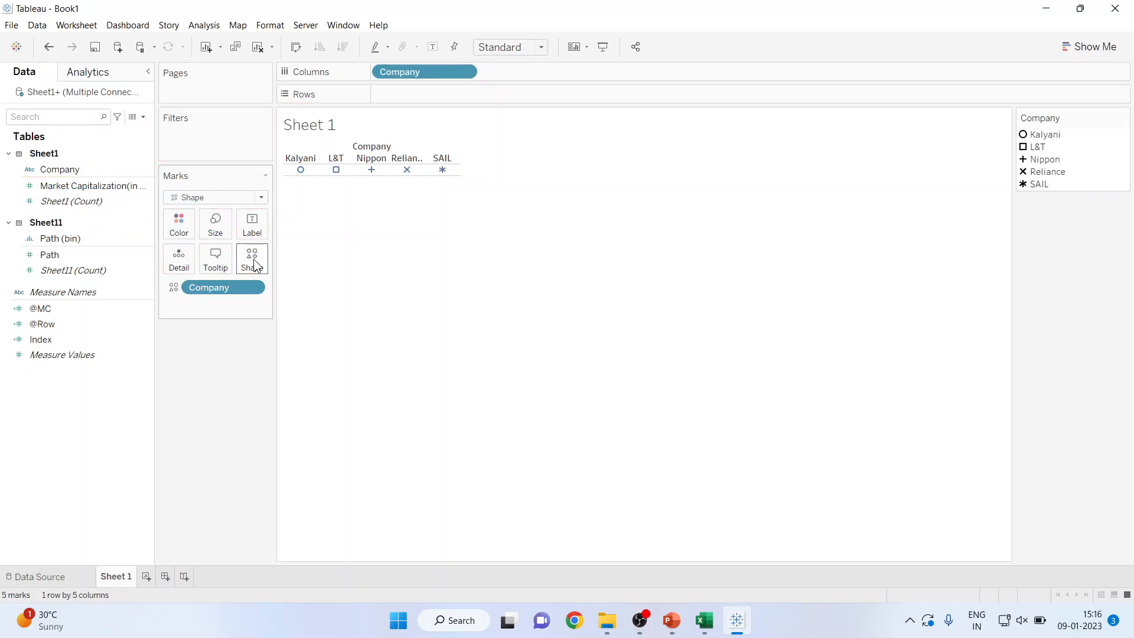
drag(60, 237, 386, 114)
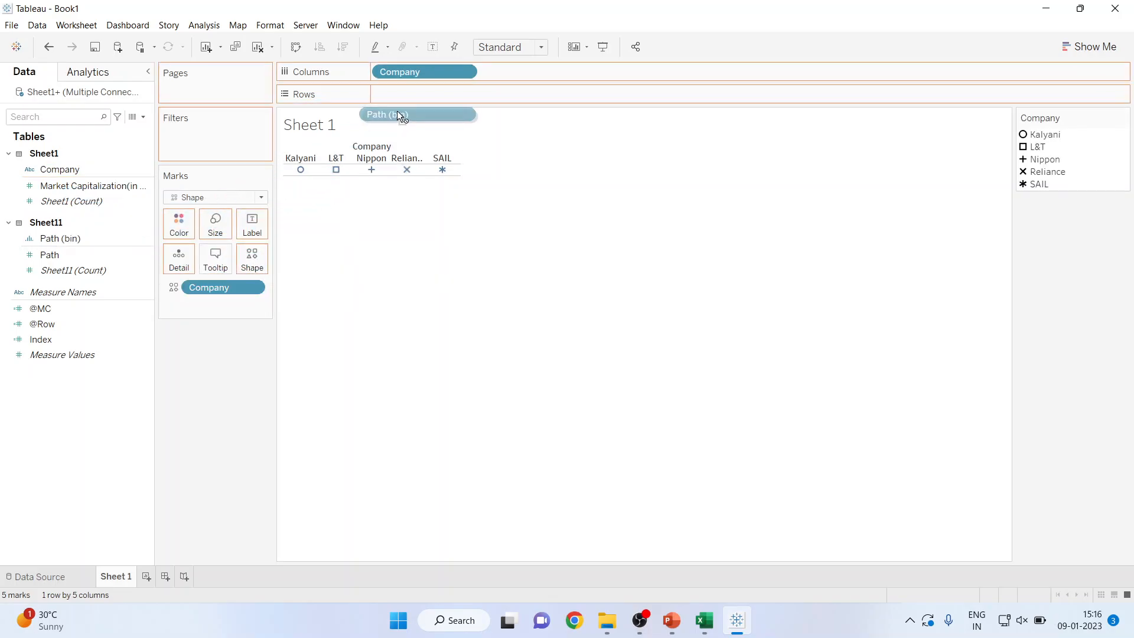
Place Path (bin) on Rows and show its missing values for 101 rows
drag(385, 114, 400, 95)
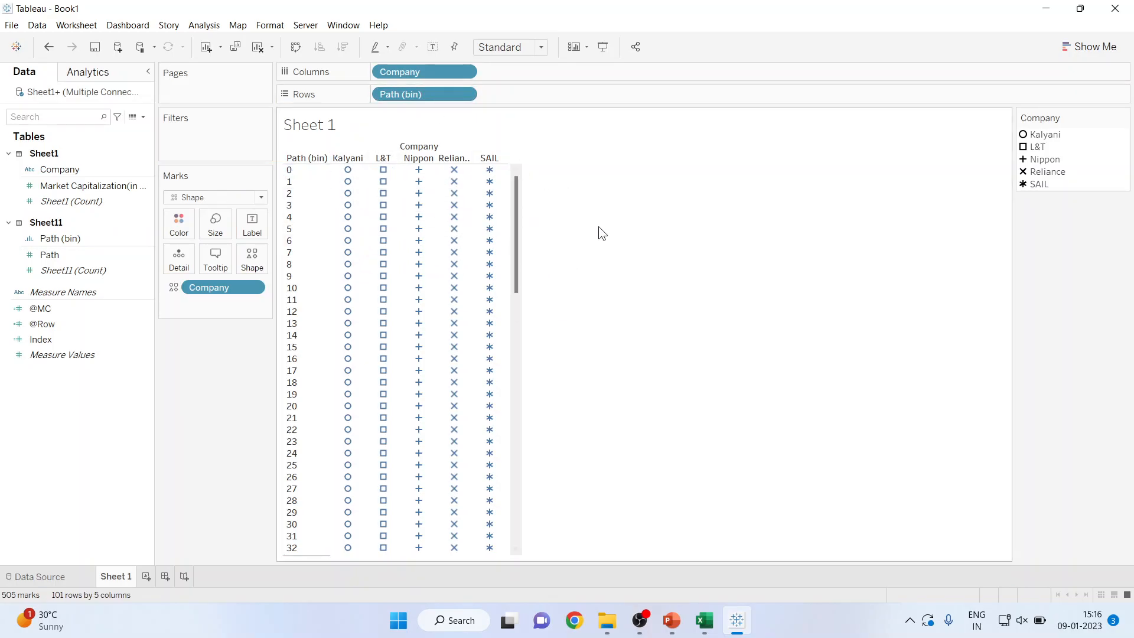
mouse_move(630, 253)
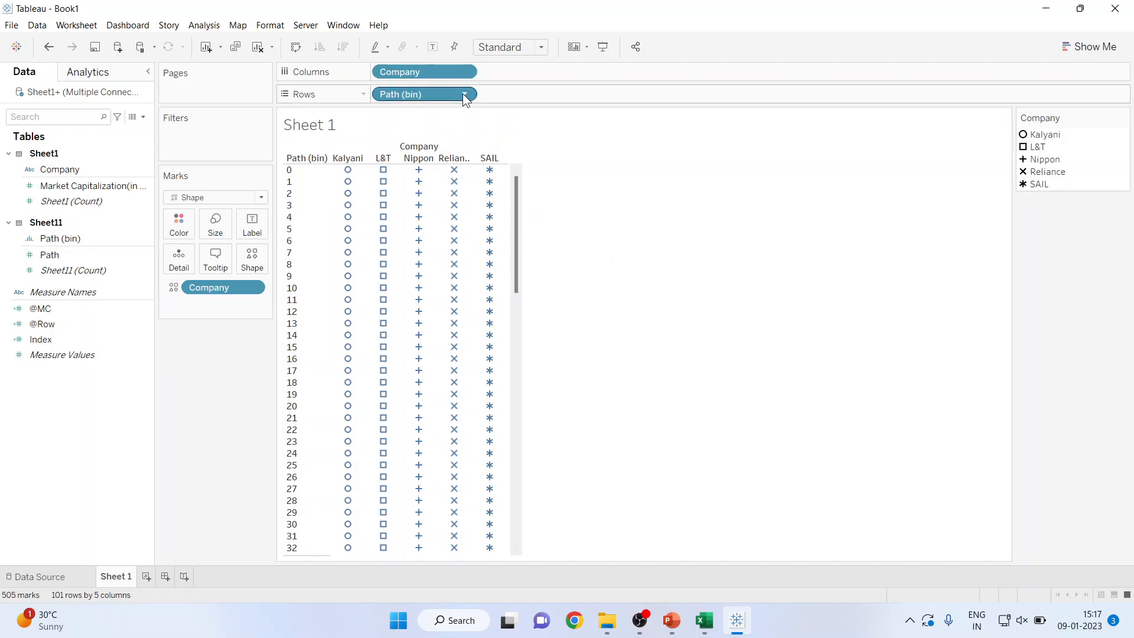
click(466, 94)
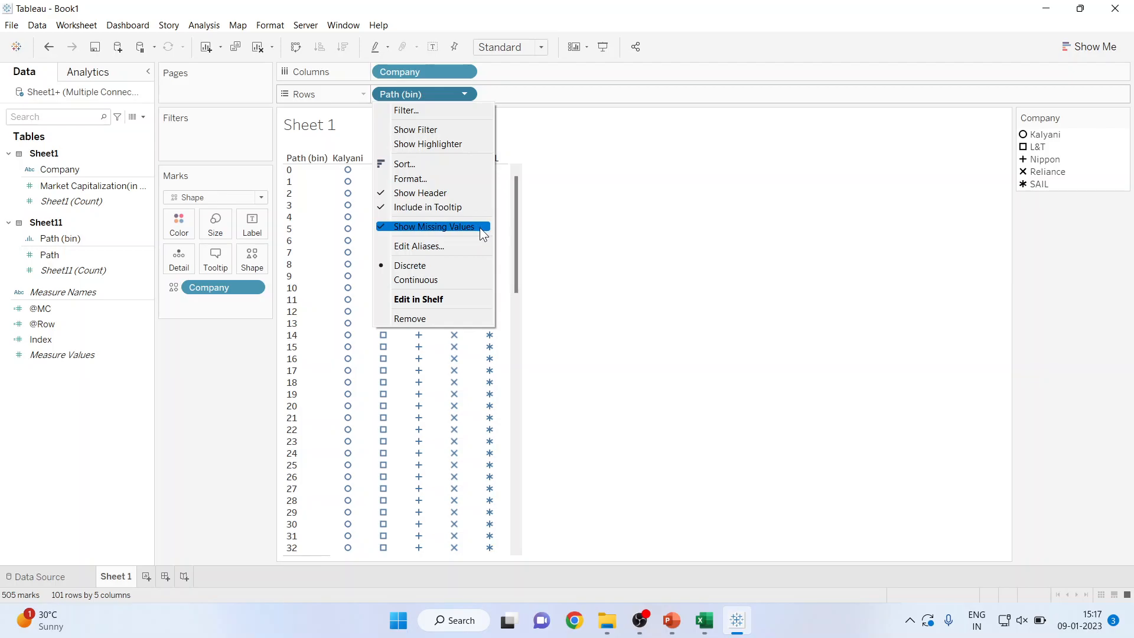
click(435, 226)
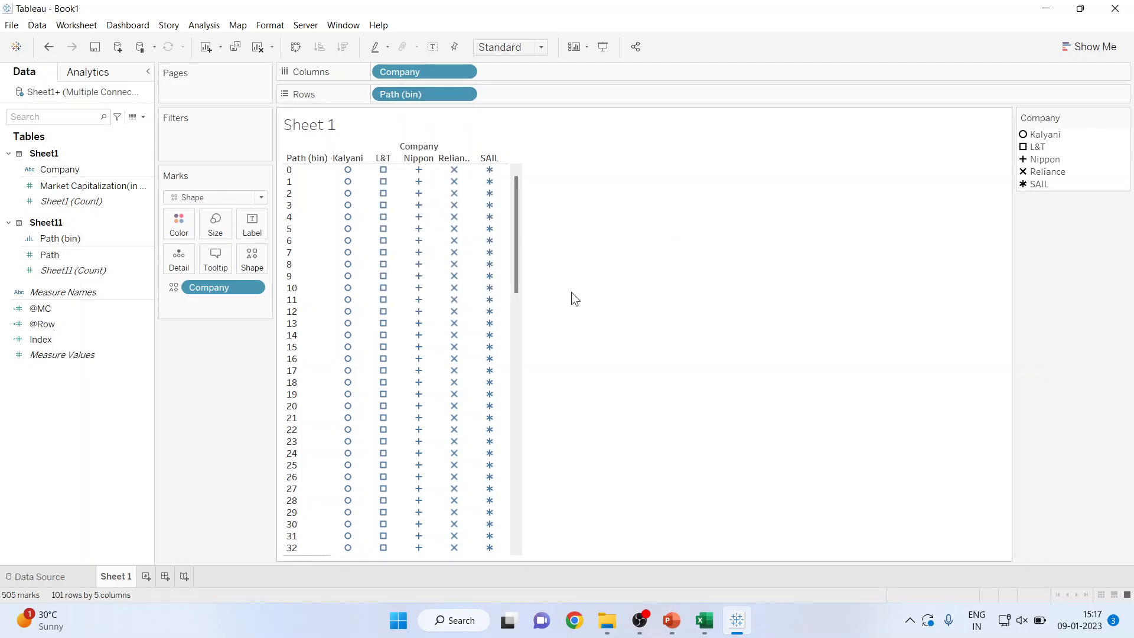
mouse_move(100, 384)
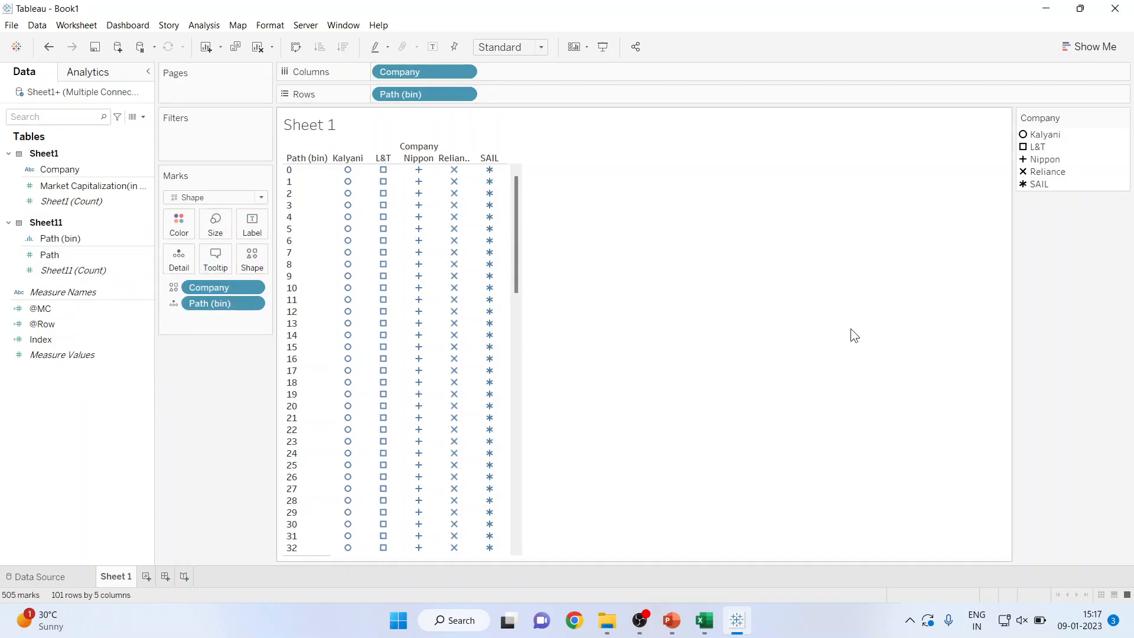
mouse_move(590, 275)
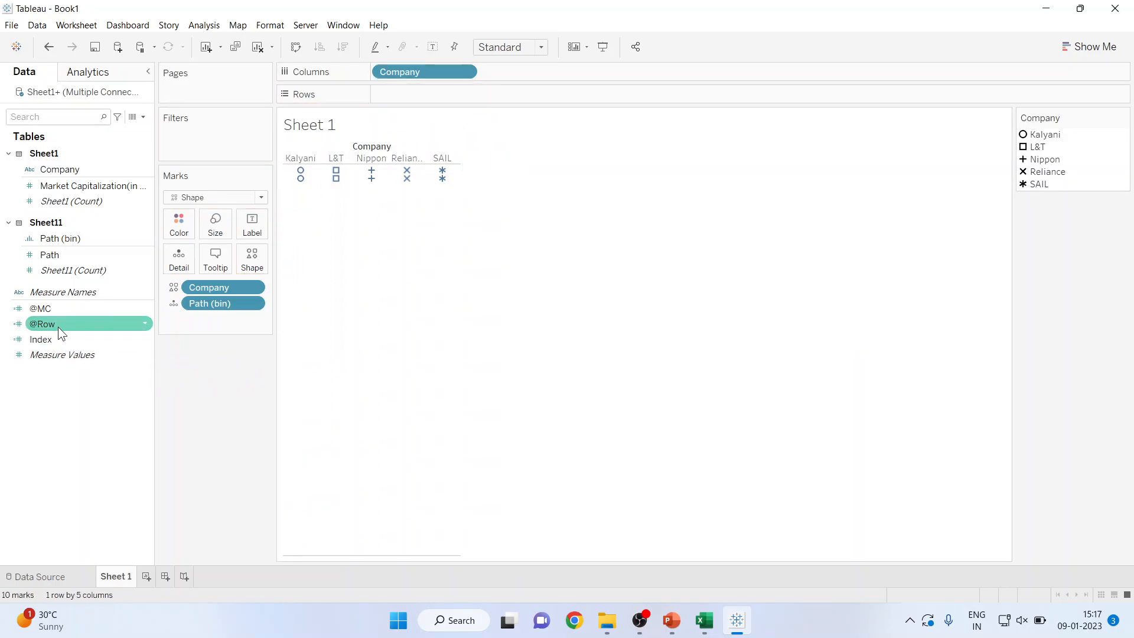
drag(42, 324, 392, 95)
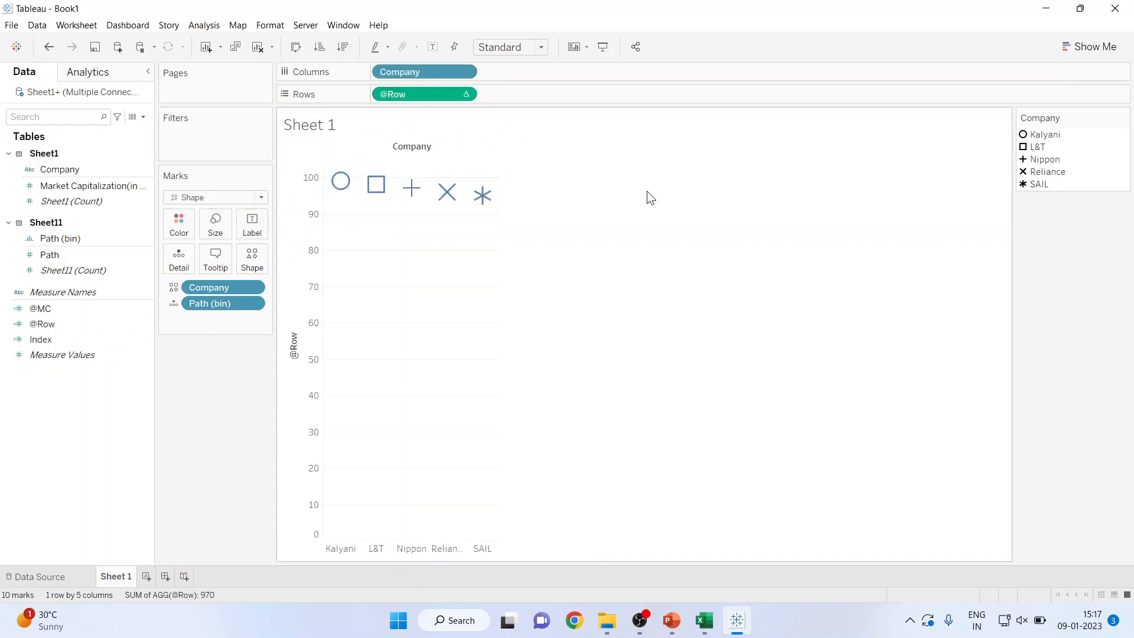
mouse_move(765, 317)
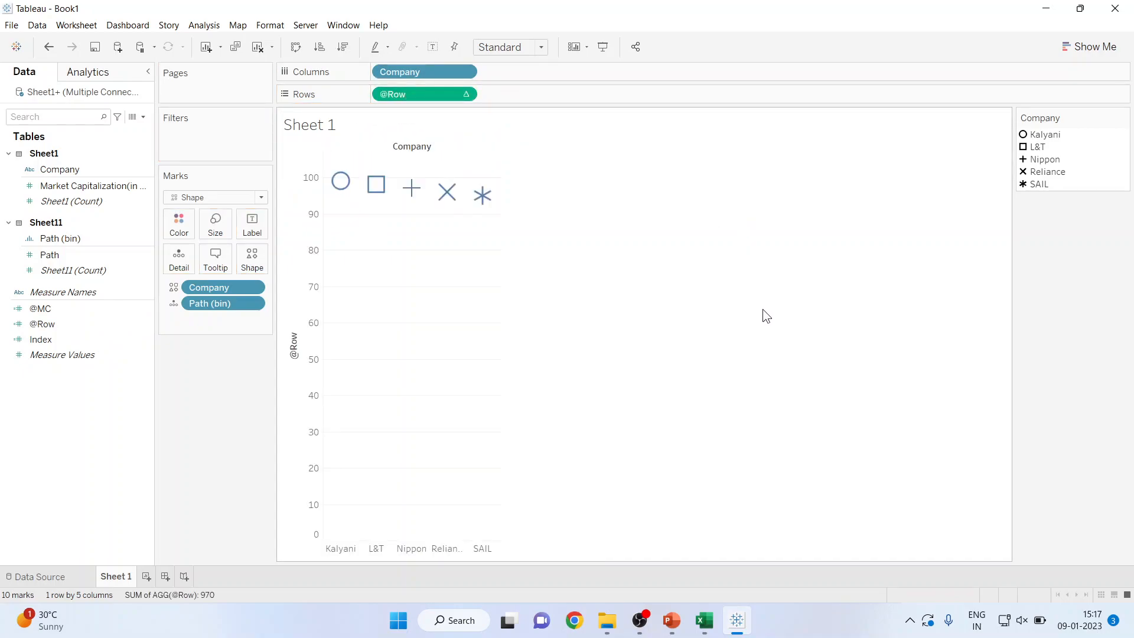
mouse_move(692, 320)
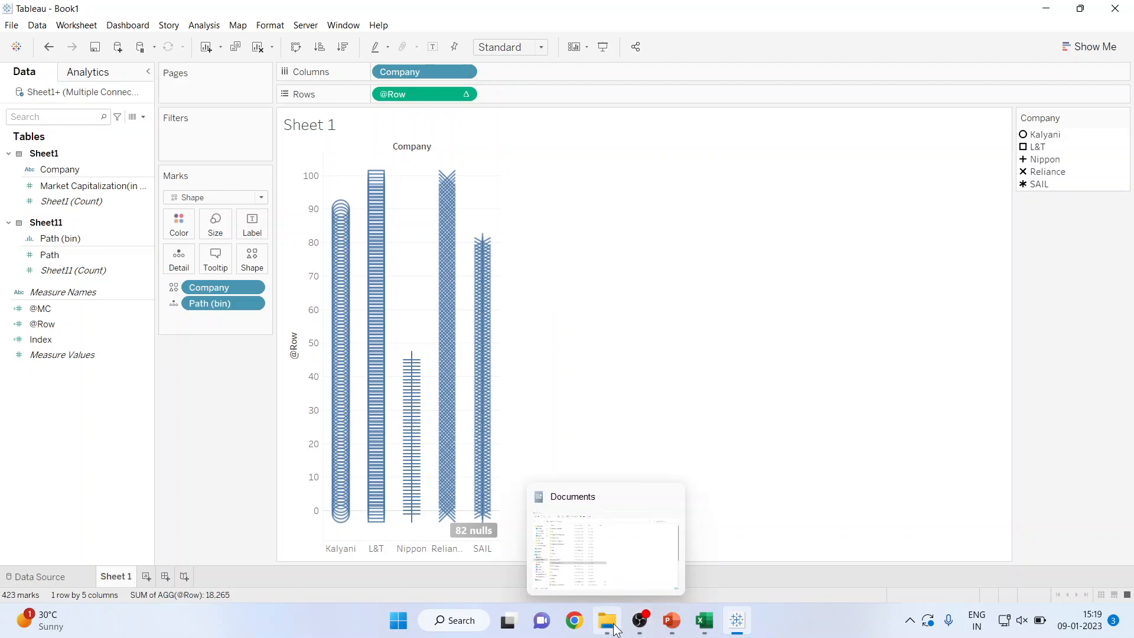
Browse Documents into My Tableau Repository's Custom shapes folder with the cylinder, prism, sphere and cube images
click(606, 620)
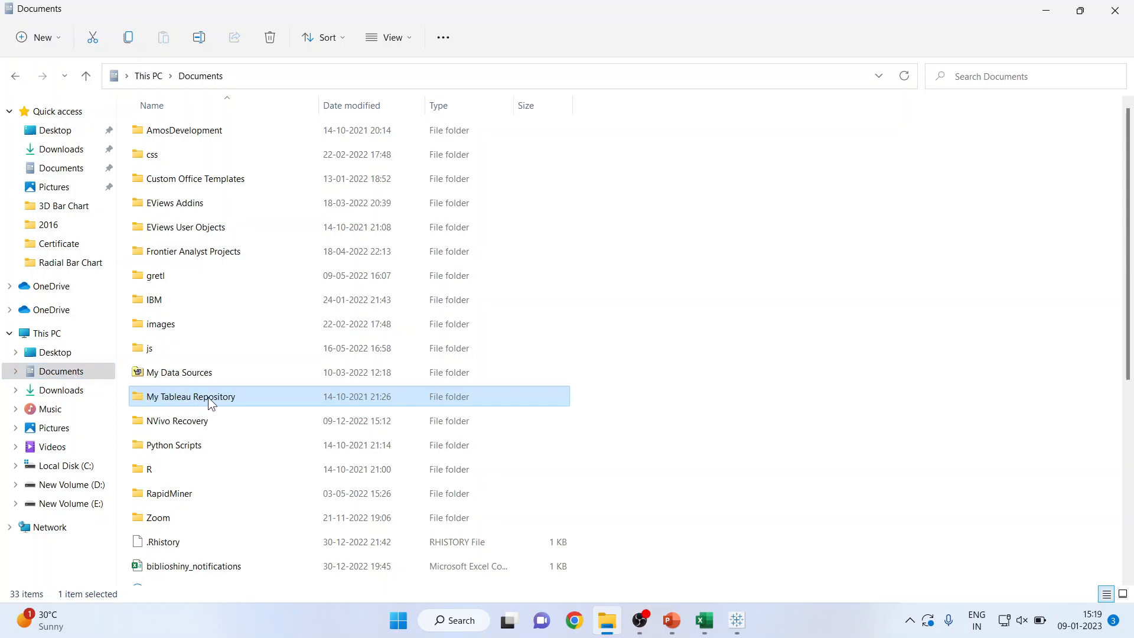
mouse_move(215, 401)
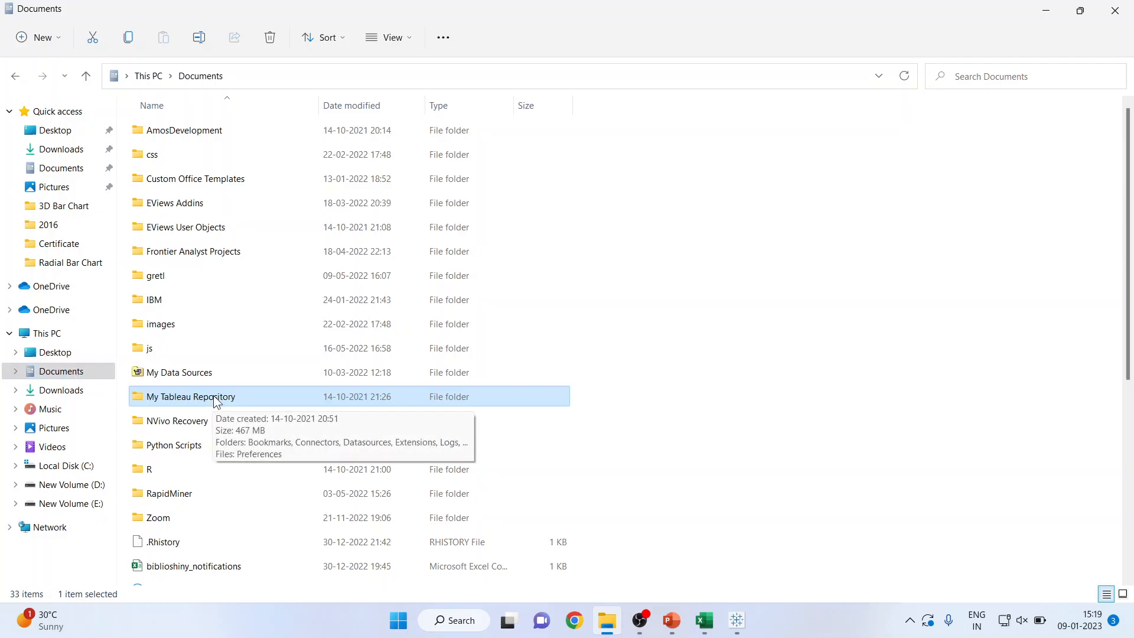
double_click(190, 396)
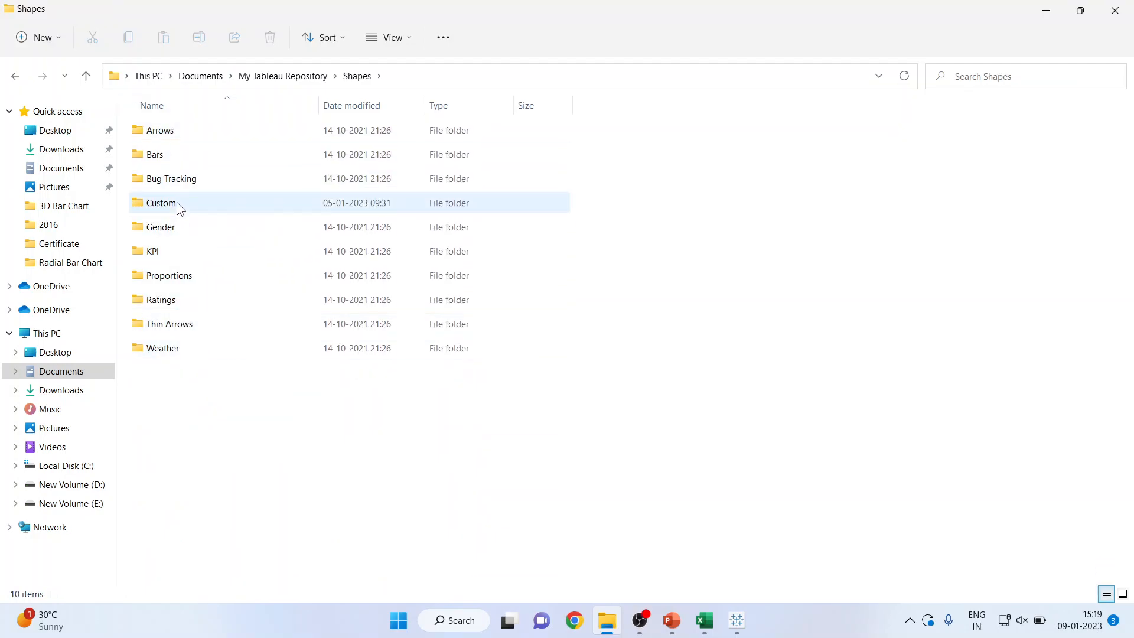
mouse_move(181, 206)
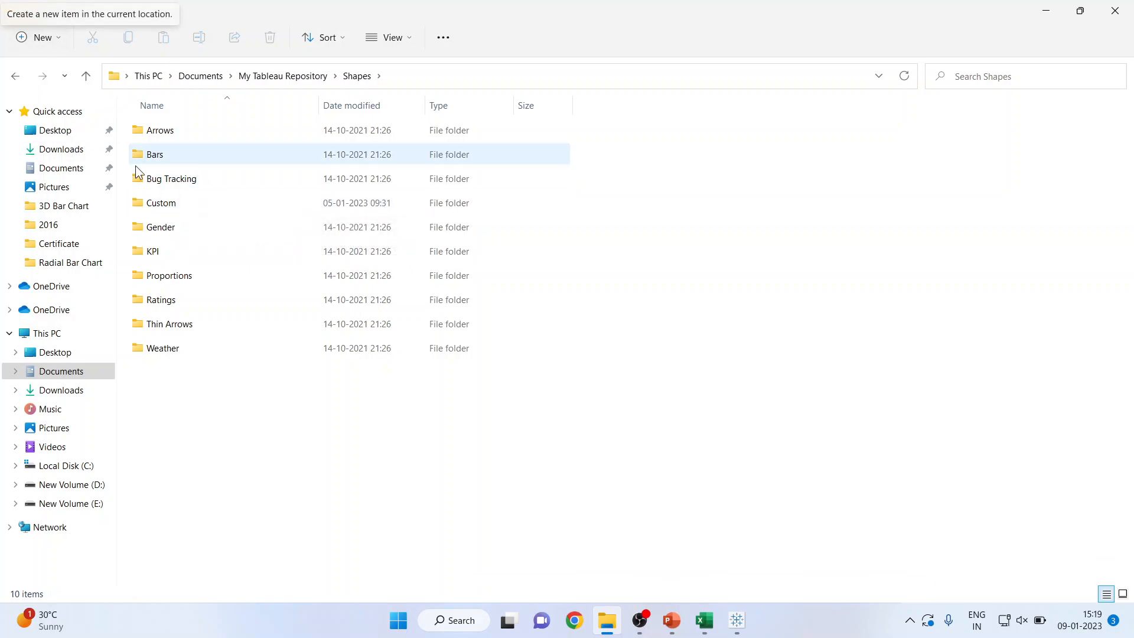
double_click(161, 202)
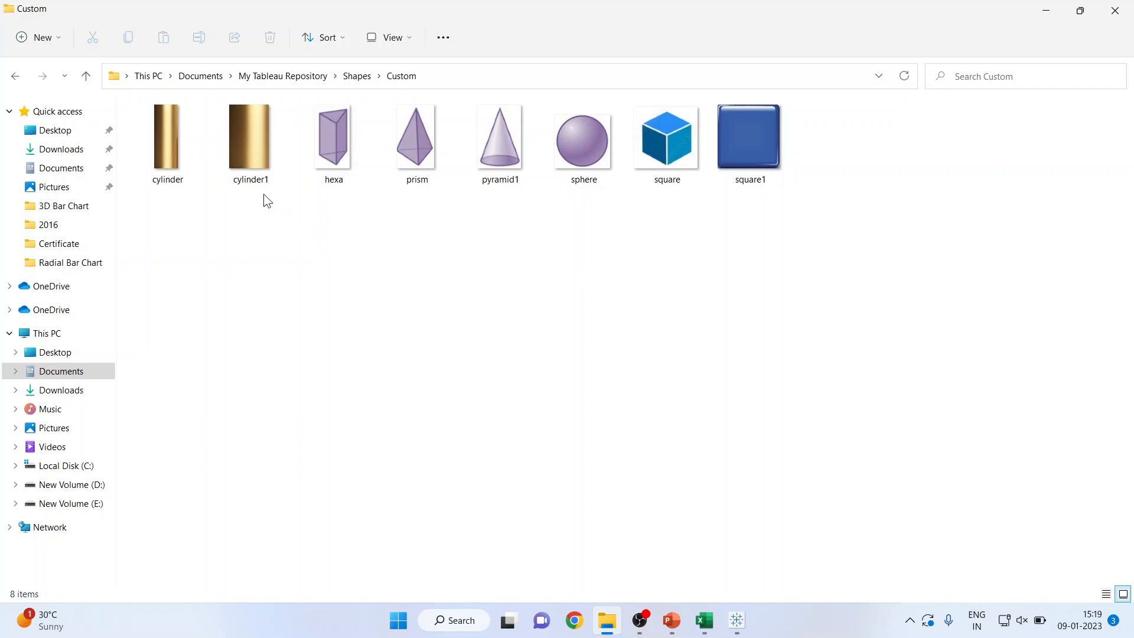
mouse_move(250, 144)
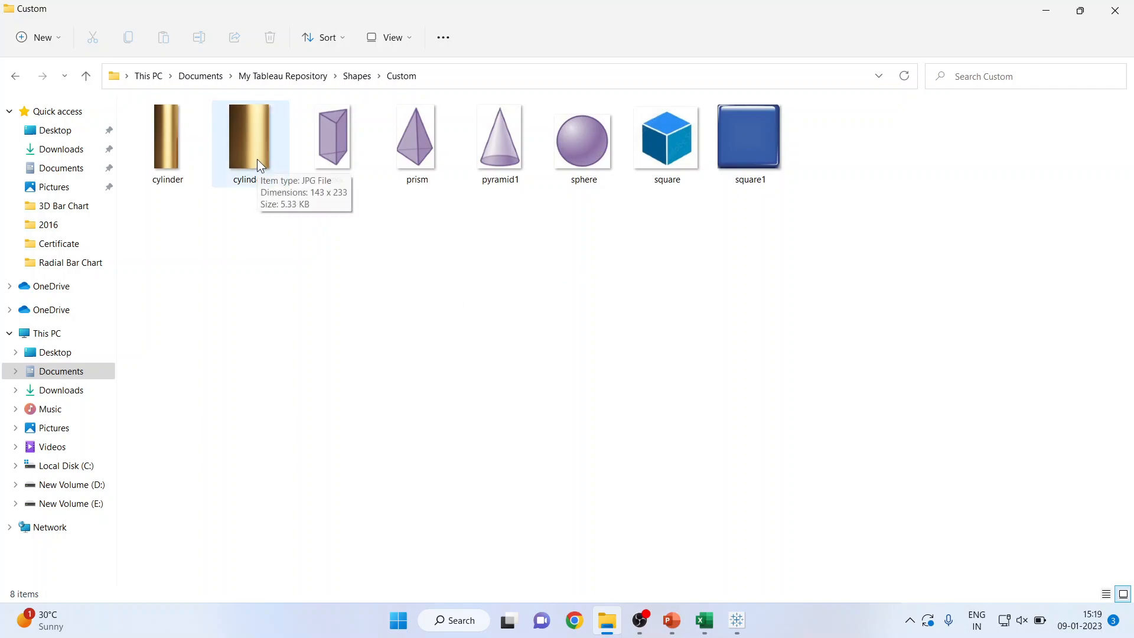
mouse_move(258, 165)
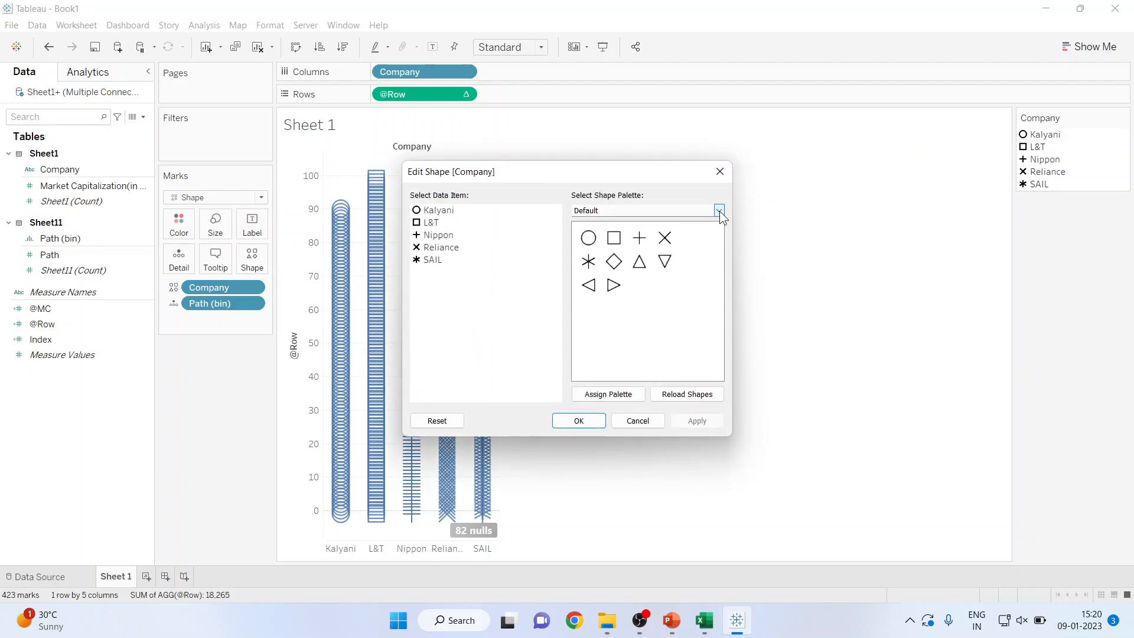
Switch the Edit Shape dialog to the Custom palette and reload its shape images
click(718, 210)
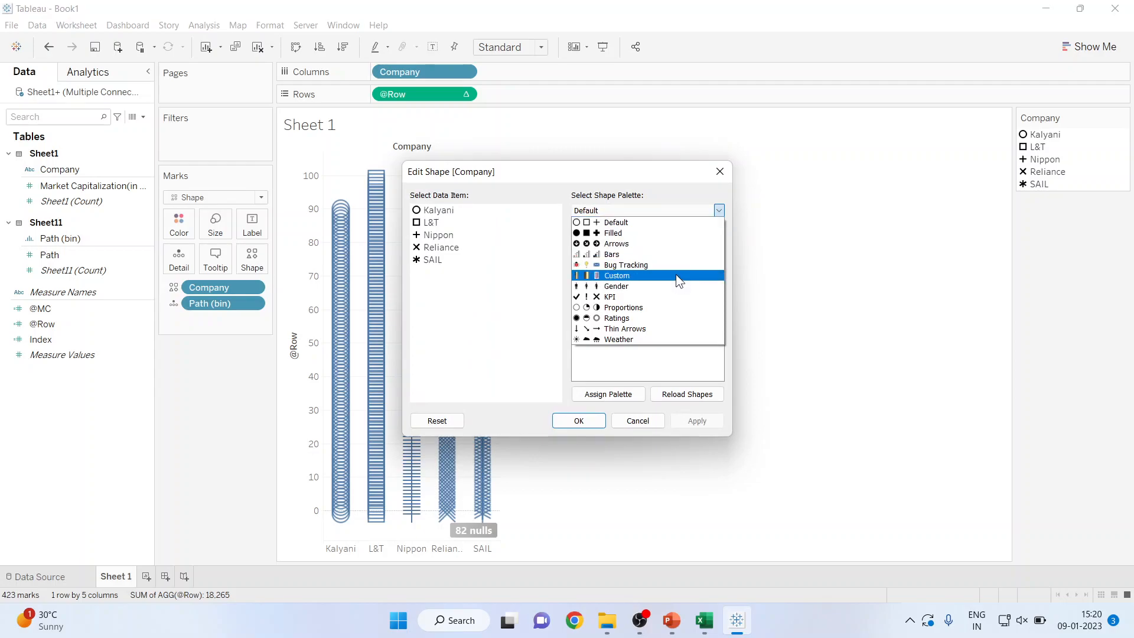
click(615, 276)
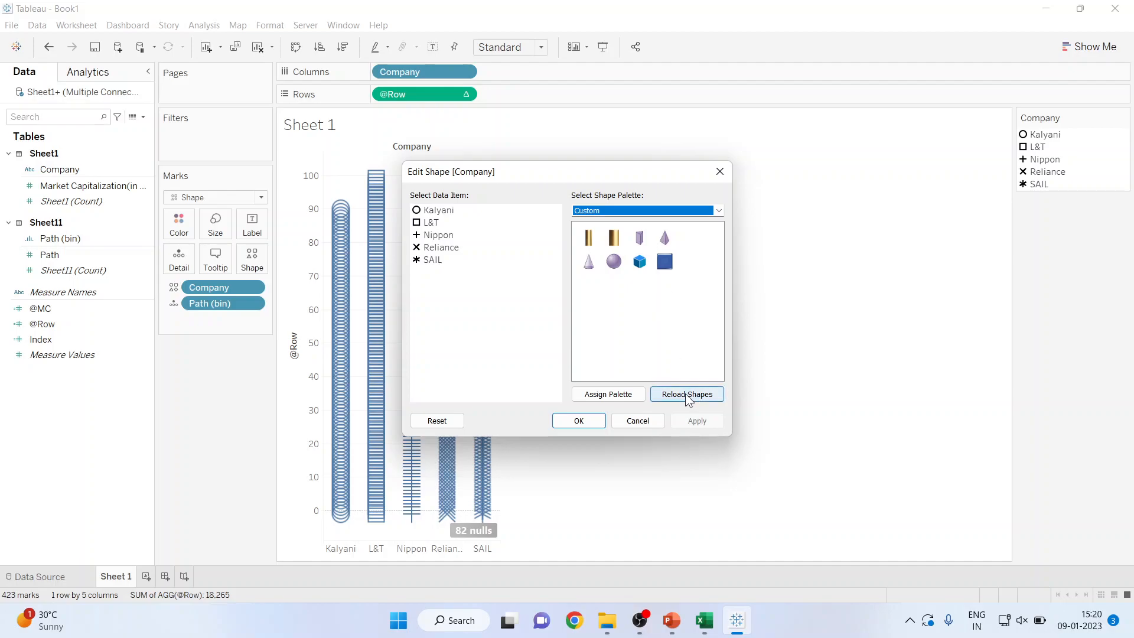
click(685, 393)
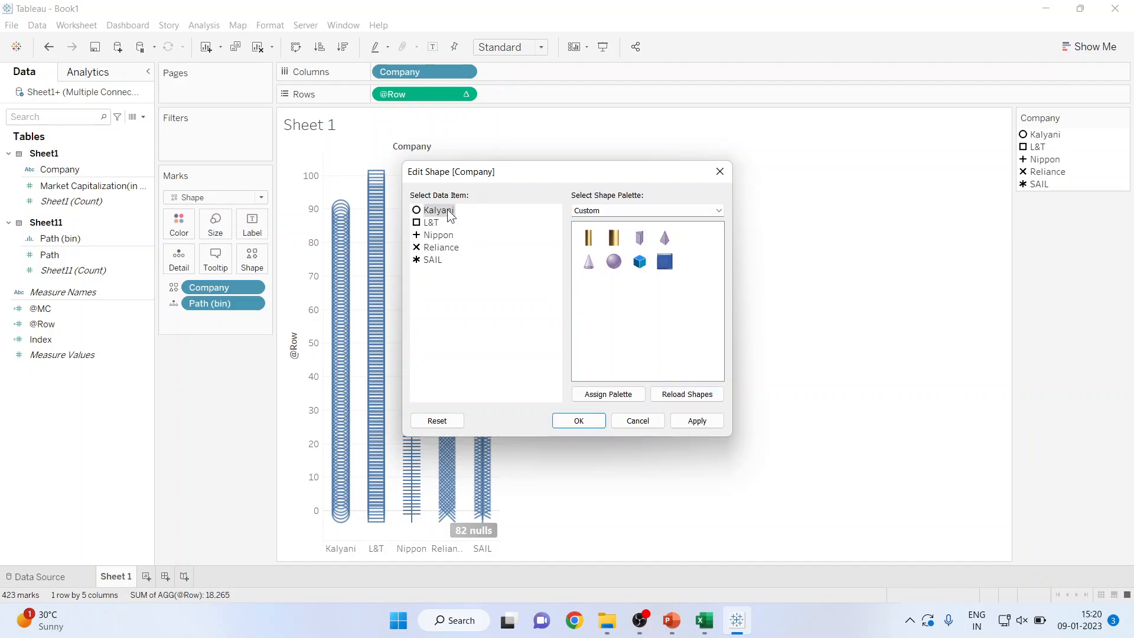
Assign the gold cylinder shape to Kalyani, Nippon, Reliance and the other companies, then apply and confirm
click(613, 238)
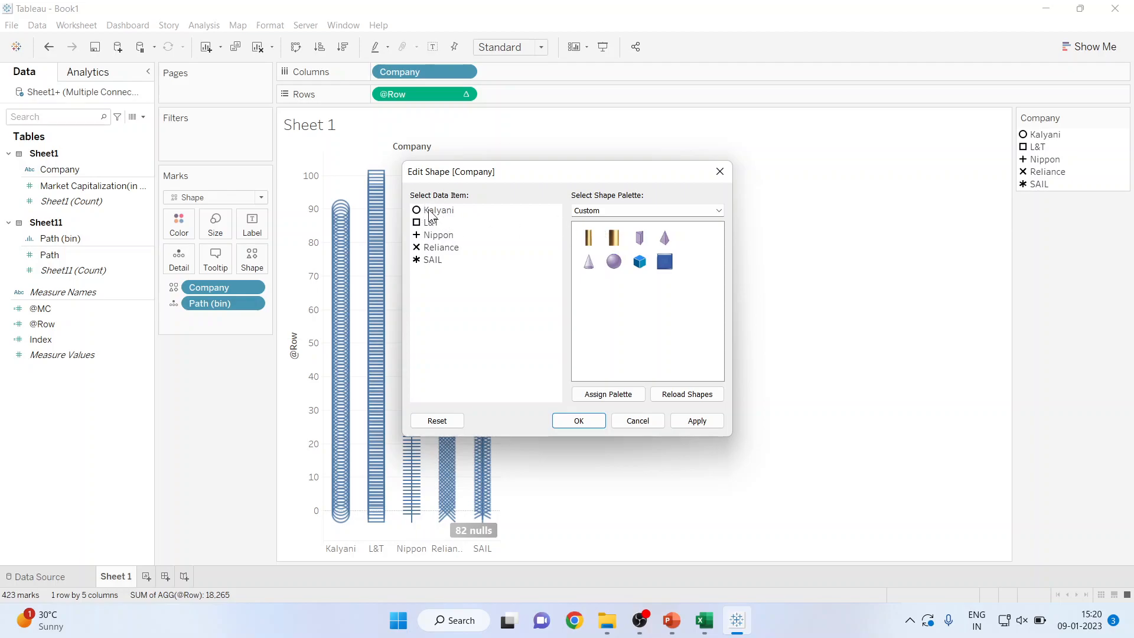
click(607, 394)
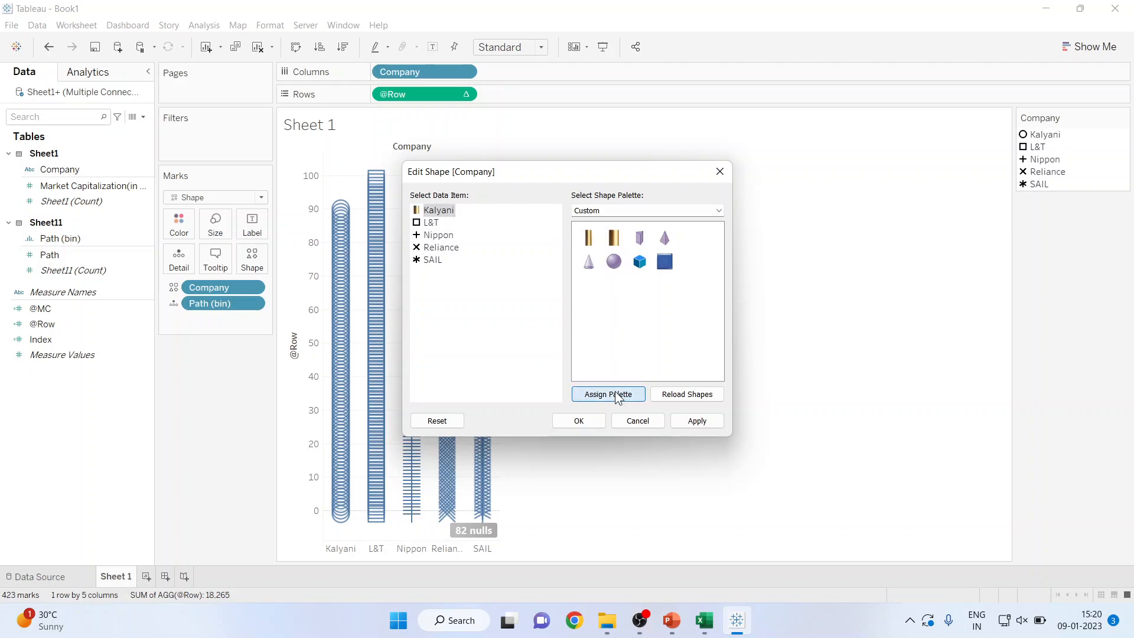
click(607, 394)
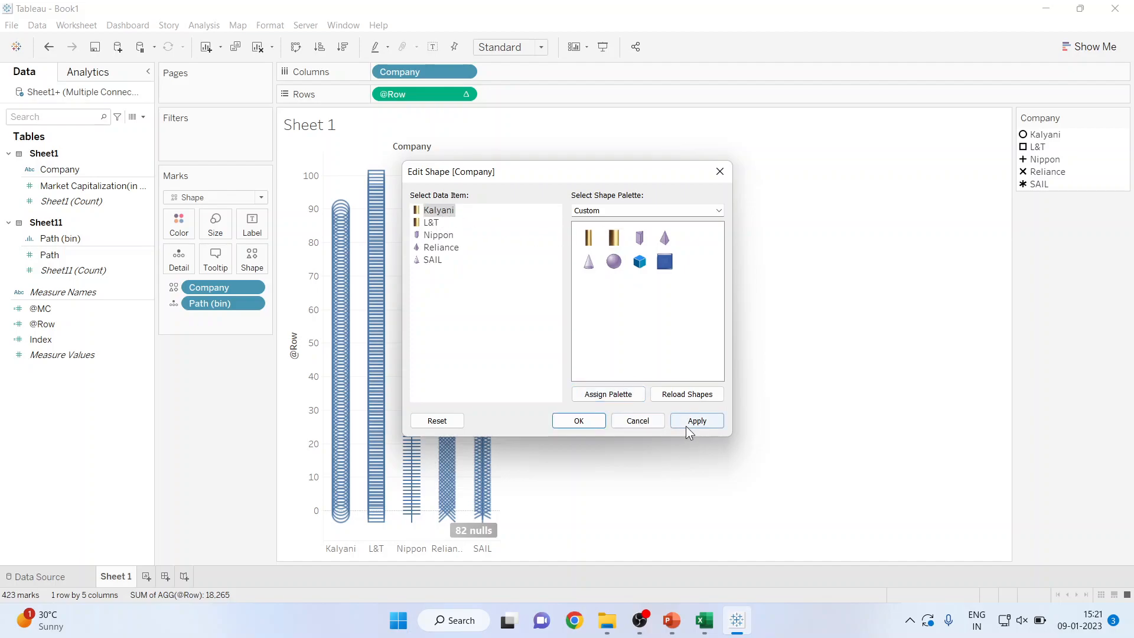
click(695, 420)
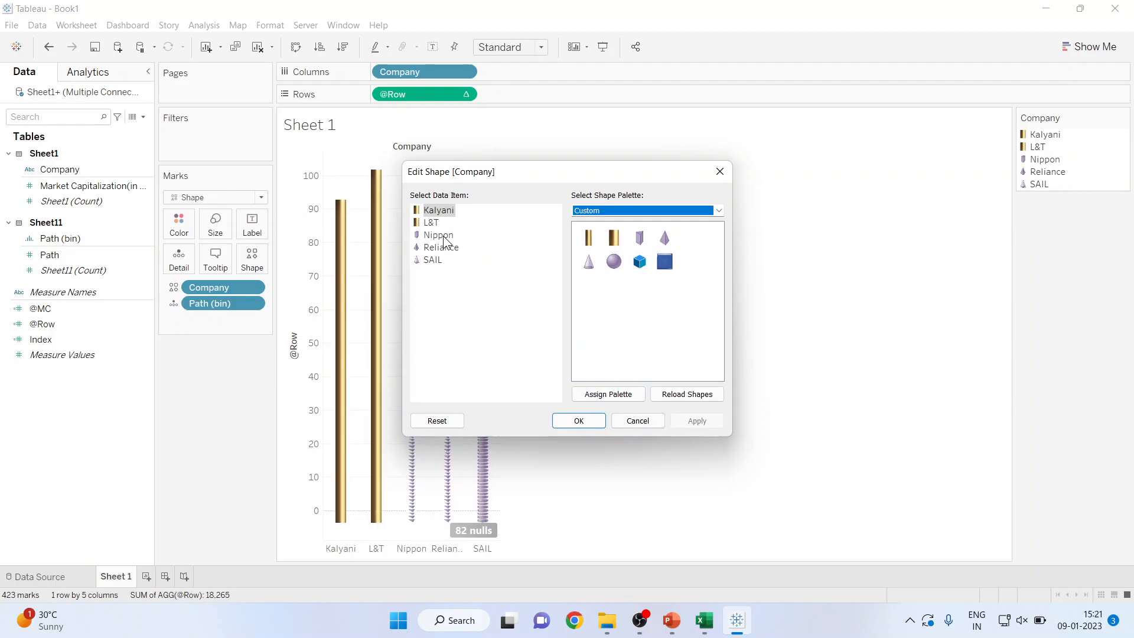
click(436, 234)
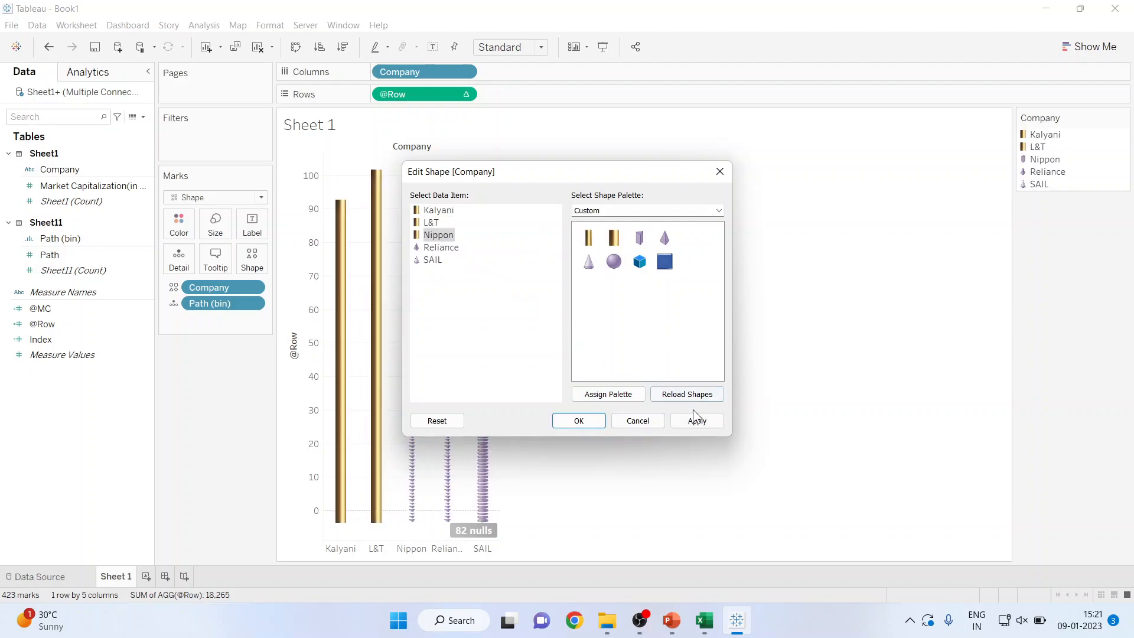
click(696, 420)
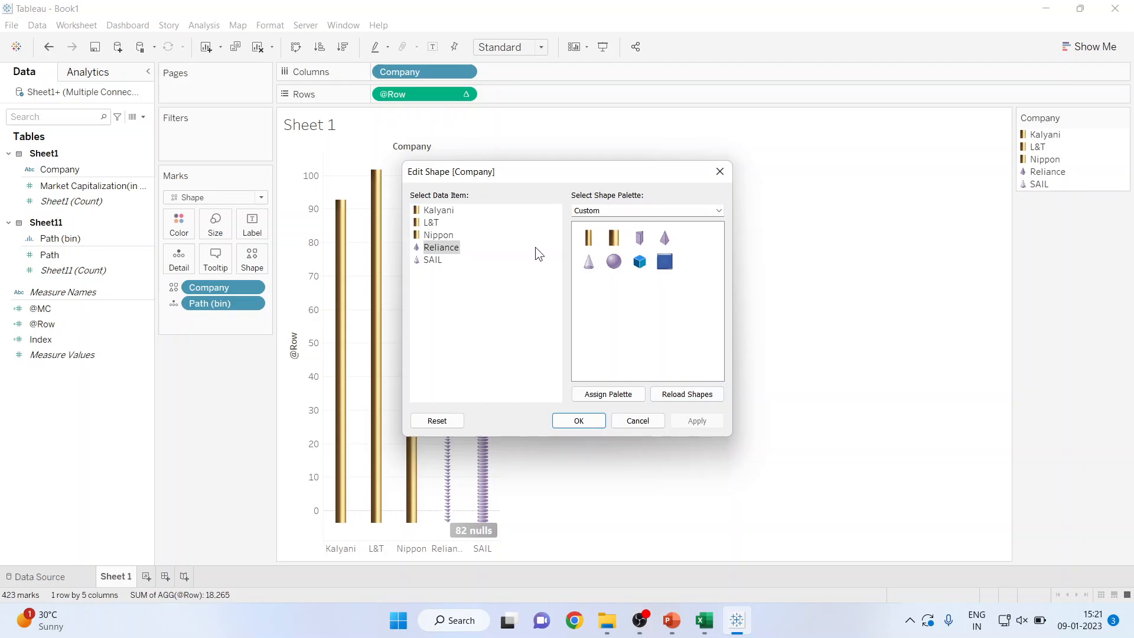
click(695, 420)
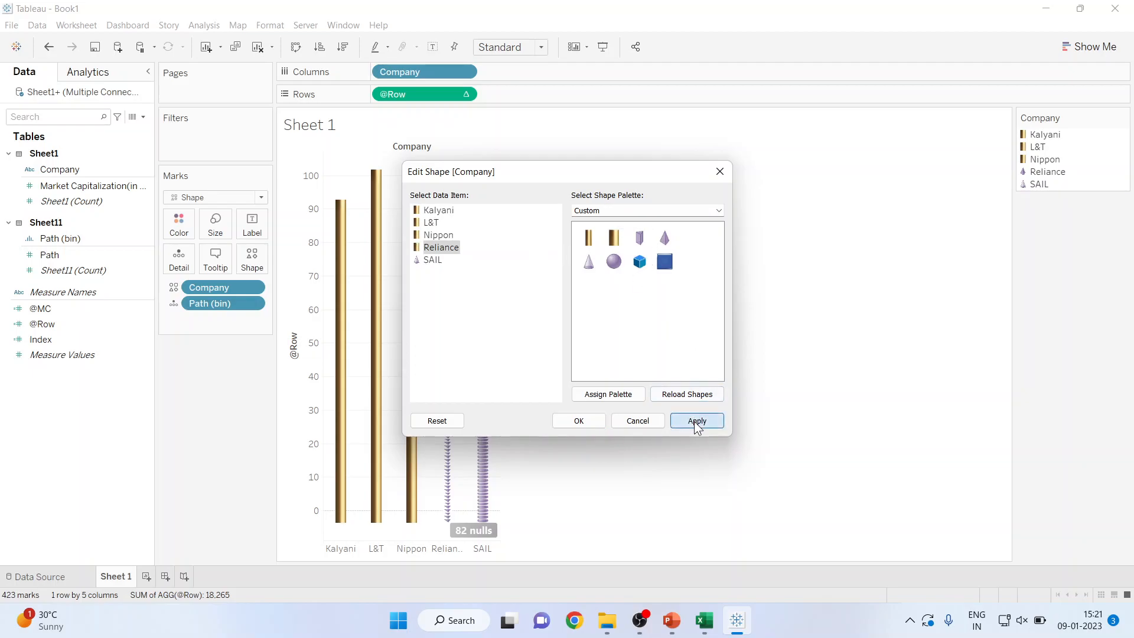
click(695, 420)
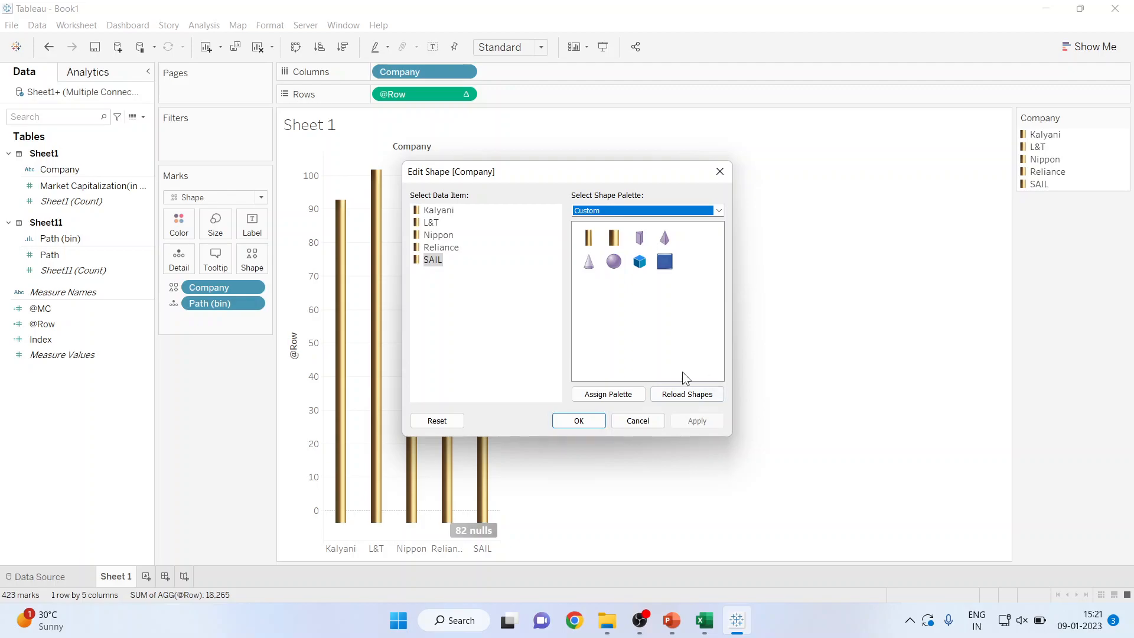
click(577, 420)
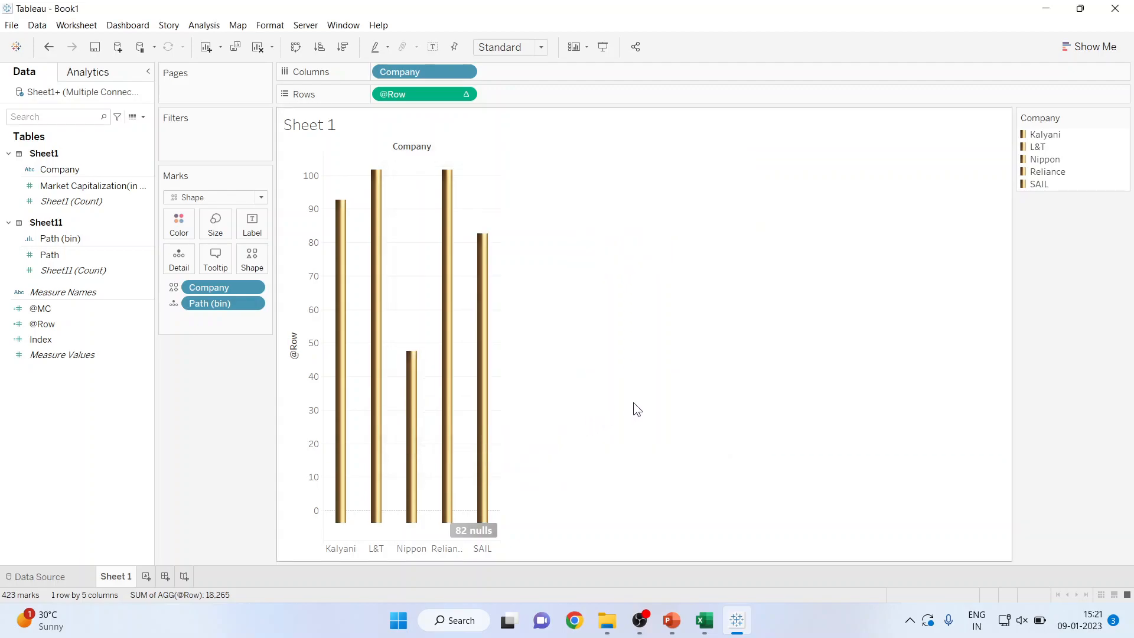
mouse_move(545, 102)
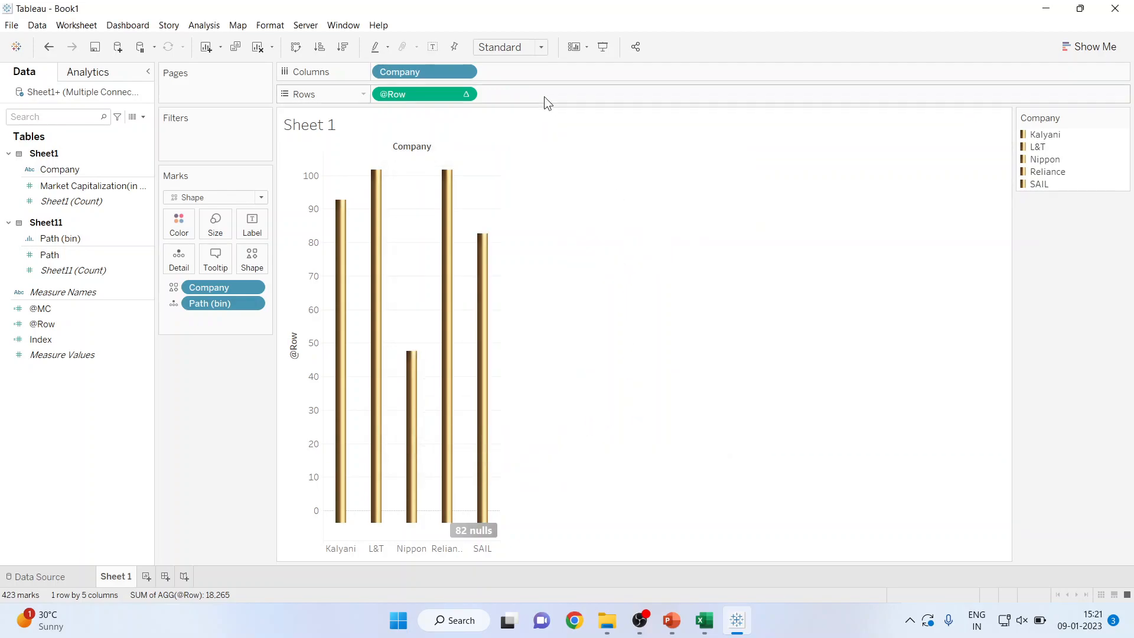
Fit the cylinder chart to Entire View and drag the mark Size slider right for wider cylinders
click(539, 47)
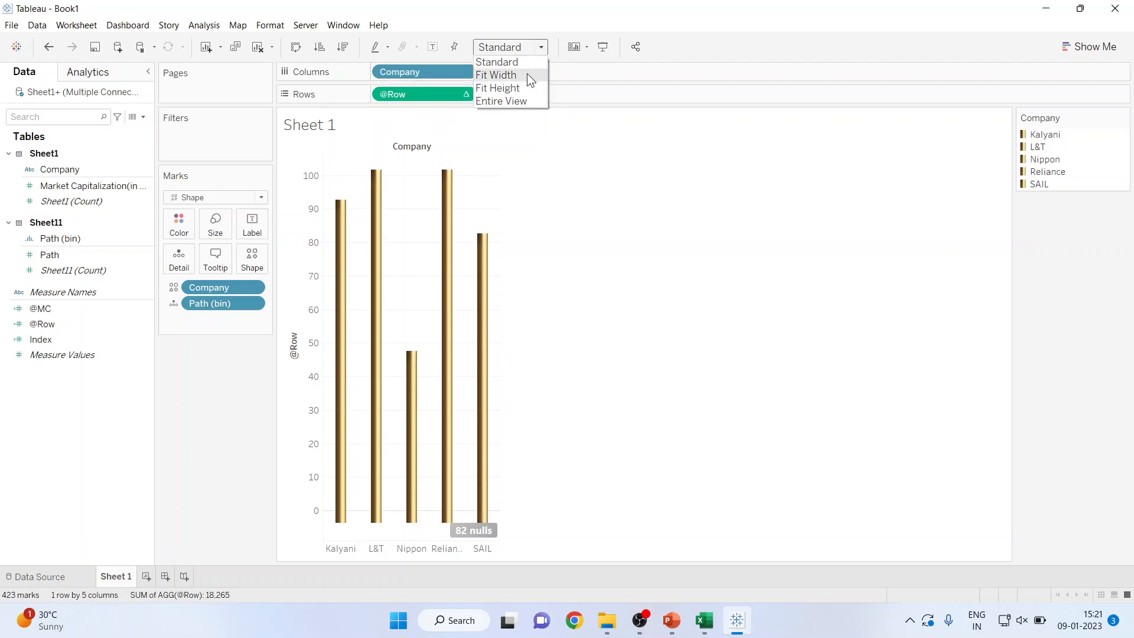
click(501, 100)
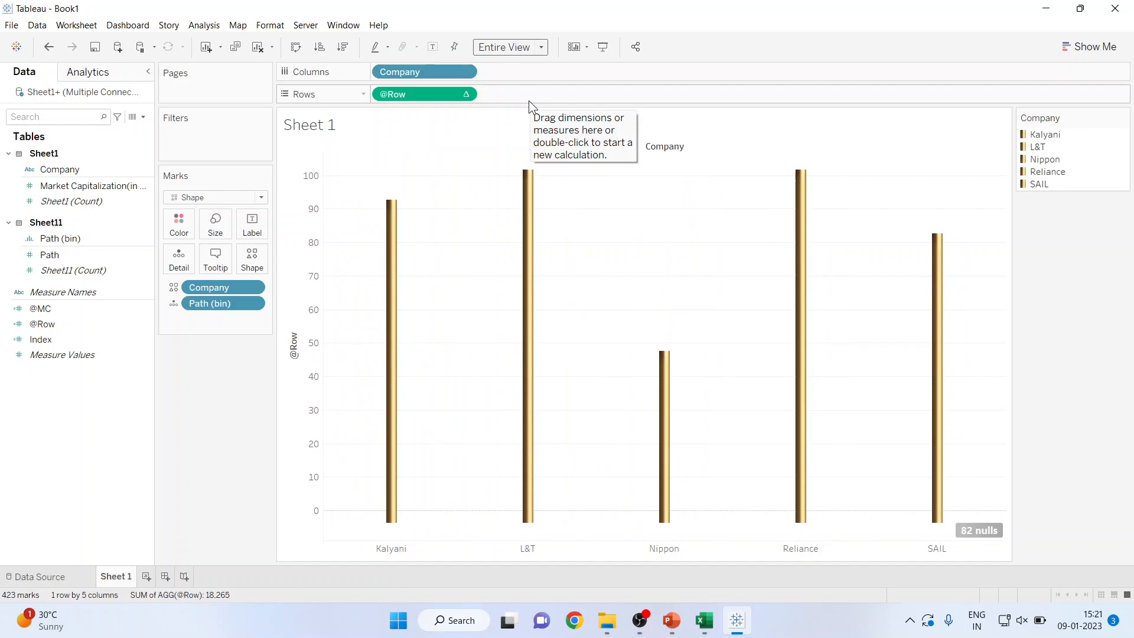
mouse_move(215, 220)
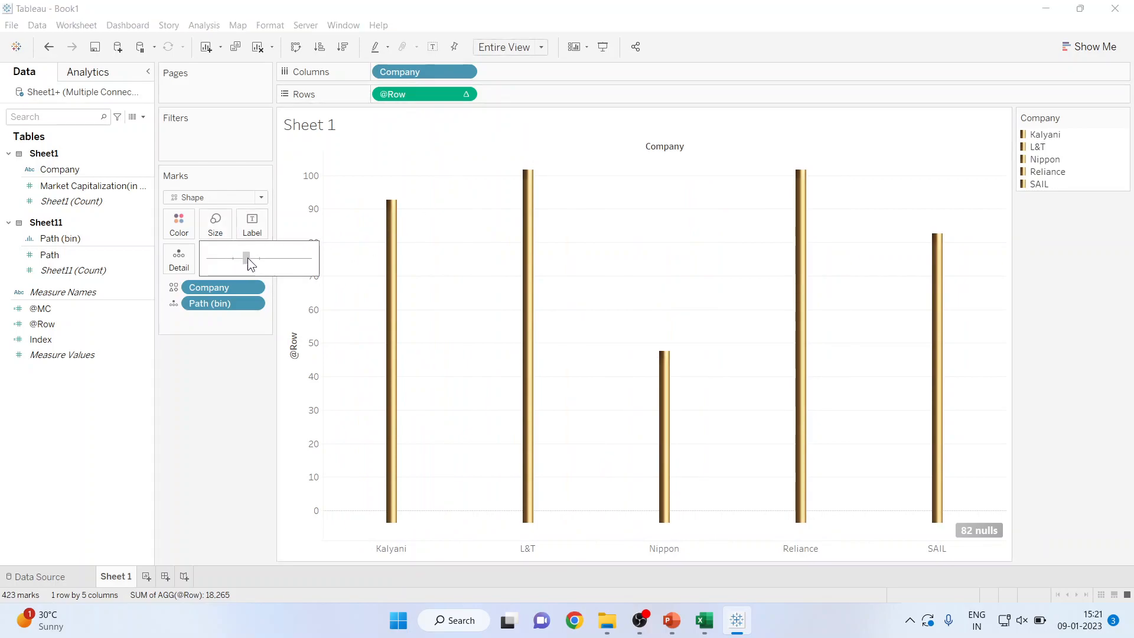
drag(246, 259, 268, 258)
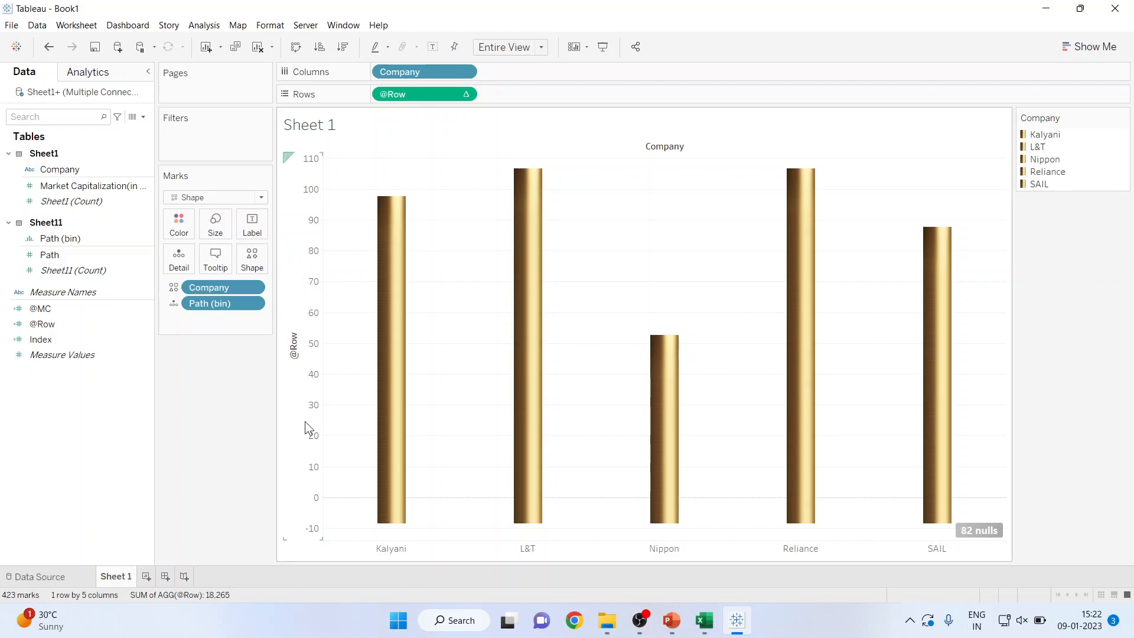
click(668, 620)
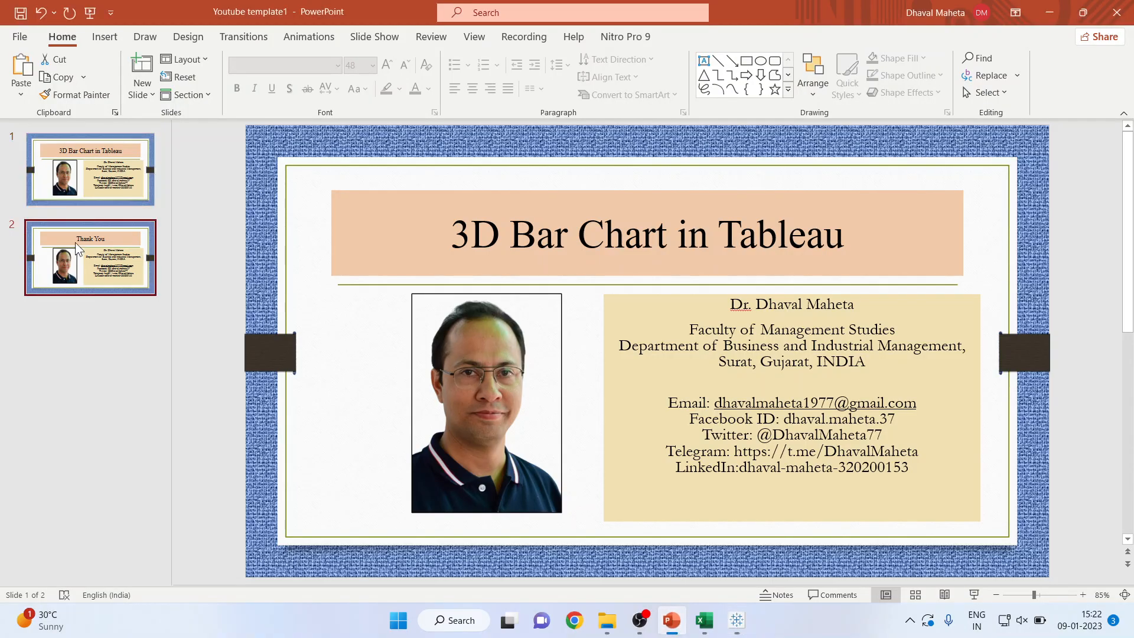